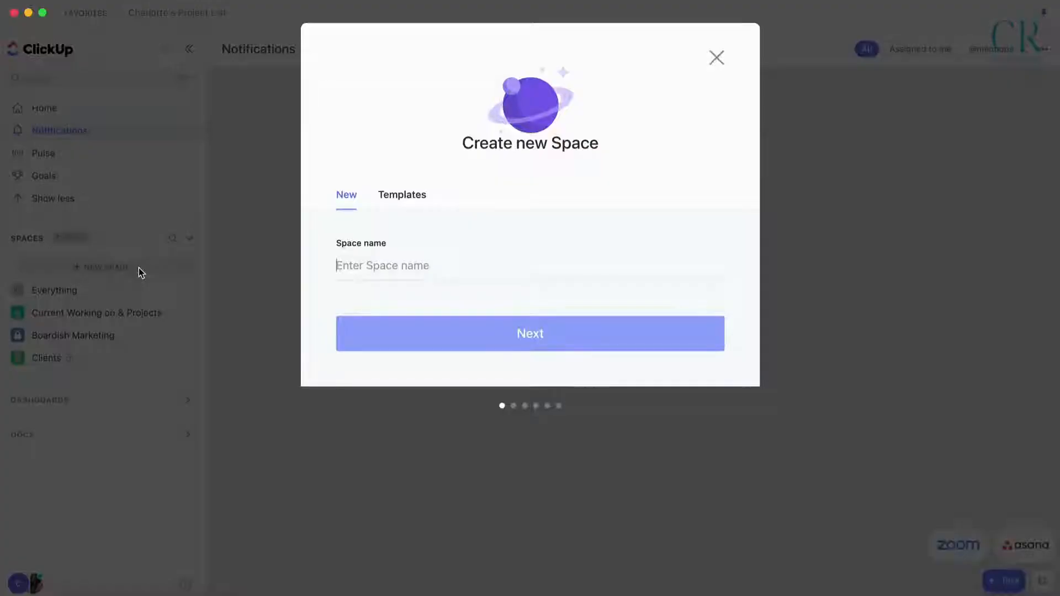
Step: Name the Space TEST, browse the template gallery, then go back to a blank Space
{"action": "type", "text": "TEST"}
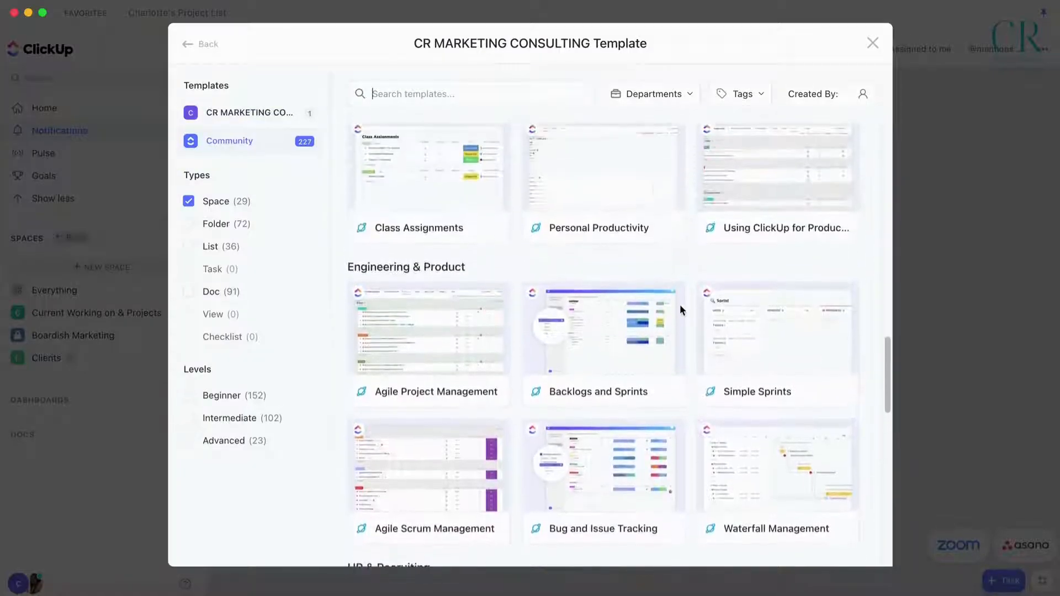
{"action": "scroll", "scroll_direction": "down", "scroll_amount": 3}
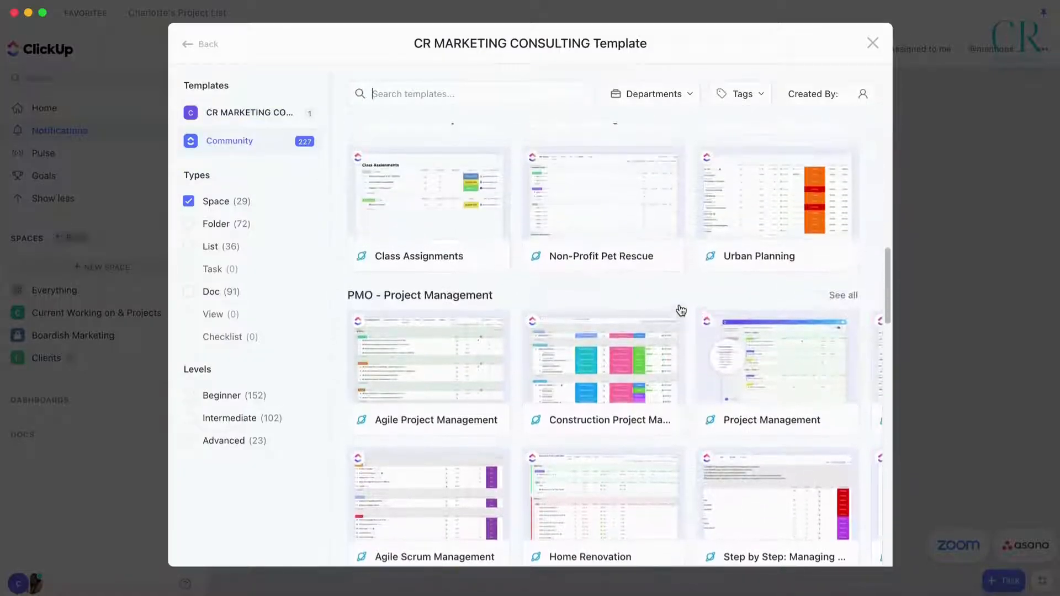
{"action": "scroll", "scroll_direction": "up", "scroll_amount": 3}
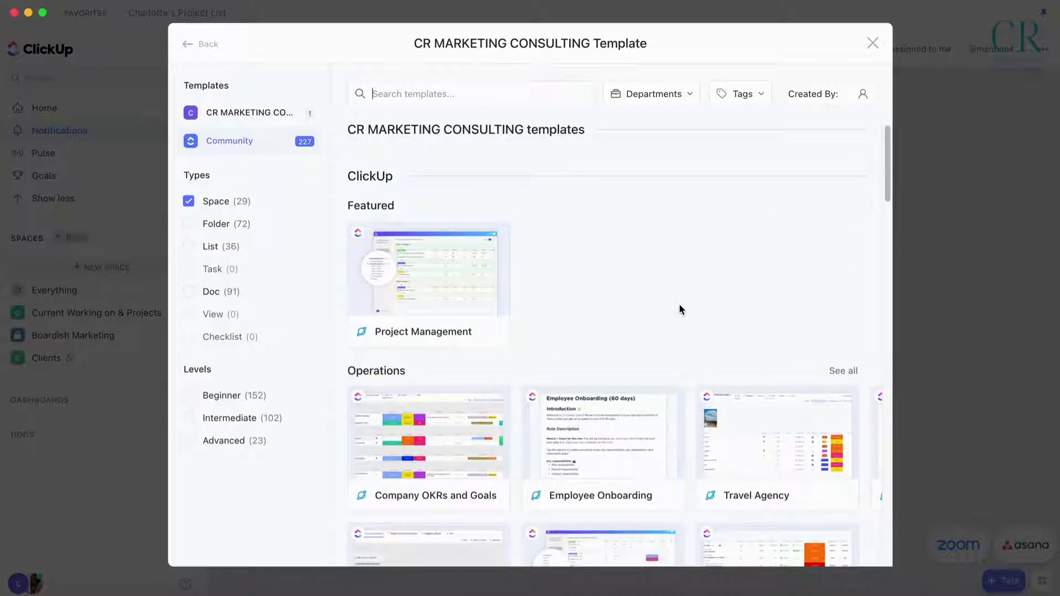
{"action": "scroll", "scroll_direction": "down", "scroll_amount": 3}
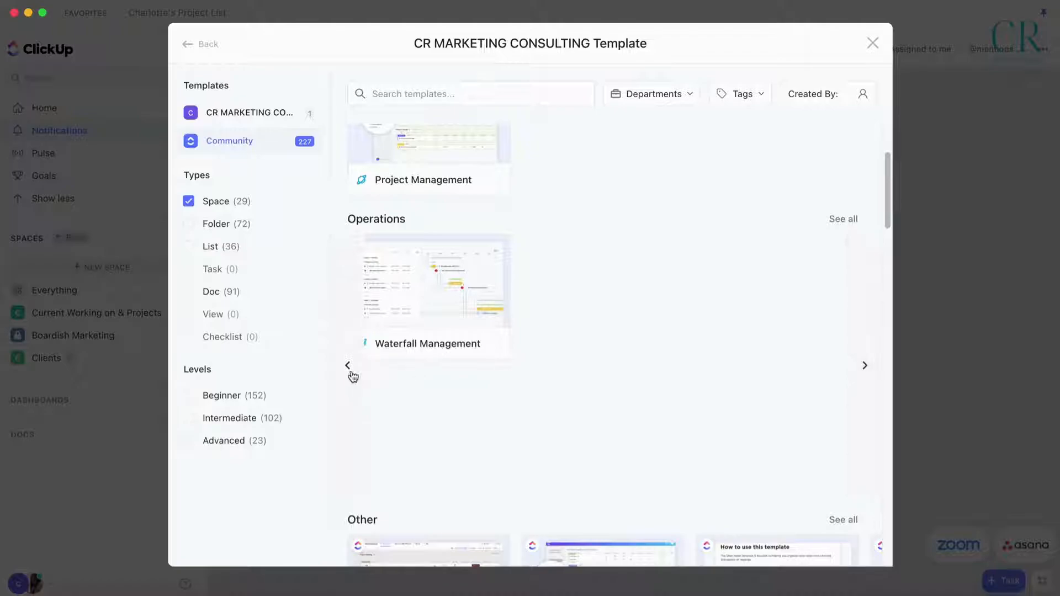
{"action": "left_click", "coordinate": [252, 112]}
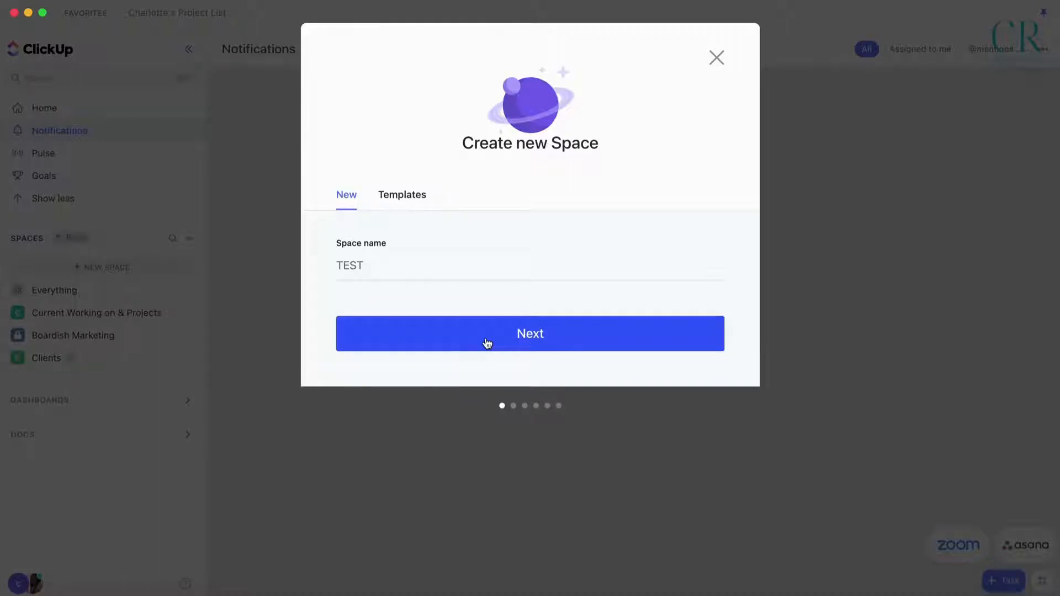
Step: Pick an icon avatar for TEST and set its sharing to Private
{"action": "left_click", "coordinate": [530, 333]}
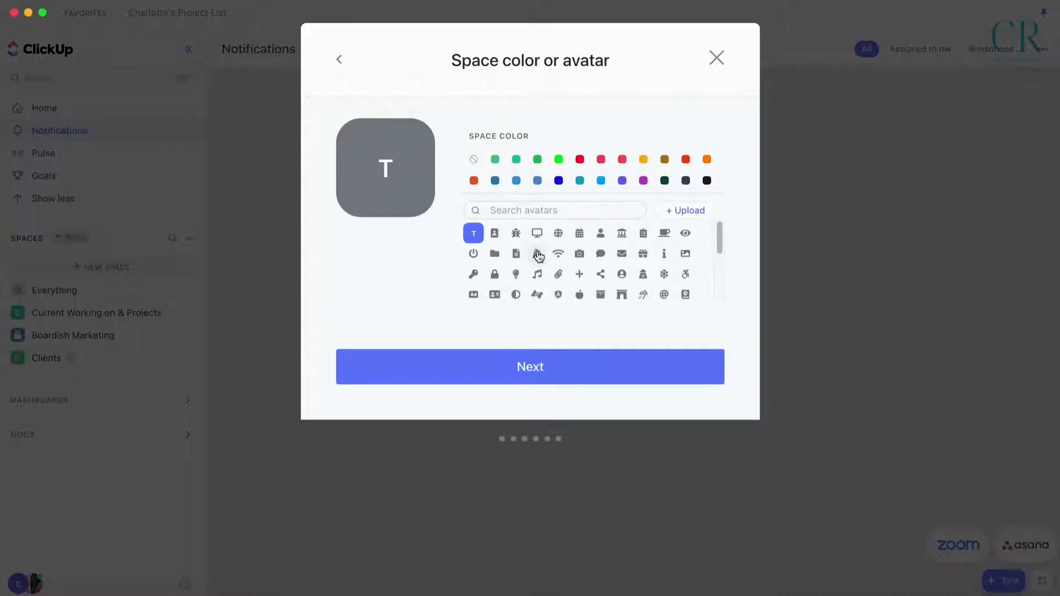
{"action": "left_click", "coordinate": [537, 253]}
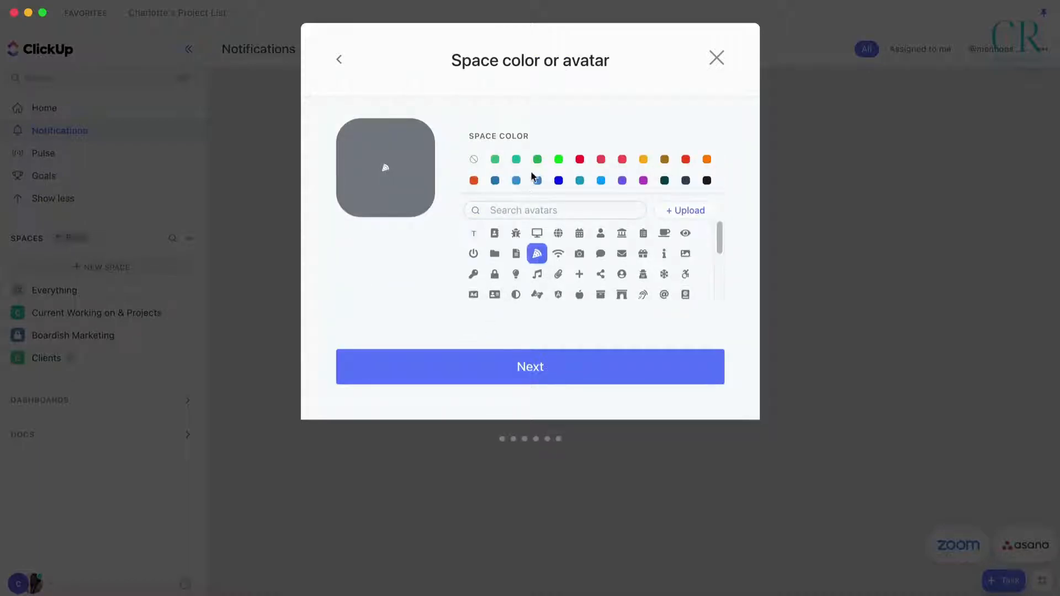
{"action": "left_click", "coordinate": [530, 367]}
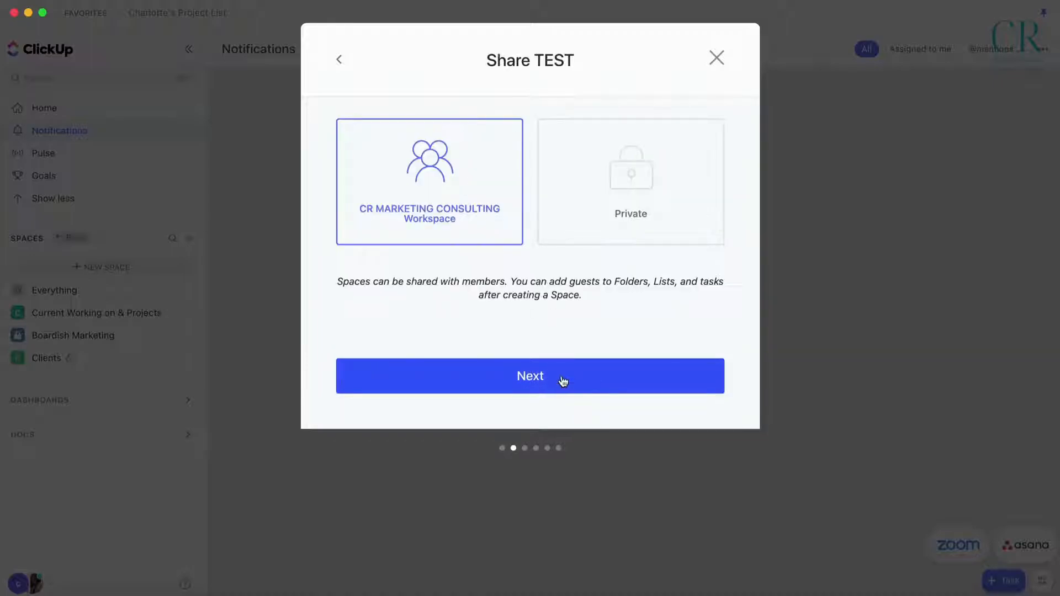
{"action": "left_click", "coordinate": [630, 181]}
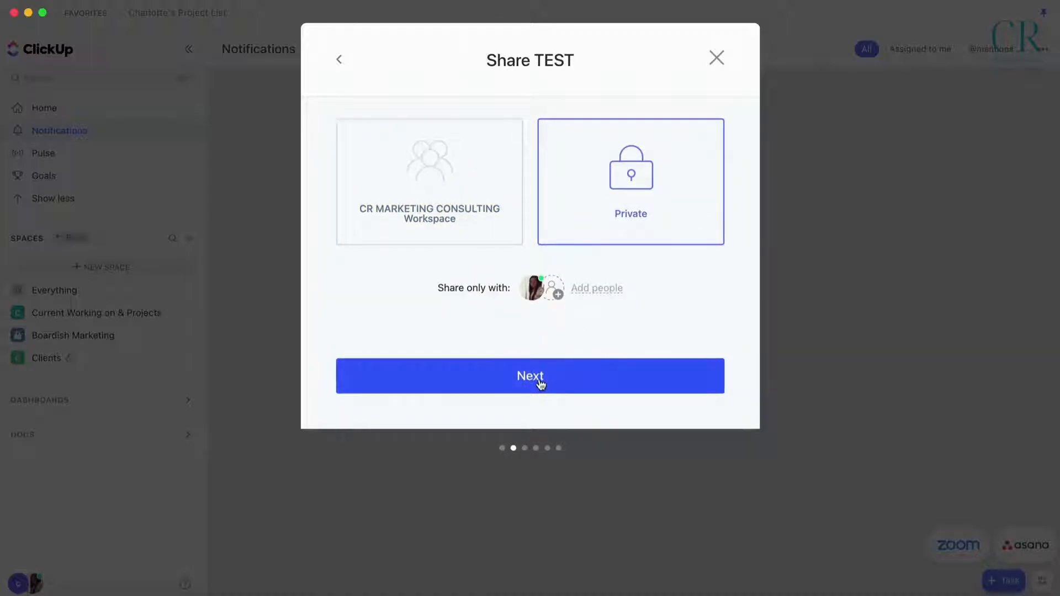
Step: Preview the Content status set, return to Custom, and rename TO DO to IDEA BANK
{"action": "left_click", "coordinate": [530, 376]}
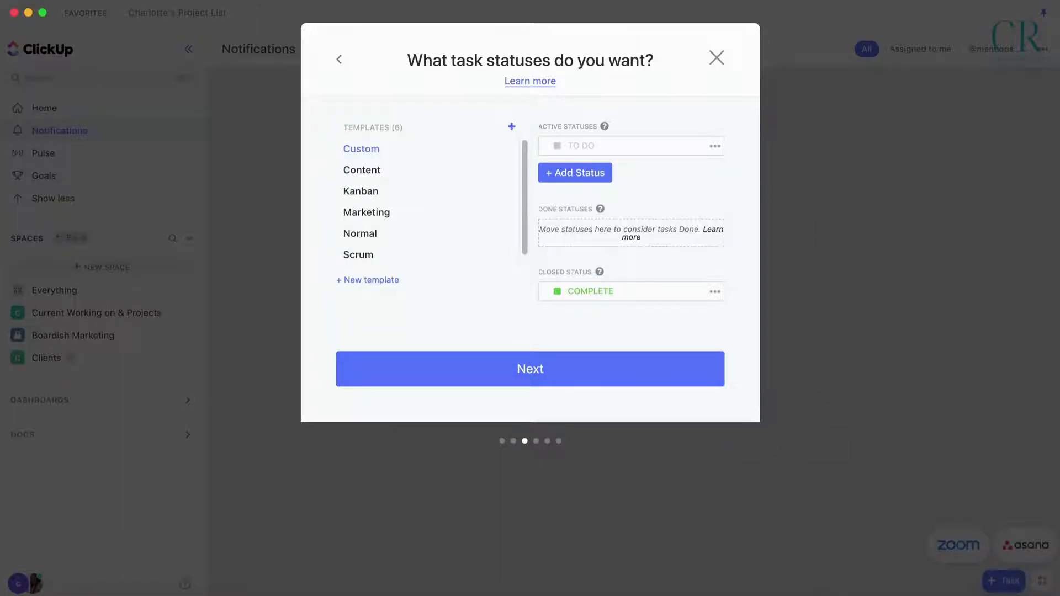
{"action": "mouse_move", "coordinate": [643, 149]}
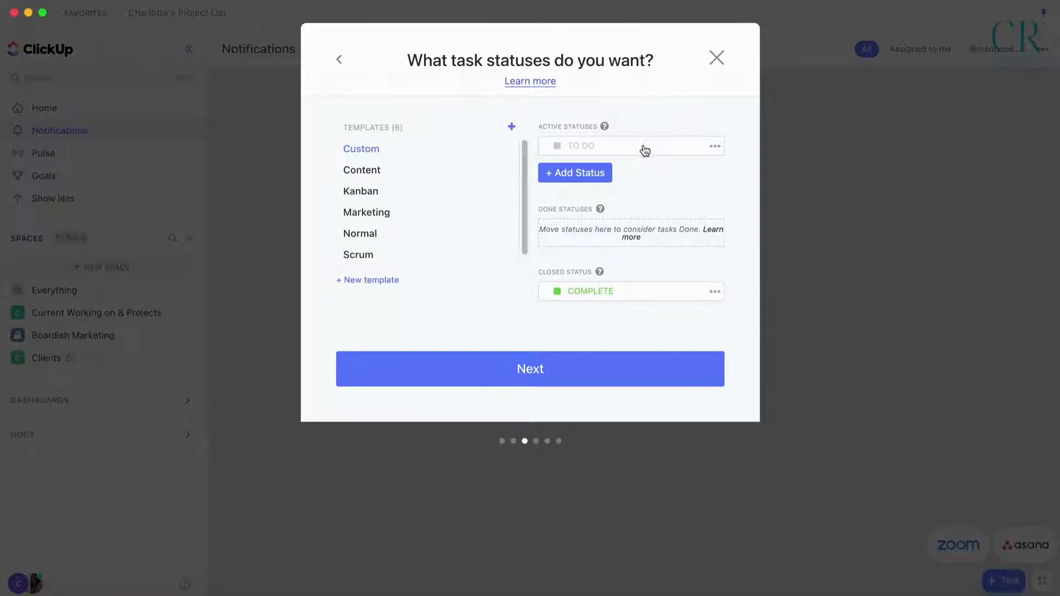
{"action": "mouse_move", "coordinate": [382, 173]}
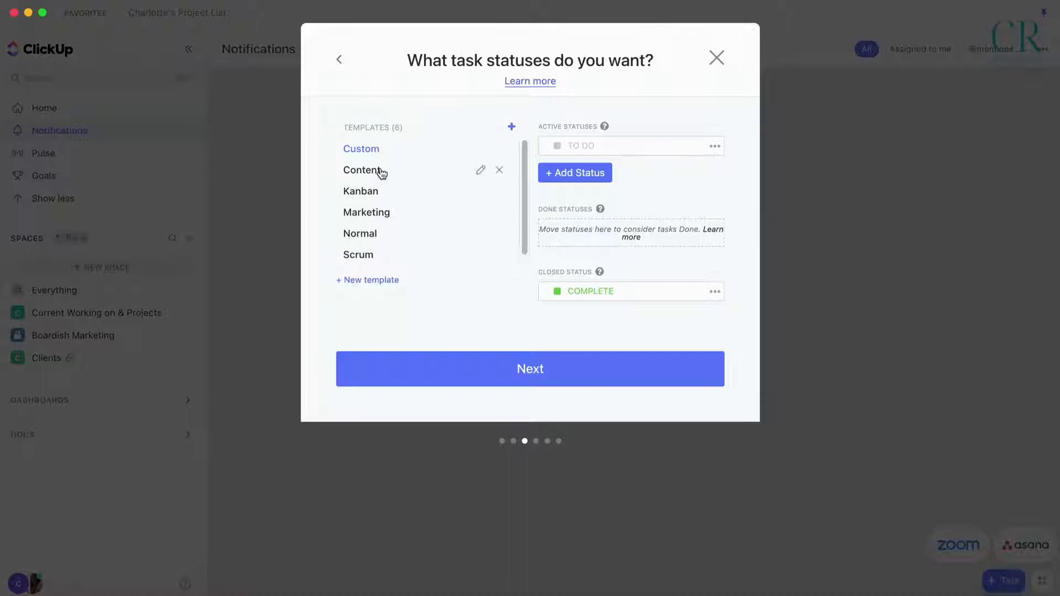
{"action": "left_click", "coordinate": [361, 169]}
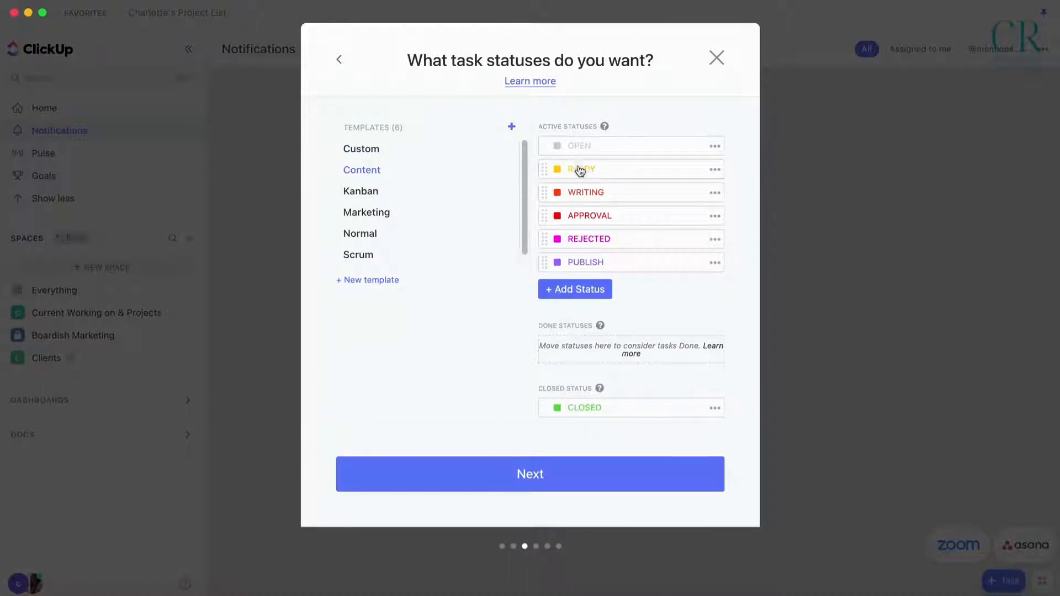
{"action": "mouse_move", "coordinate": [596, 213]}
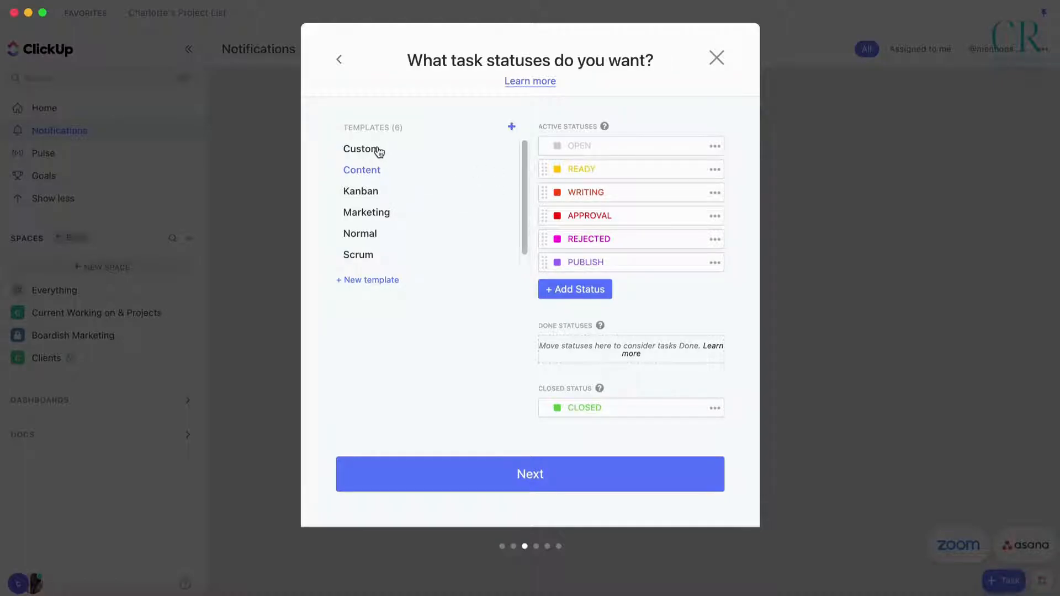
{"action": "left_click", "coordinate": [361, 148]}
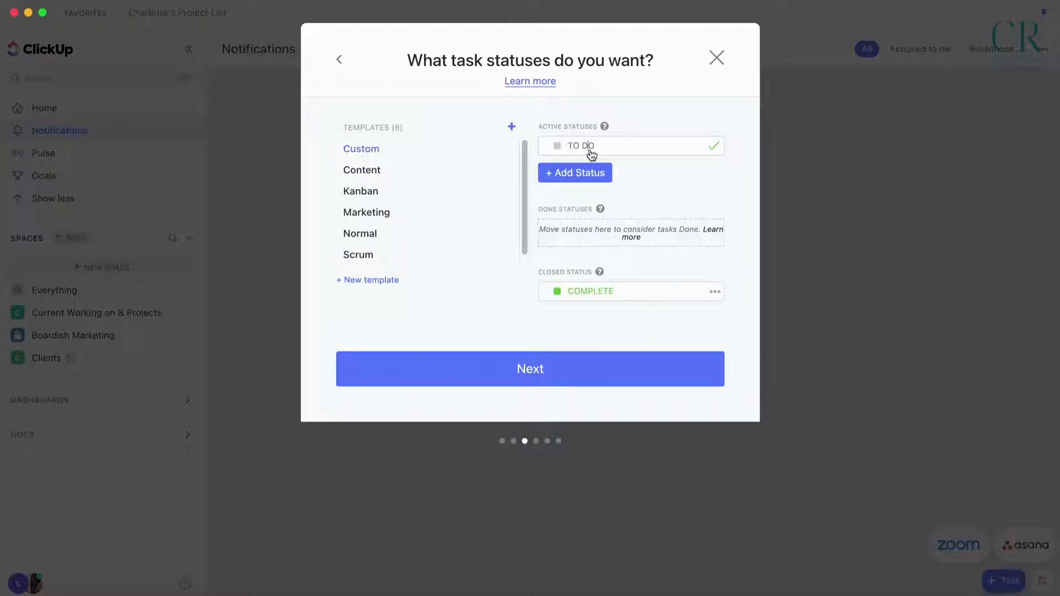
{"action": "double_click", "coordinate": [580, 146]}
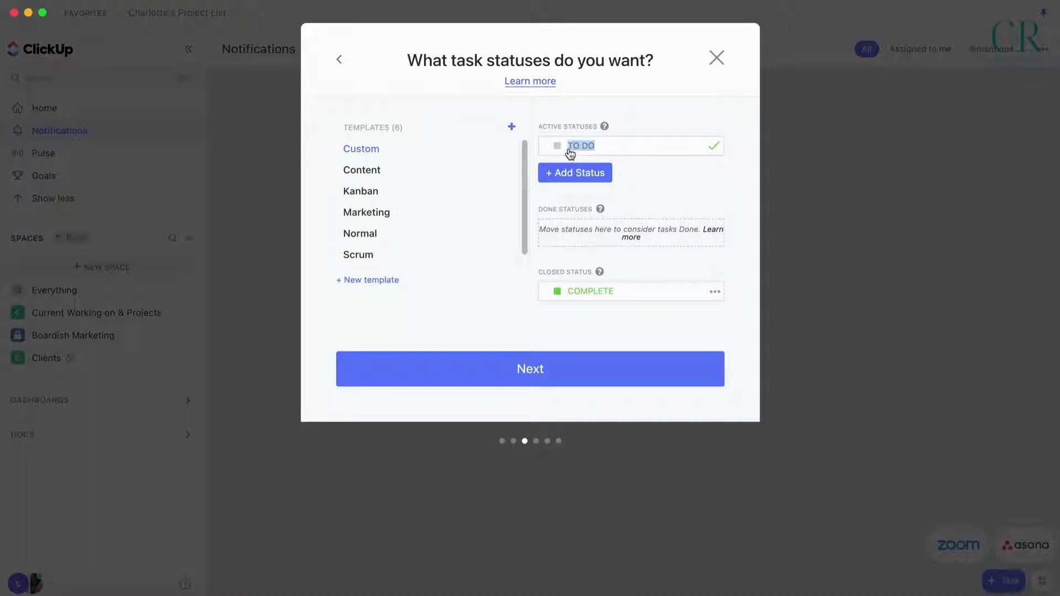
{"action": "type", "text": "IDEA BANK"}
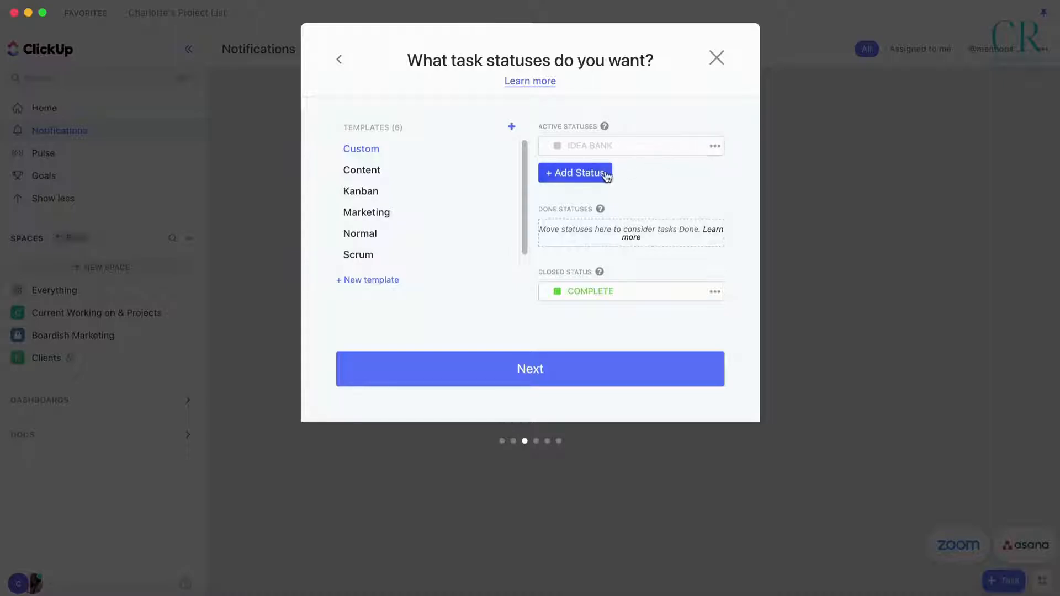
Step: Add the NEEDS COPY and NEEDS GRAPHIC/IMAGE active statuses
{"action": "left_click", "coordinate": [574, 172]}
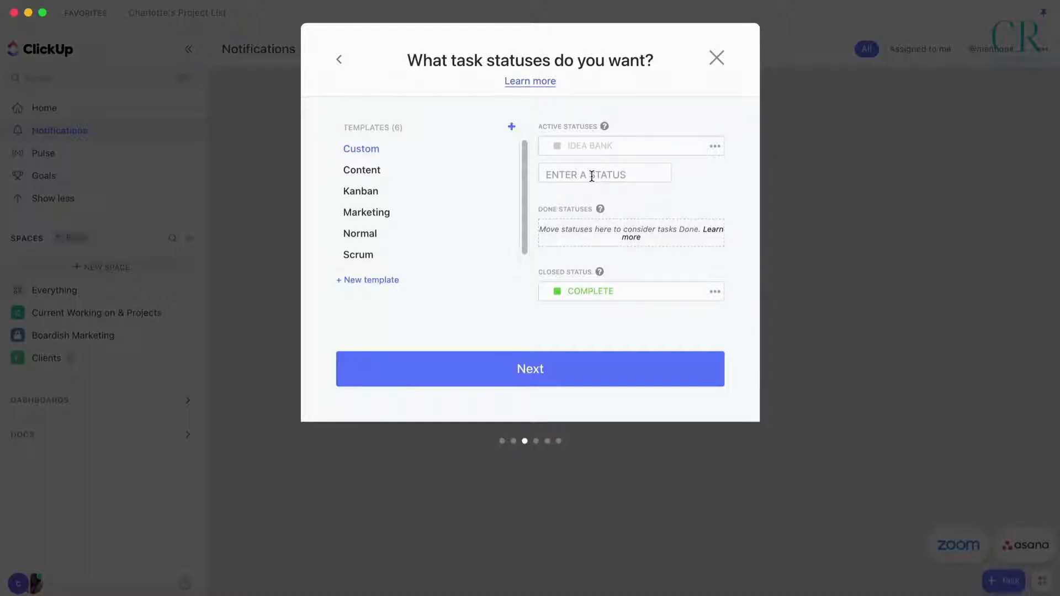
{"action": "type", "text": "NEEDS"}
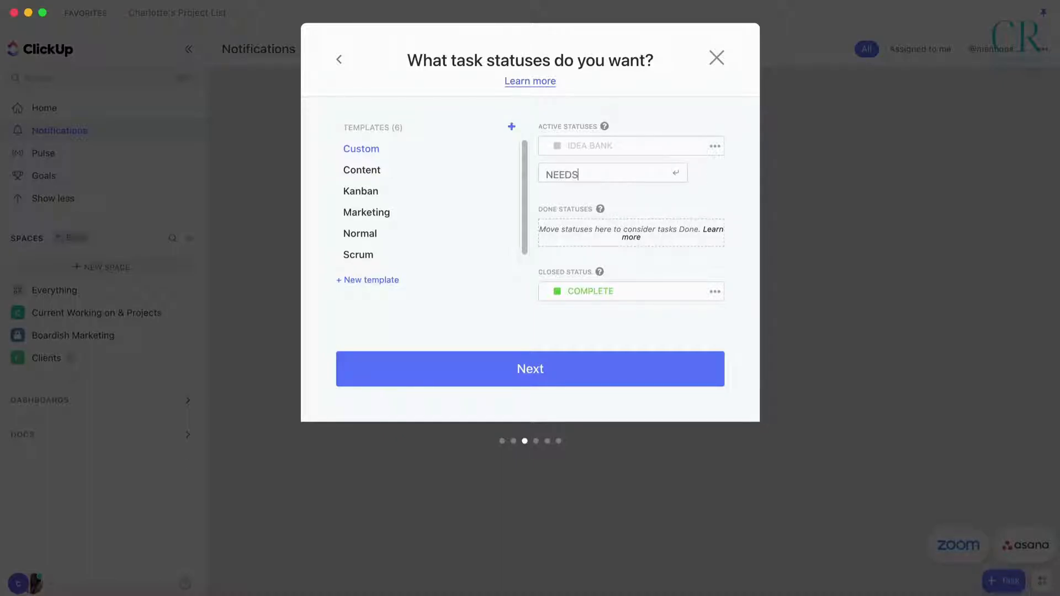
{"action": "type", "text": "COPY"}
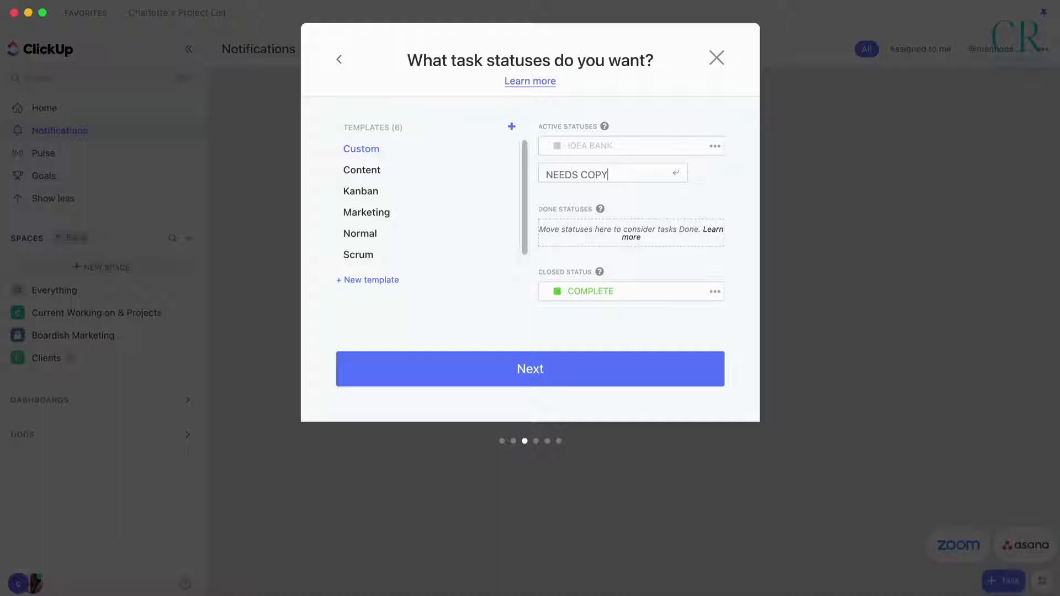
{"action": "mouse_move", "coordinate": [681, 187]}
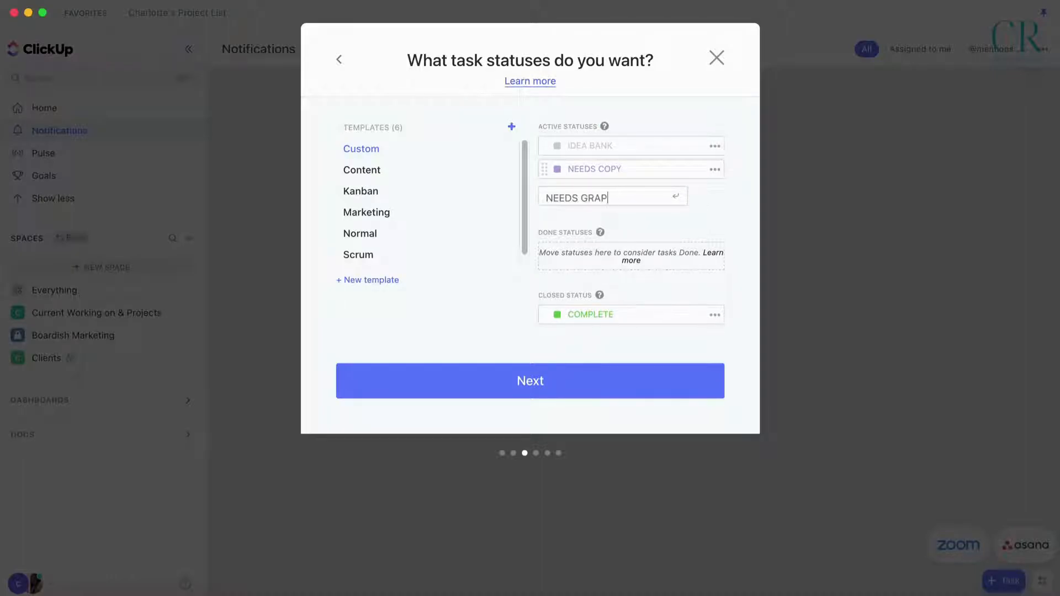
{"action": "type", "text": "HIC/IMAGE"}
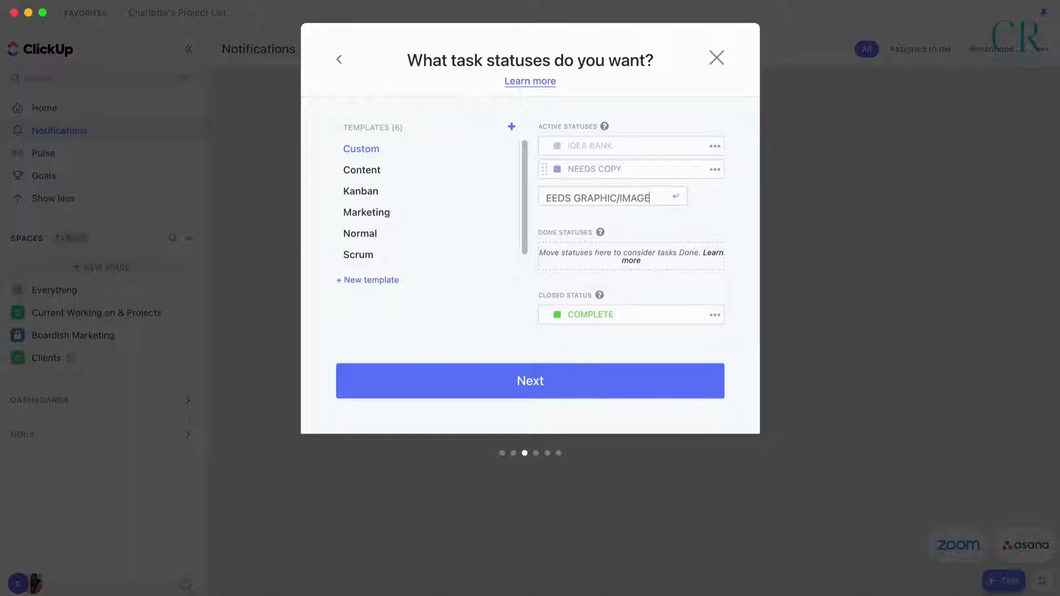
{"action": "left_click", "coordinate": [557, 168]}
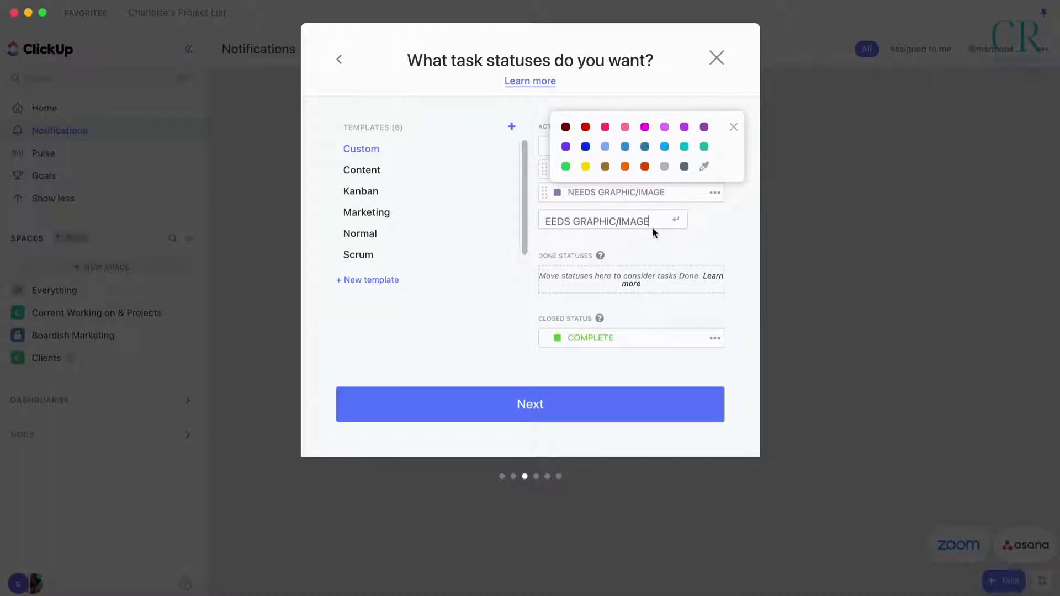
{"action": "mouse_move", "coordinate": [653, 226]}
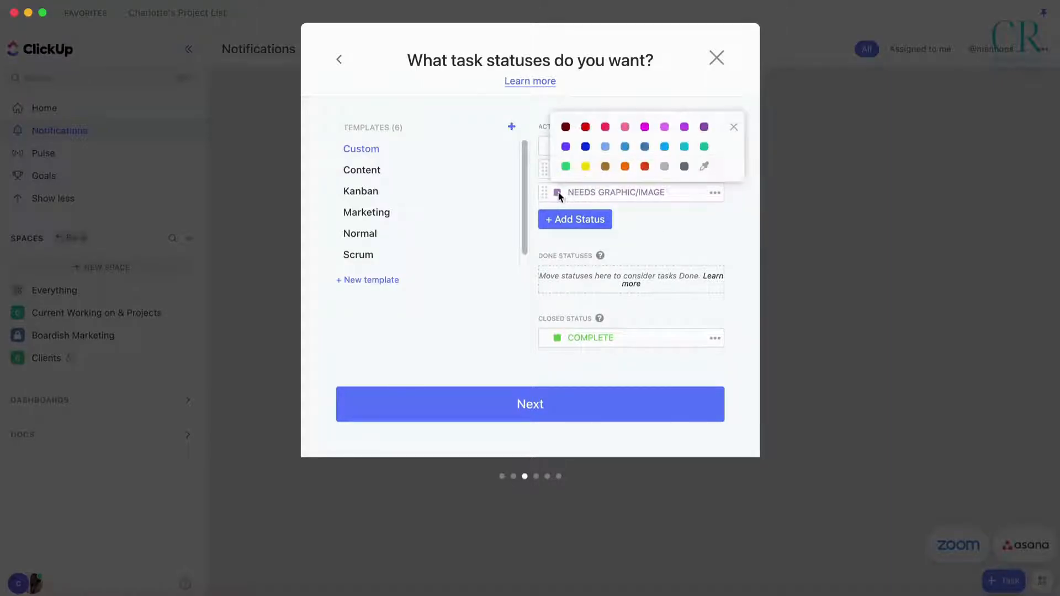
Step: Colour NEEDS GRAPHIC/IMAGE pink and add a FOR APPROVAL status
{"action": "left_click", "coordinate": [624, 126]}
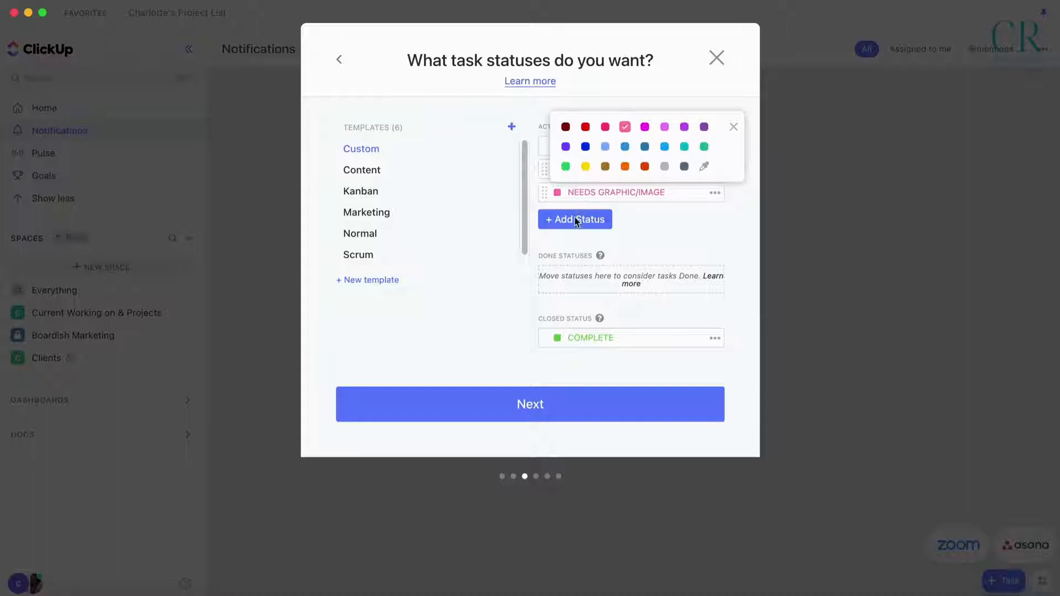
{"action": "left_click", "coordinate": [574, 220]}
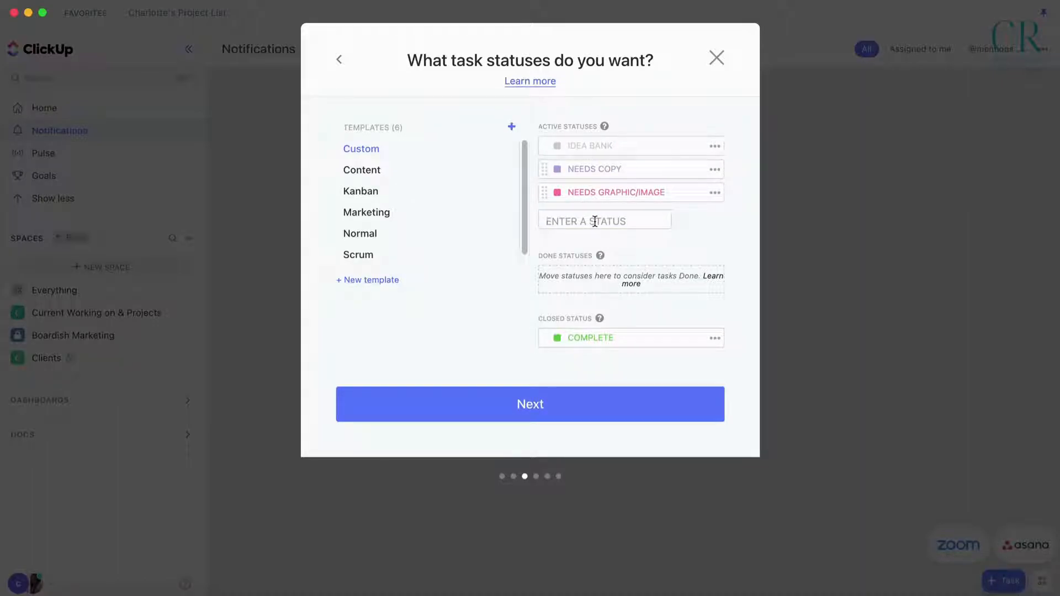
{"action": "type", "text": "READY TO"}
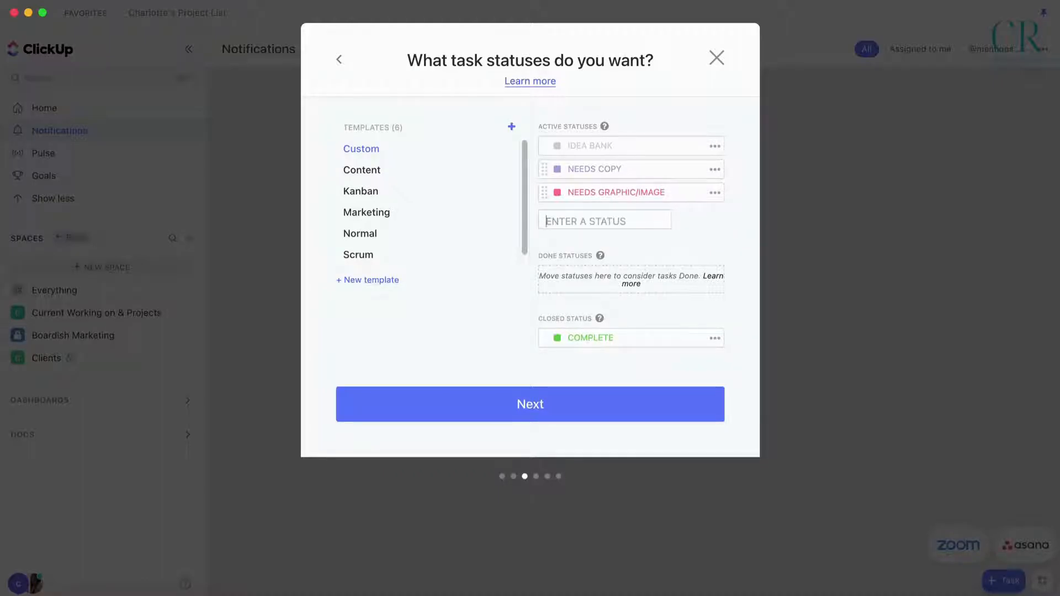
{"action": "type", "text": "FOR APPROVAL"}
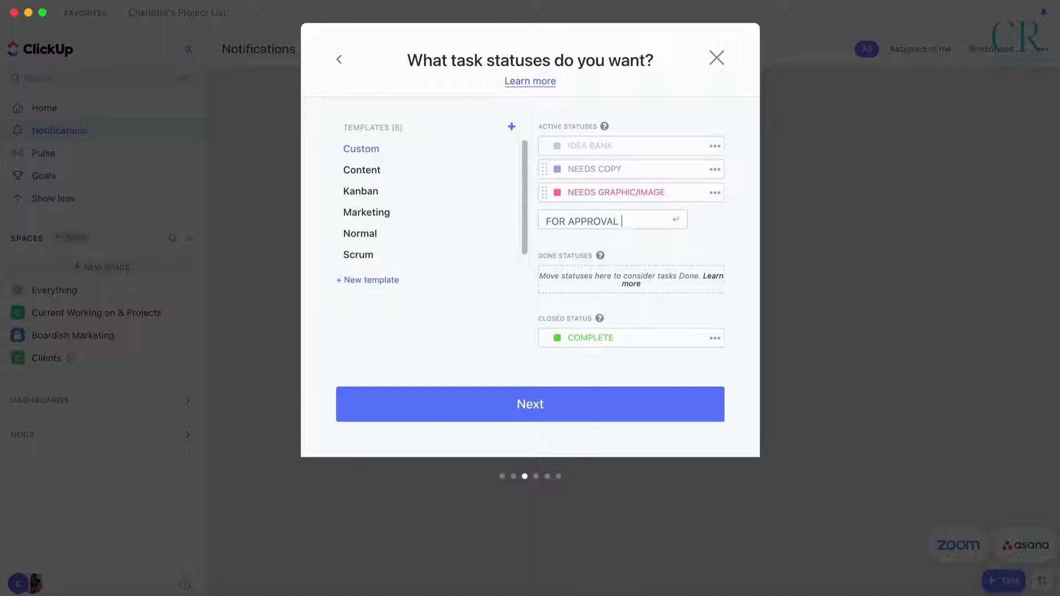
{"action": "left_click", "coordinate": [555, 215]}
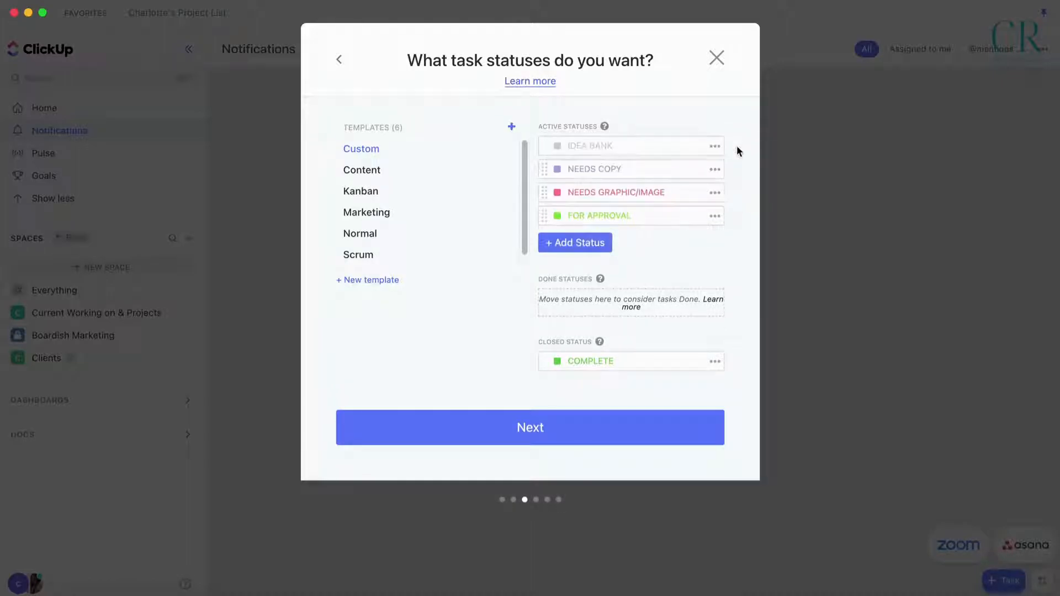
{"action": "mouse_move", "coordinate": [589, 150]}
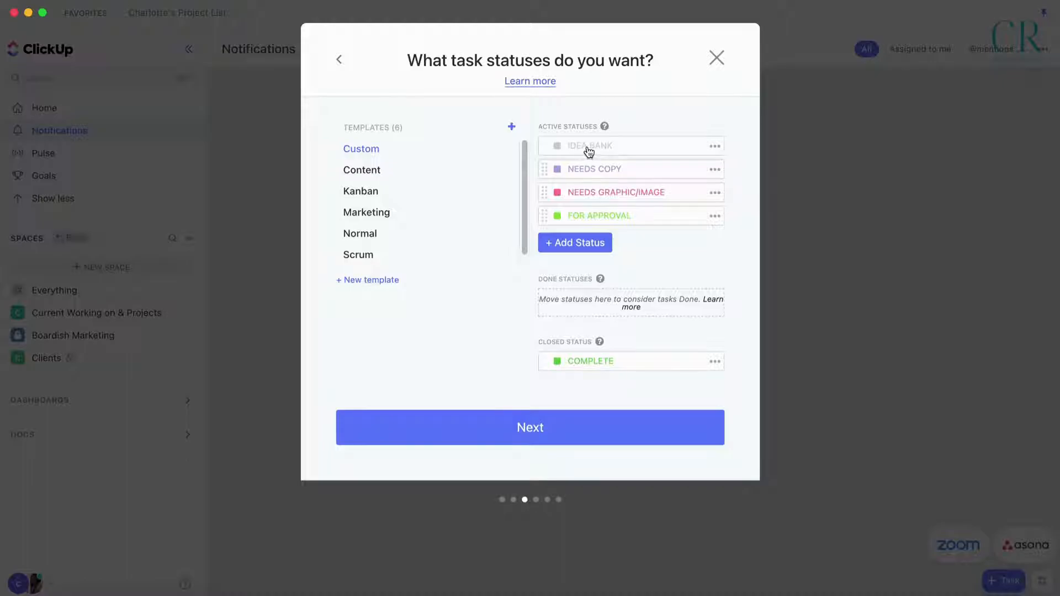
{"action": "mouse_move", "coordinate": [621, 168]}
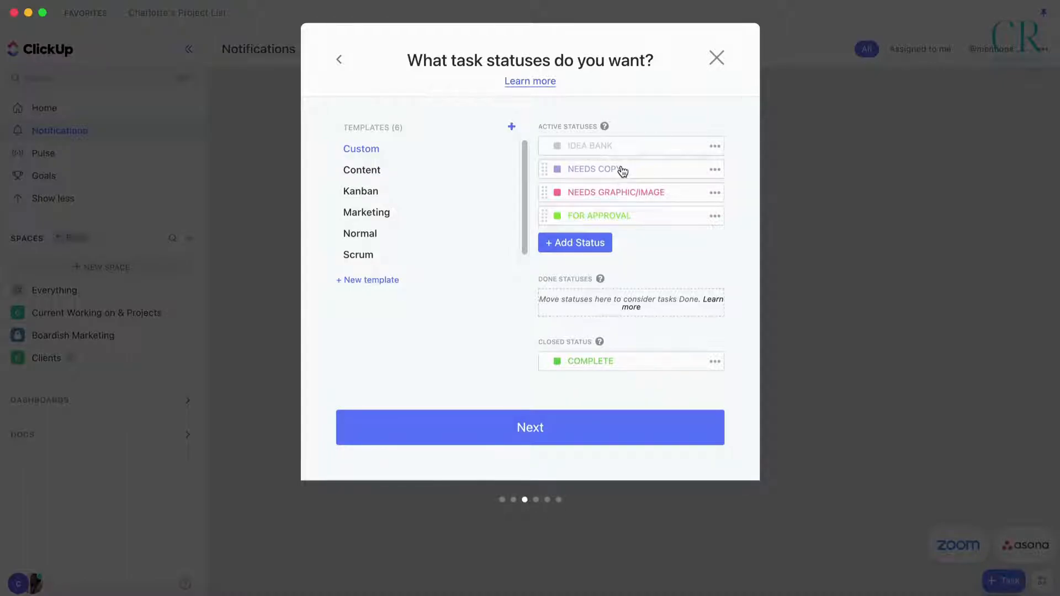
{"action": "mouse_move", "coordinate": [671, 196]}
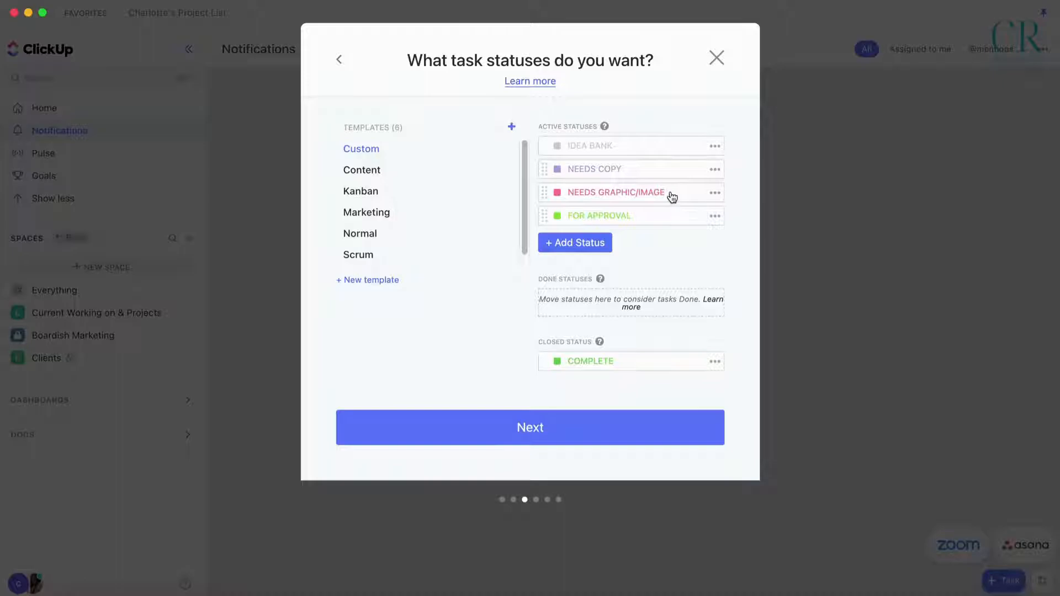
{"action": "mouse_move", "coordinate": [668, 223]}
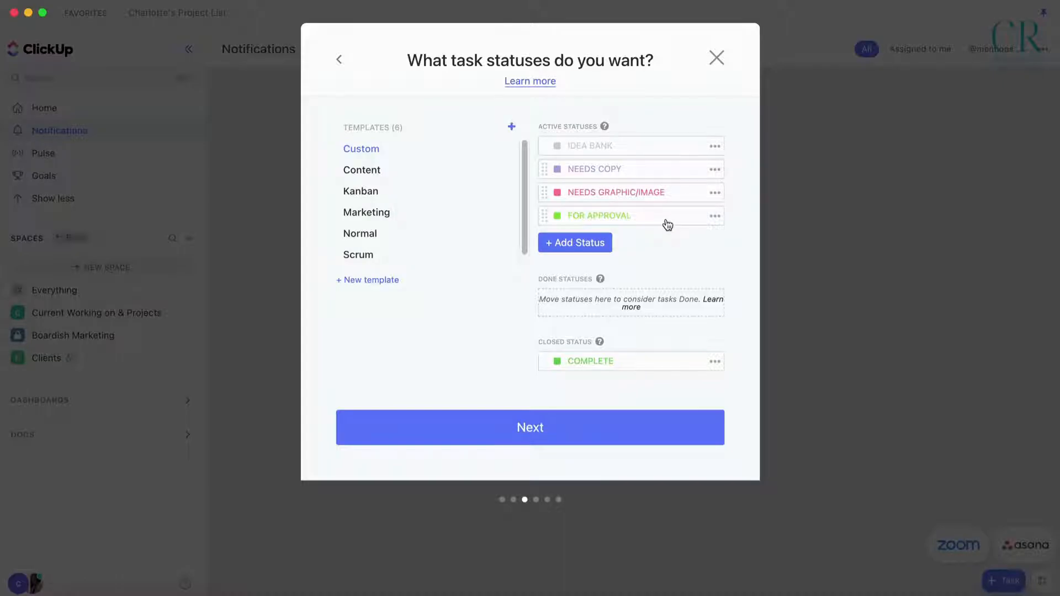
{"action": "mouse_move", "coordinate": [627, 223]}
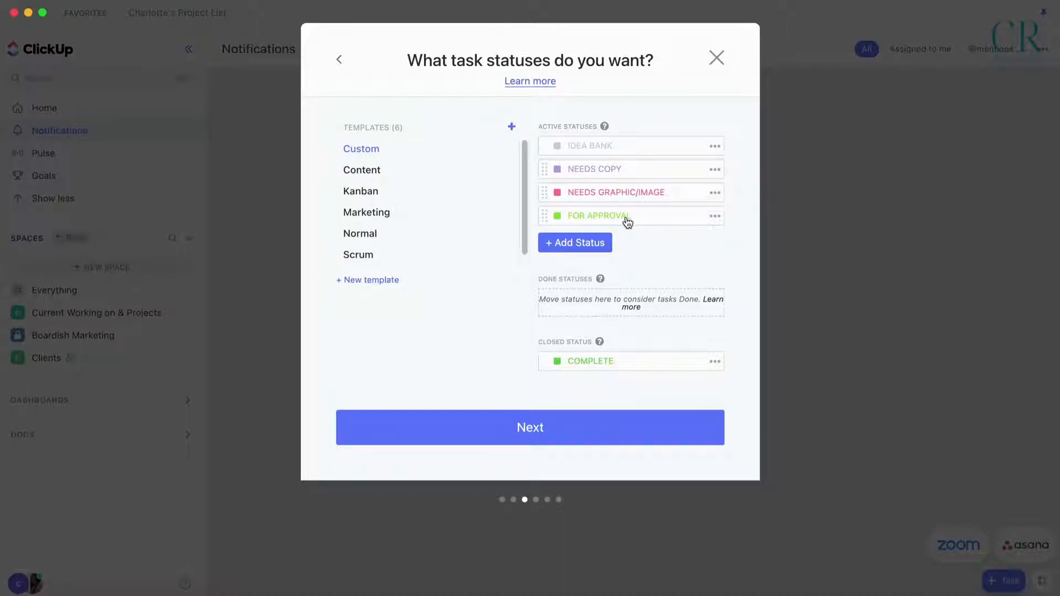
Step: Add a READY TO POST status
{"action": "left_click", "coordinate": [574, 242]}
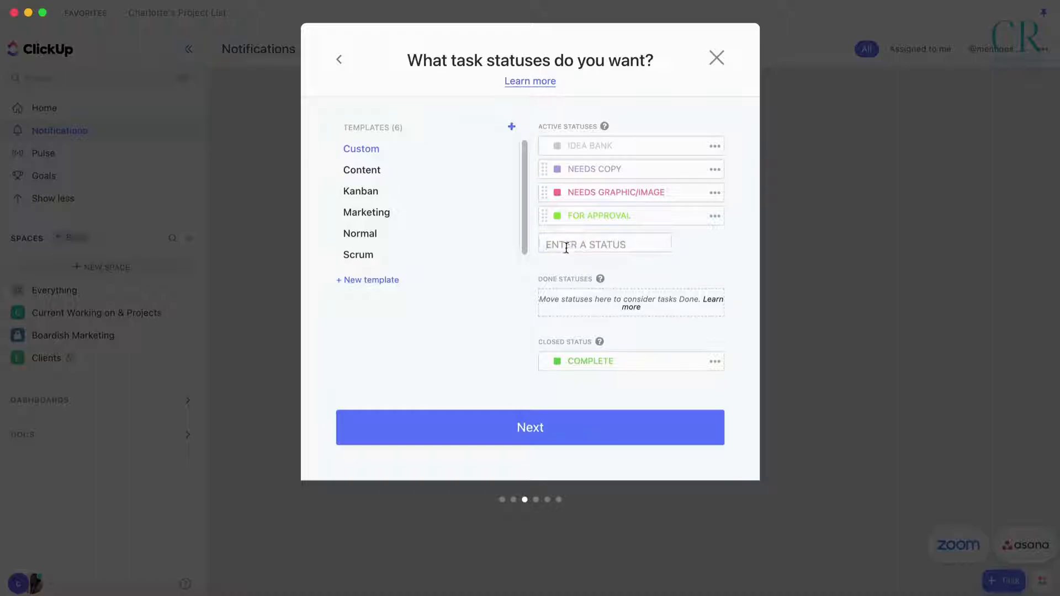
{"action": "type", "text": "READY TO"}
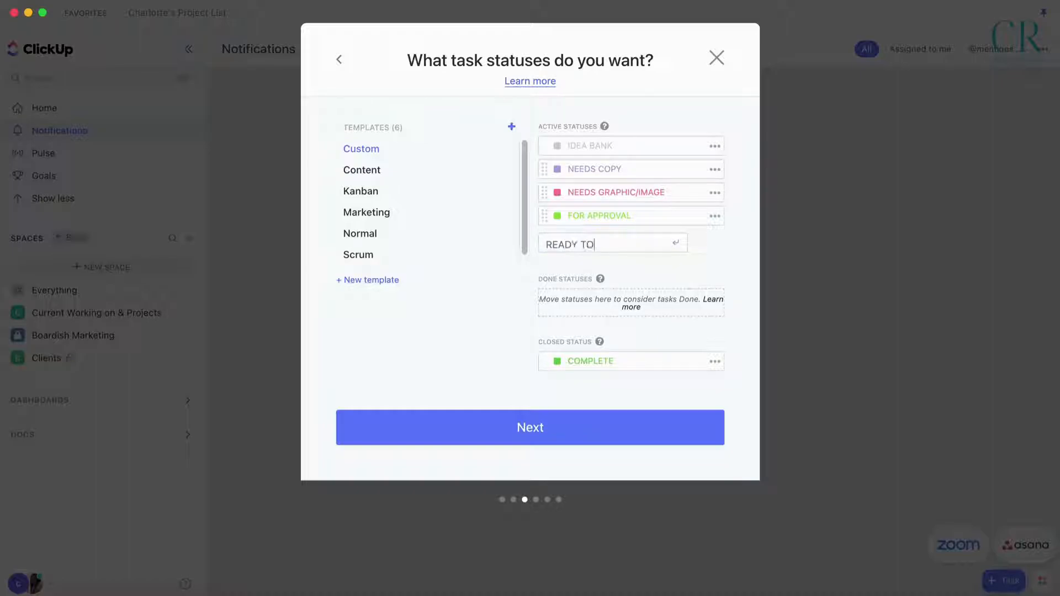
{"action": "type", "text": "POST"}
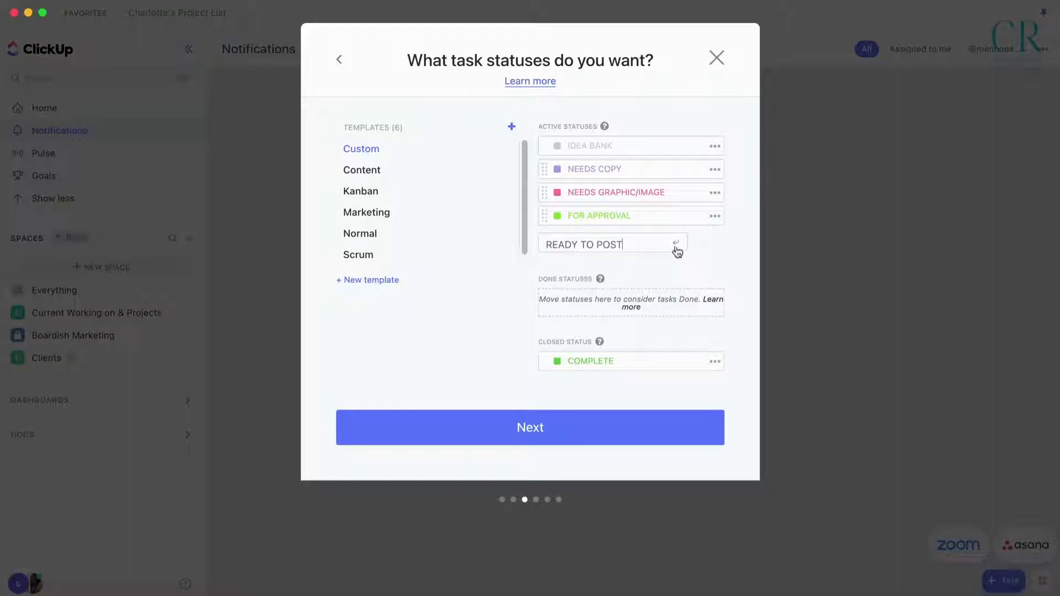
{"action": "key", "text": "return"}
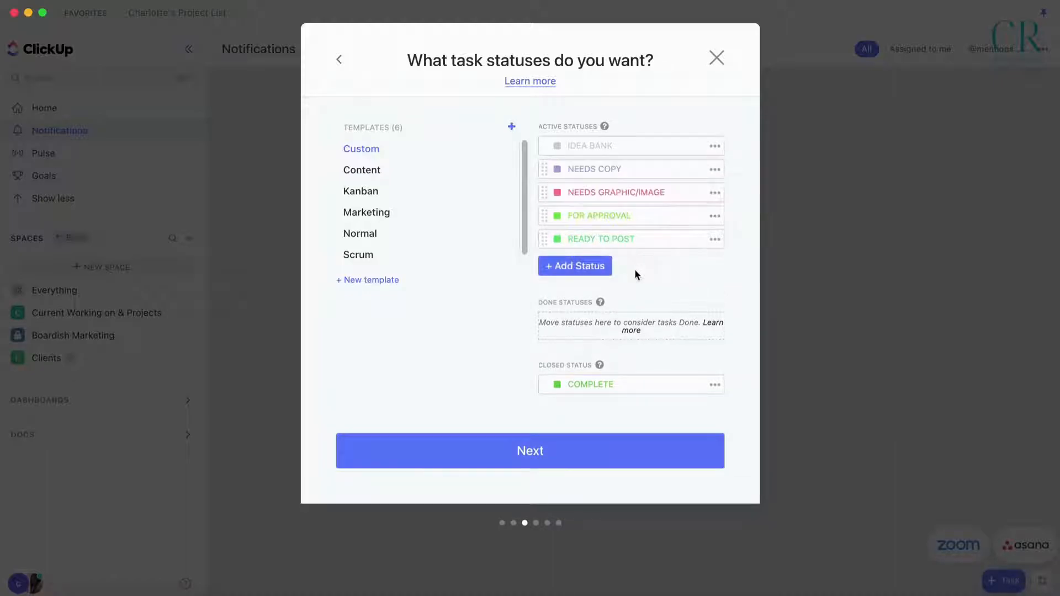
Step: Add SCHEDULED and POSTED statuses, colour SCHEDULED orange, and proceed to ClickApps
{"action": "left_click", "coordinate": [574, 265]}
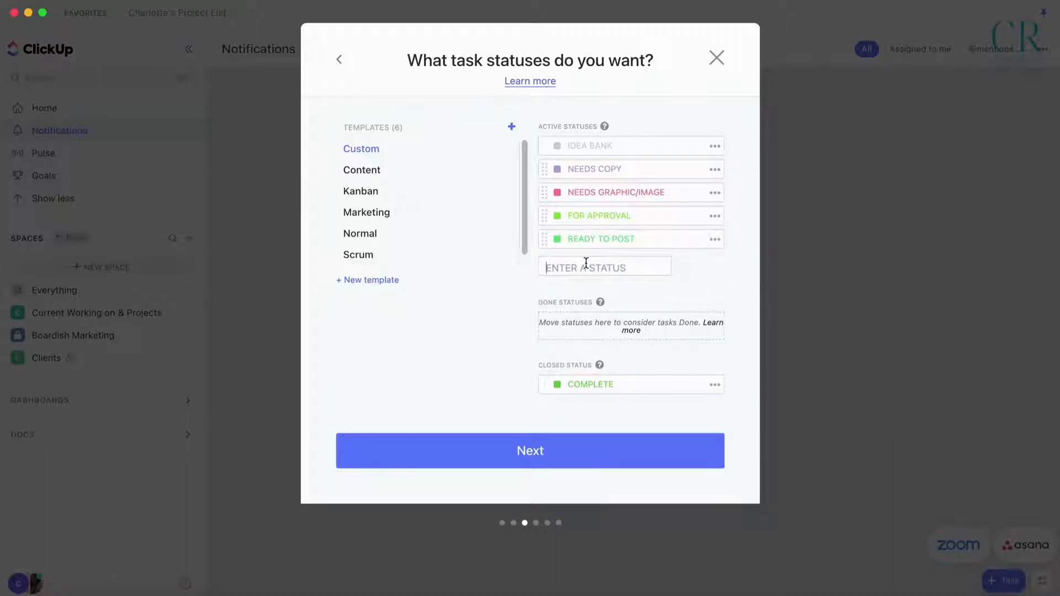
{"action": "type", "text": "SCHEDULED"}
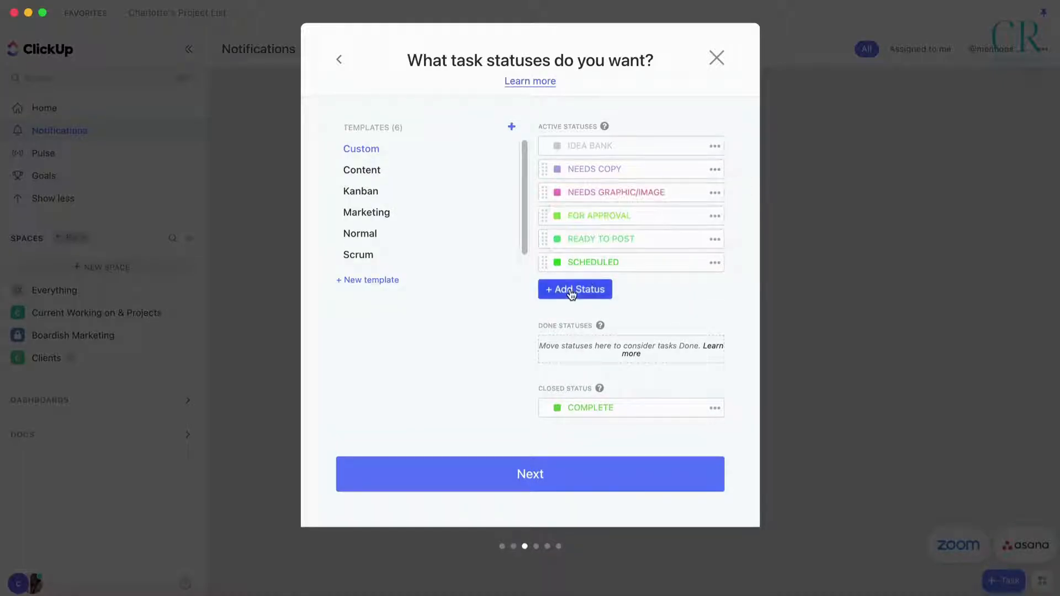
{"action": "left_click", "coordinate": [574, 289]}
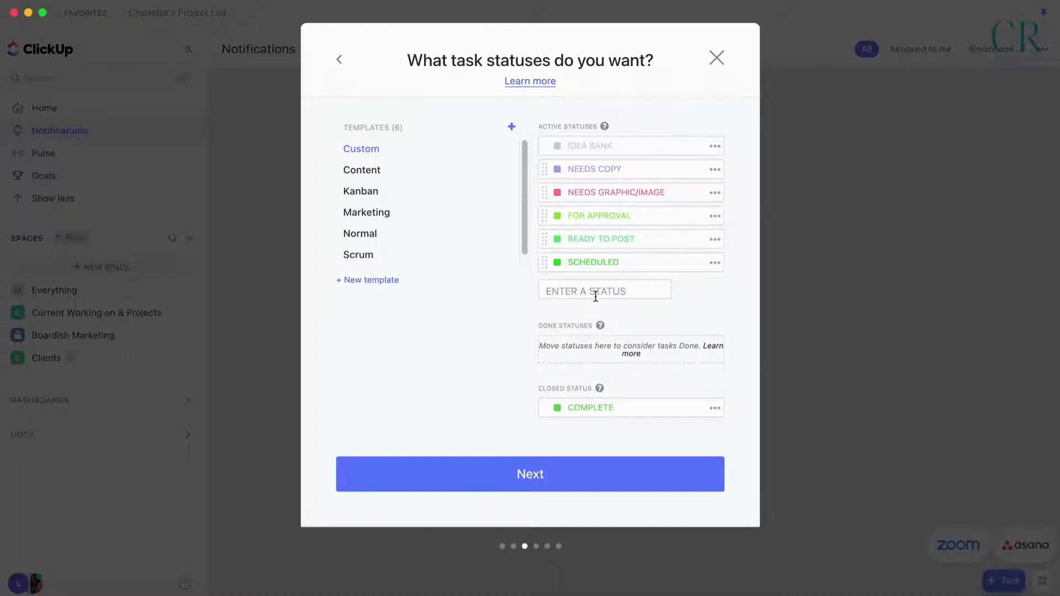
{"action": "type", "text": "POSTED"}
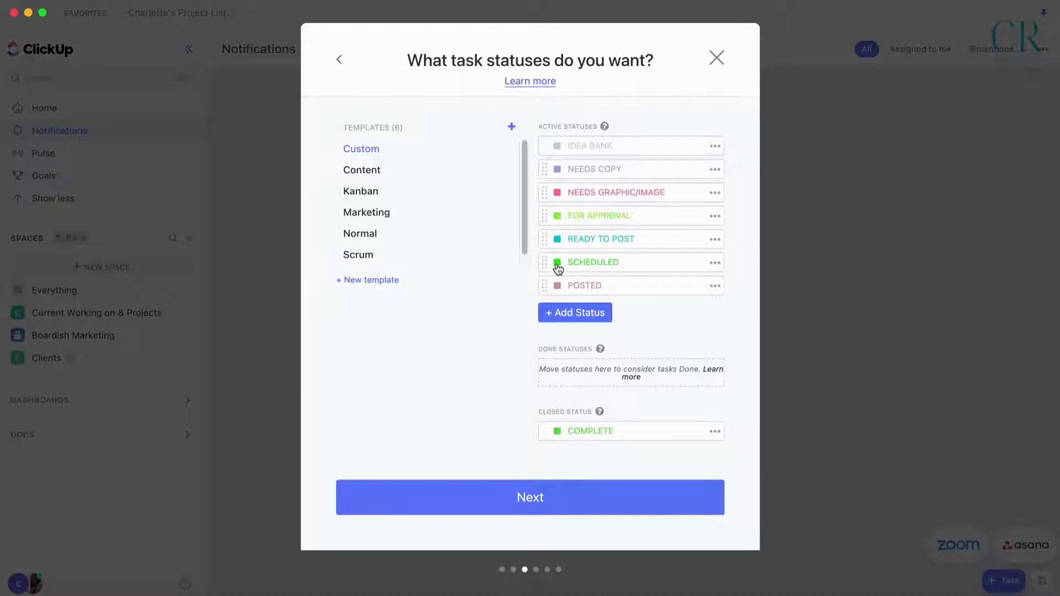
{"action": "left_click", "coordinate": [558, 262]}
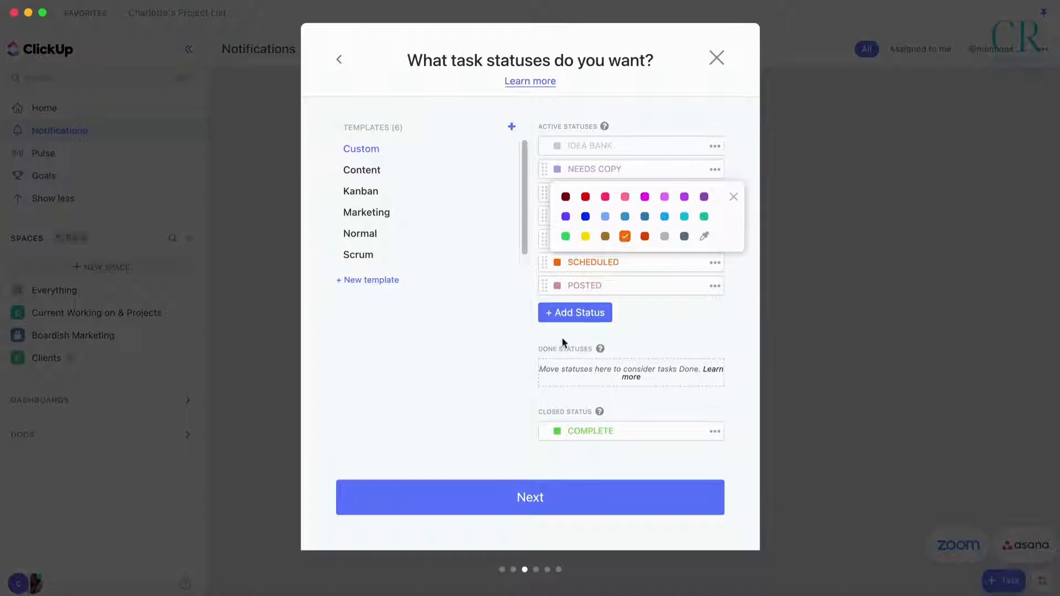
{"action": "left_click", "coordinate": [529, 497]}
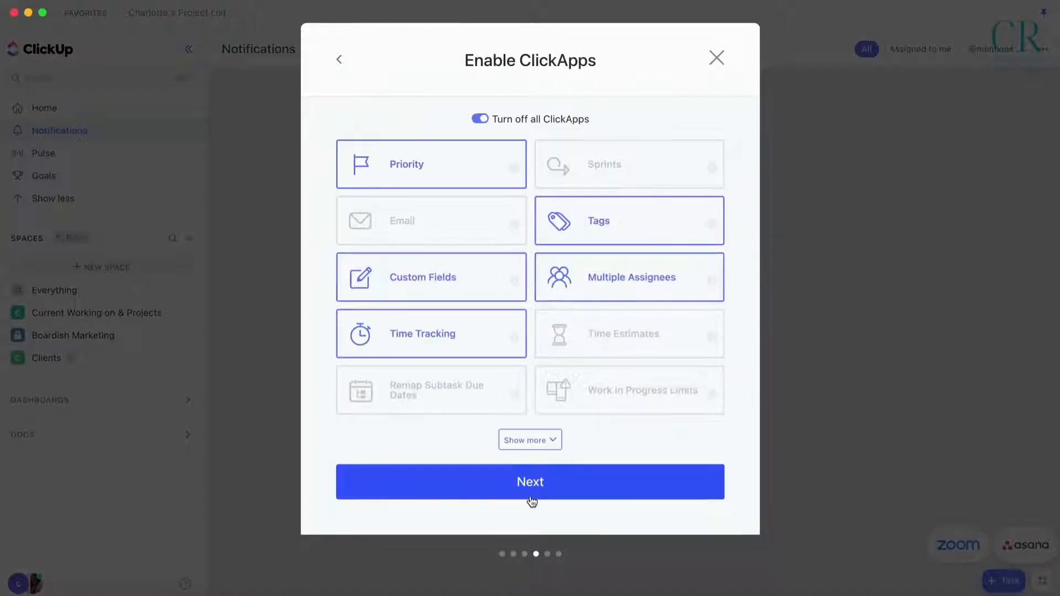
{"action": "mouse_move", "coordinate": [483, 328]}
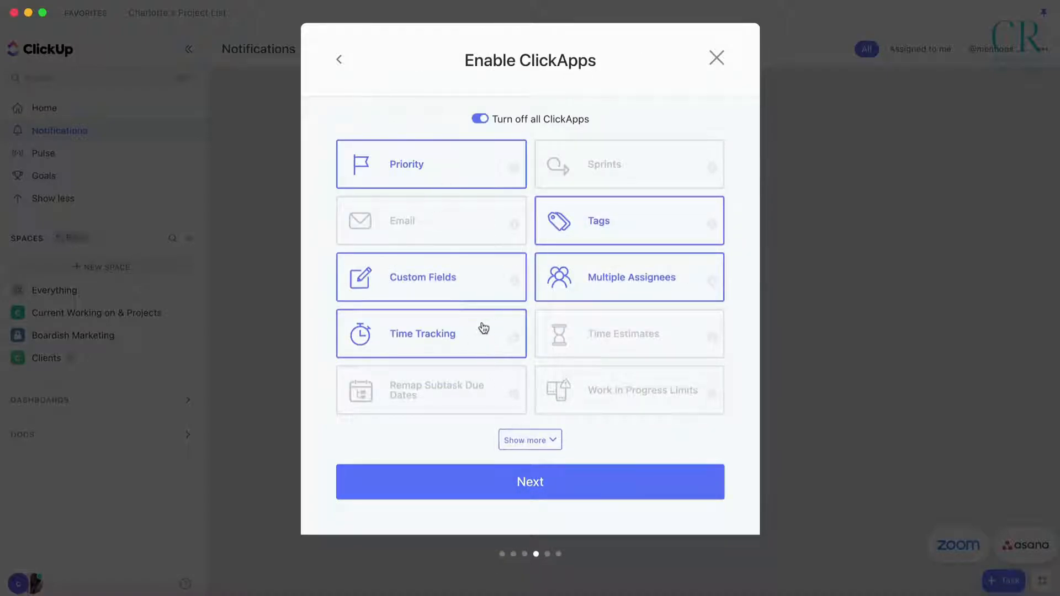
Step: Expand the full ClickApps list and accept it to continue
{"action": "left_click", "coordinate": [530, 439]}
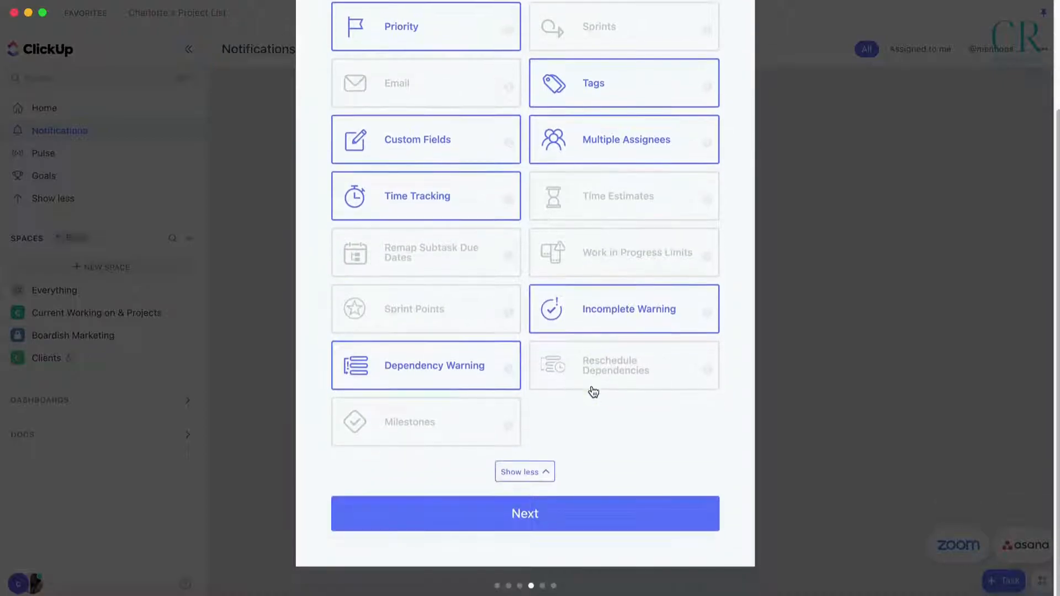
{"action": "mouse_move", "coordinate": [524, 514]}
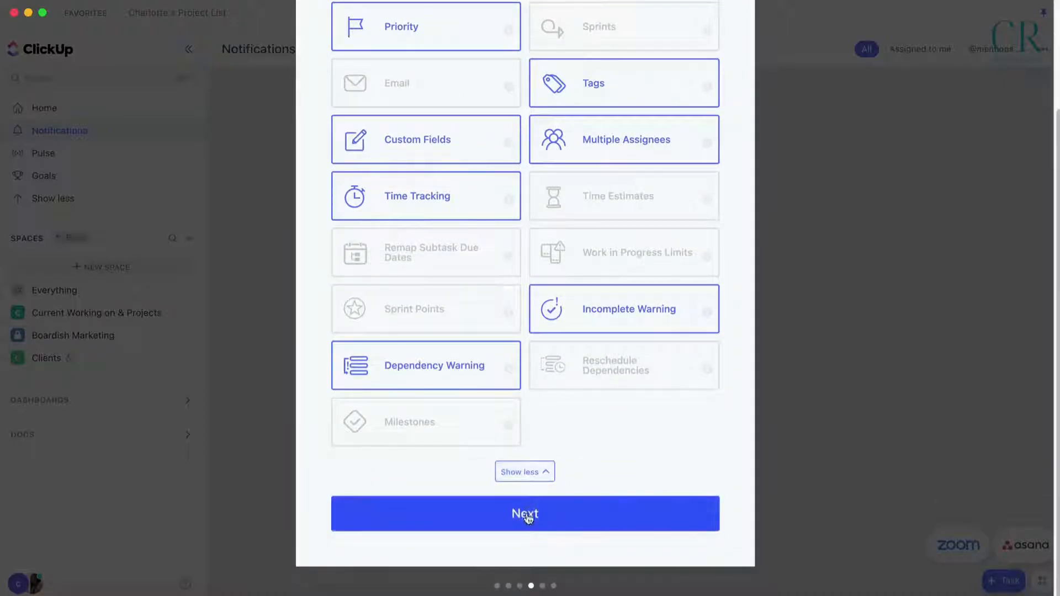
{"action": "left_click", "coordinate": [525, 513]}
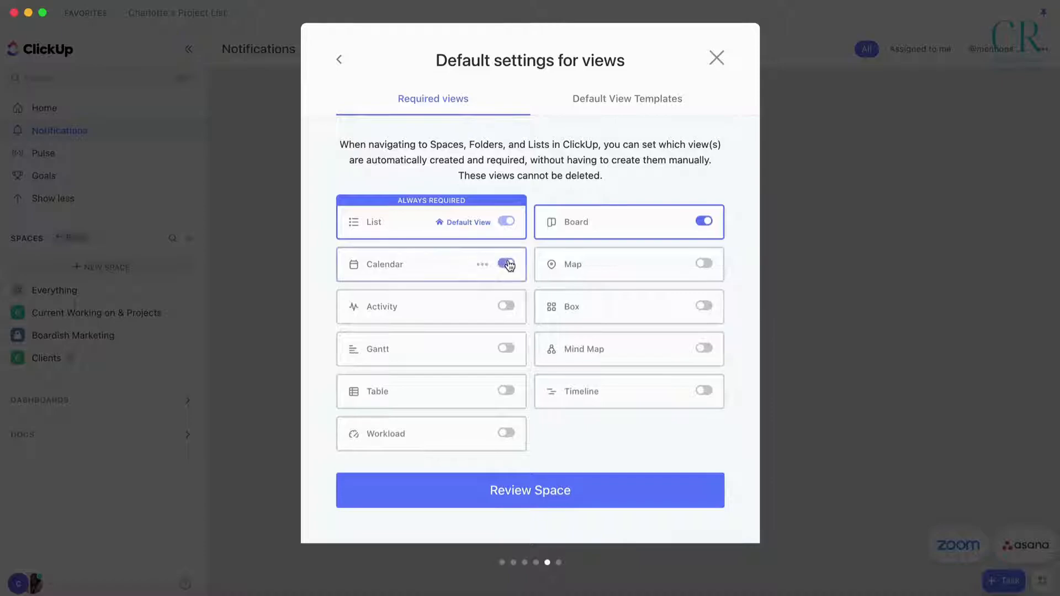
Step: Make Calendar a required view, review the summary, and create the TEST Space
{"action": "left_click", "coordinate": [506, 265]}
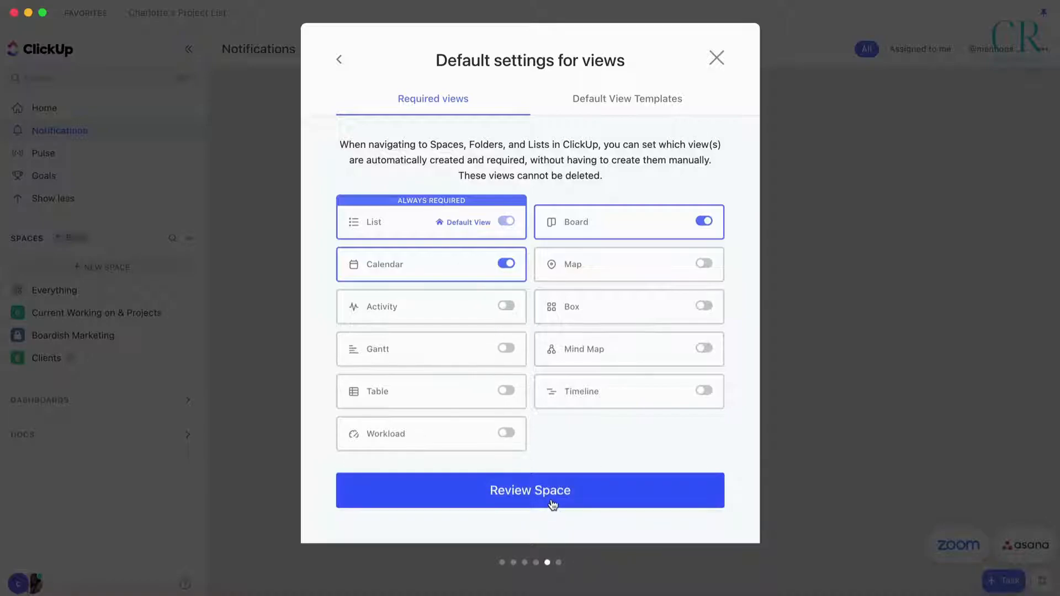
{"action": "left_click", "coordinate": [530, 490]}
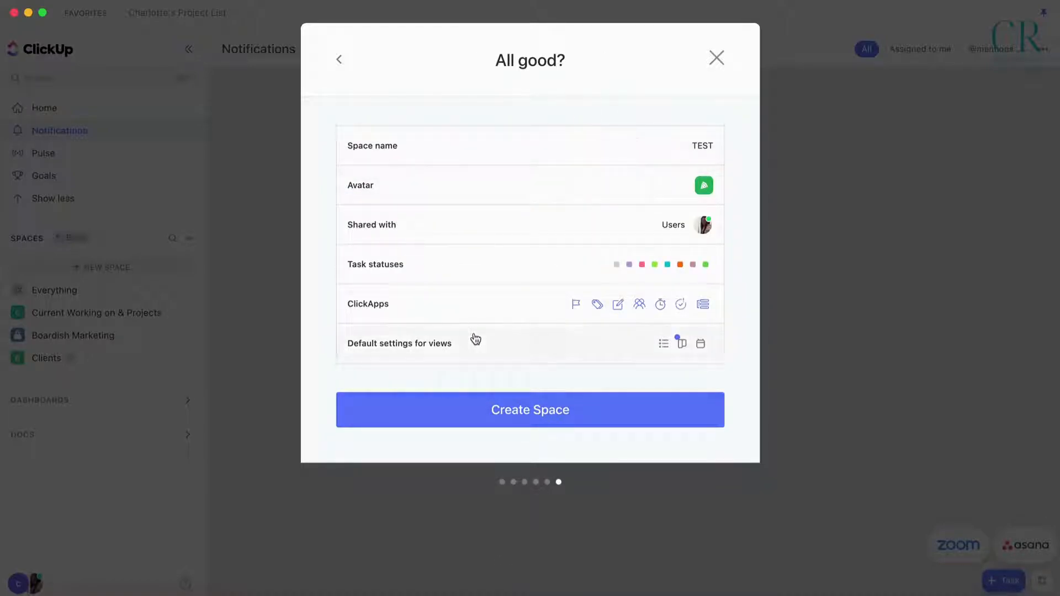
{"action": "left_click", "coordinate": [530, 409]}
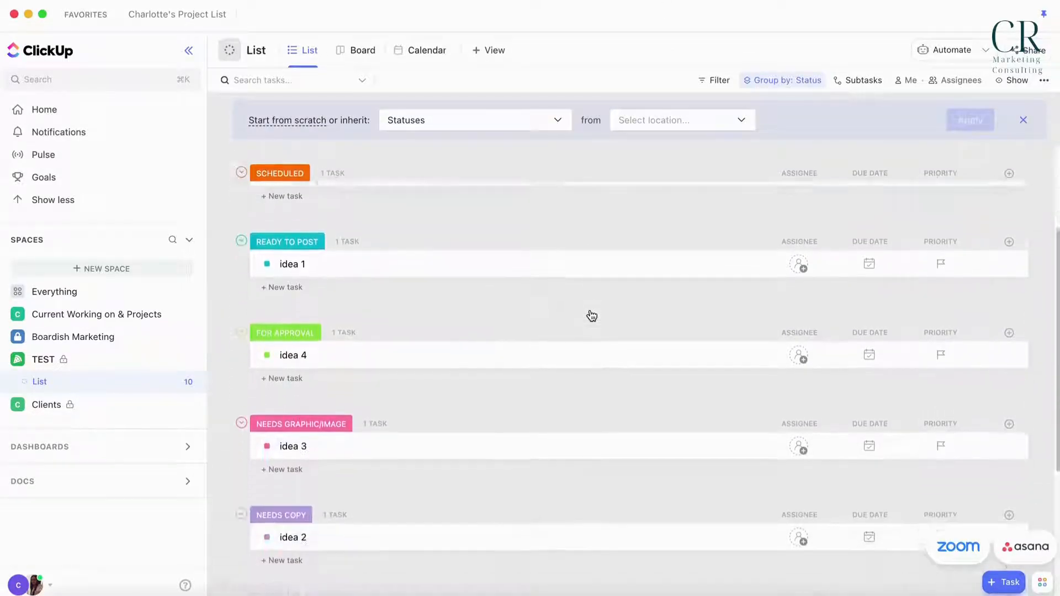
Step: Scroll the TEST list, then switch to the Board view
{"action": "scroll", "scroll_direction": "down", "scroll_amount": 3}
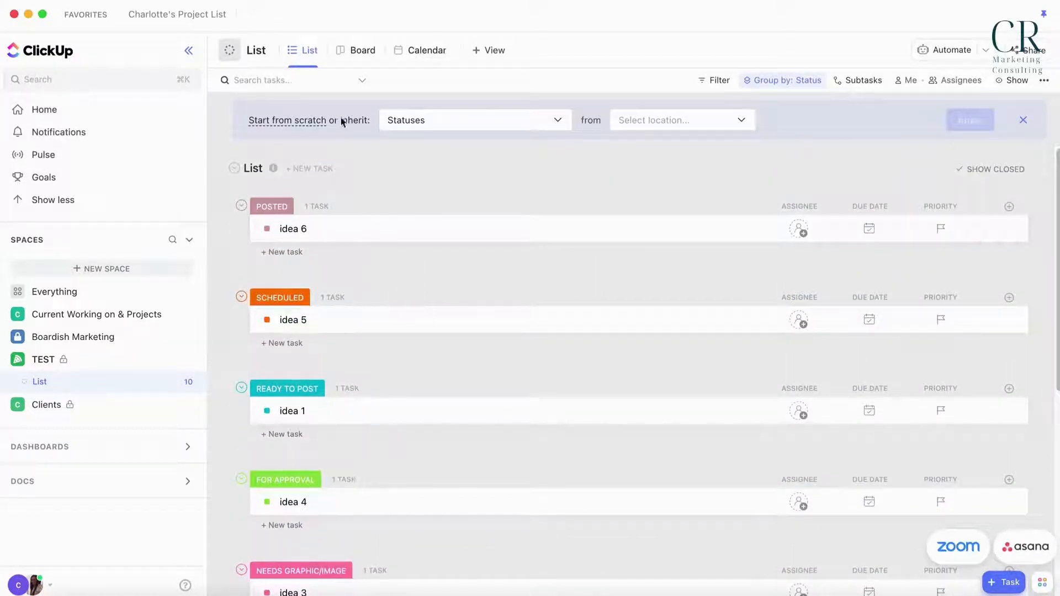
{"action": "left_click", "coordinate": [361, 50]}
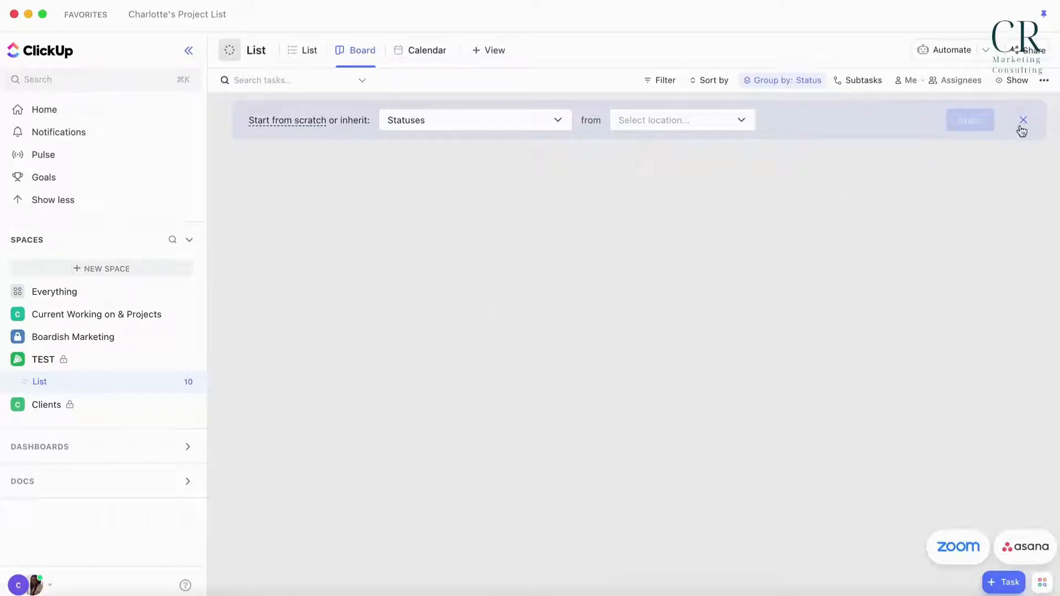
Step: Dismiss the inherit-statuses prompt and scroll across the board's status columns
{"action": "left_click", "coordinate": [1022, 120]}
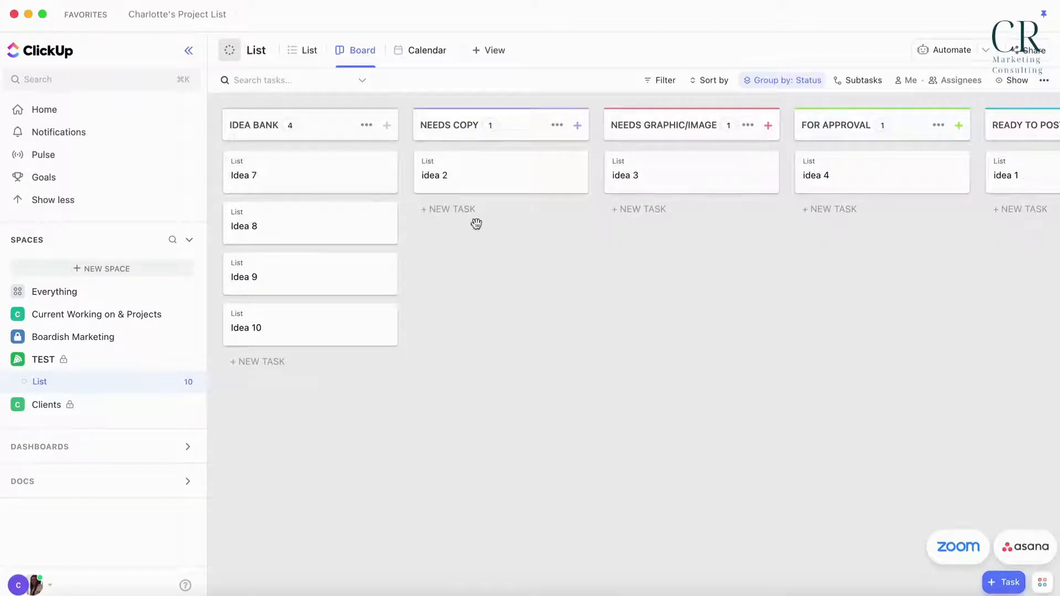
{"action": "scroll", "scroll_direction": "right", "scroll_amount": 3}
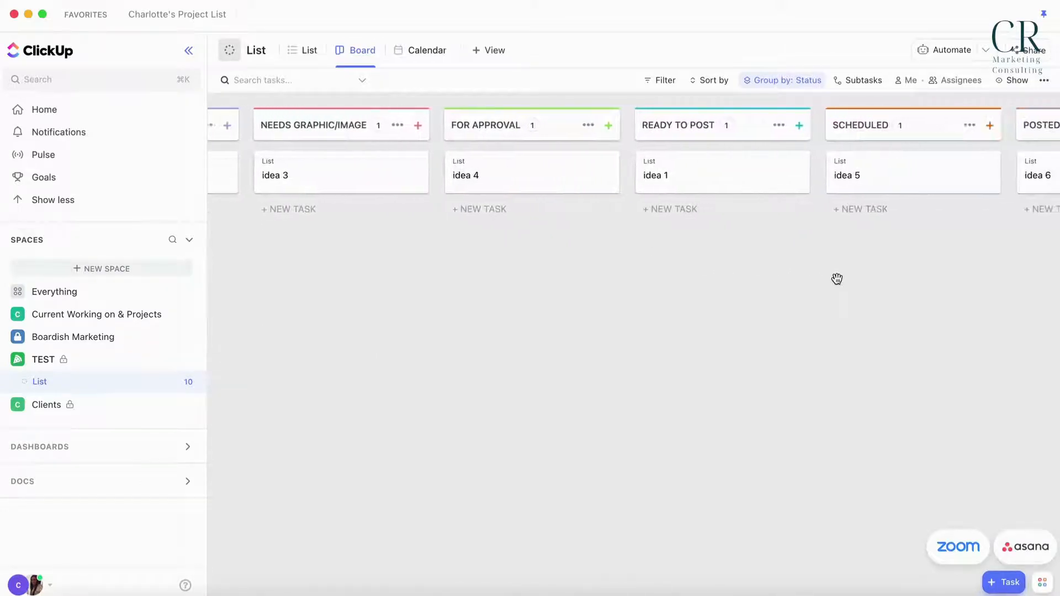
{"action": "scroll", "scroll_direction": "right", "scroll_amount": 3}
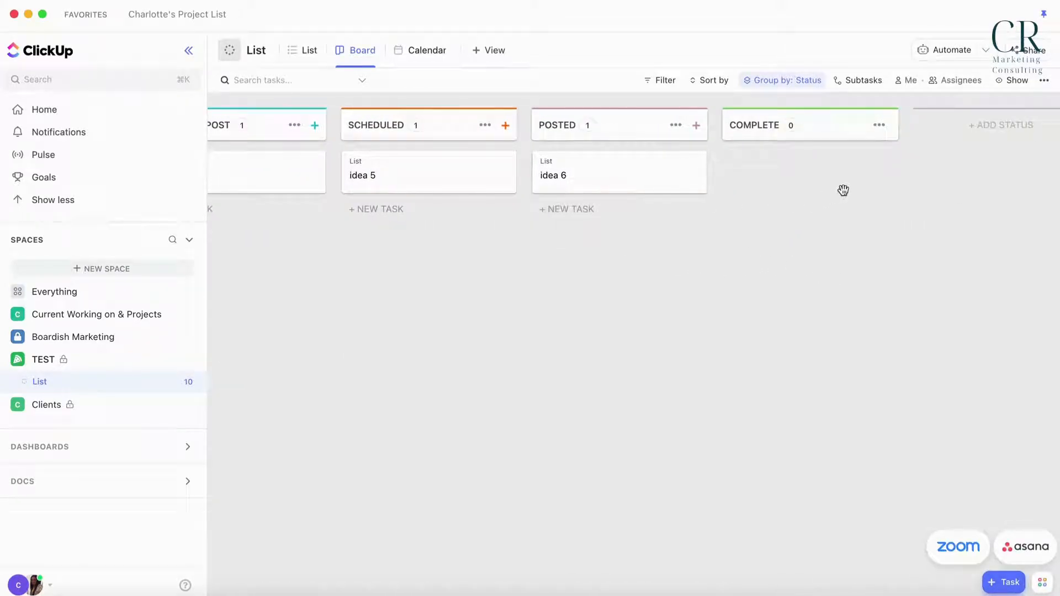
{"action": "scroll", "scroll_direction": "left", "scroll_amount": 3}
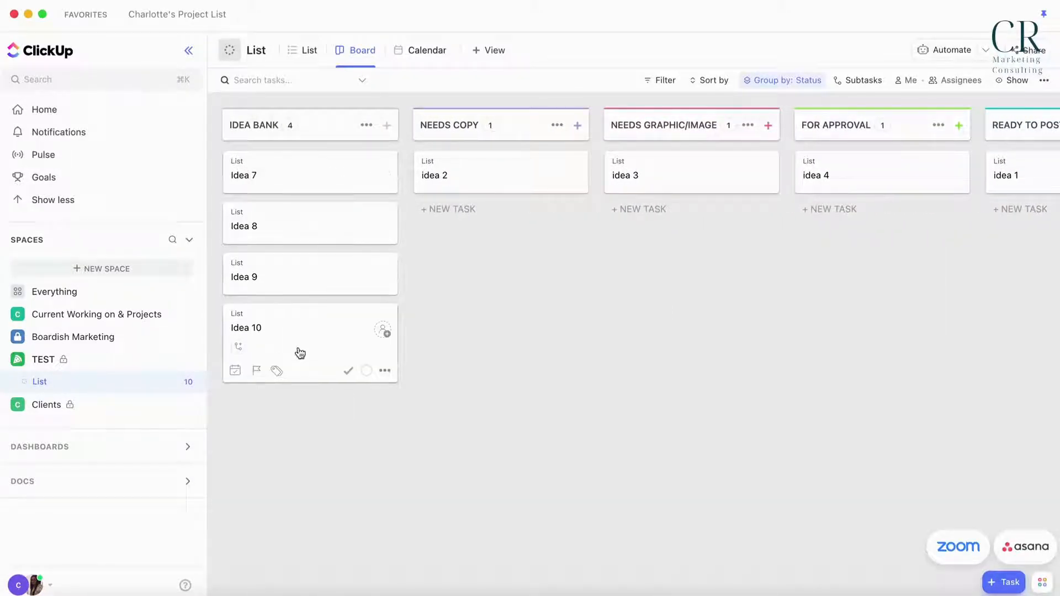
{"action": "mouse_move", "coordinate": [570, 271]}
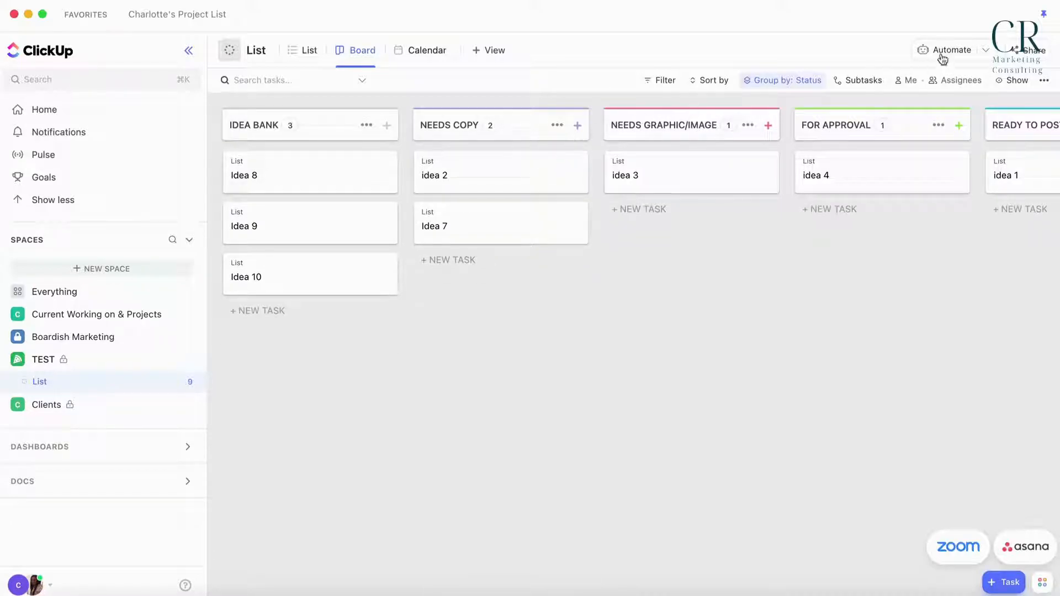
{"action": "mouse_move", "coordinate": [440, 129]}
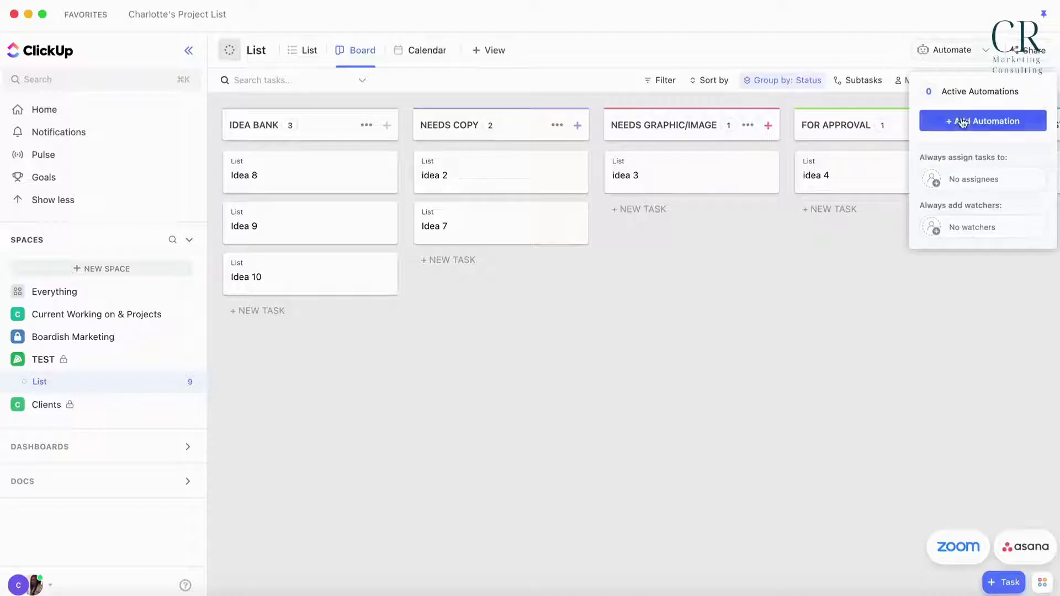
Step: Draft an automation: when status changes to NEEDS COPY, assign the task to Me
{"action": "left_click", "coordinate": [983, 121]}
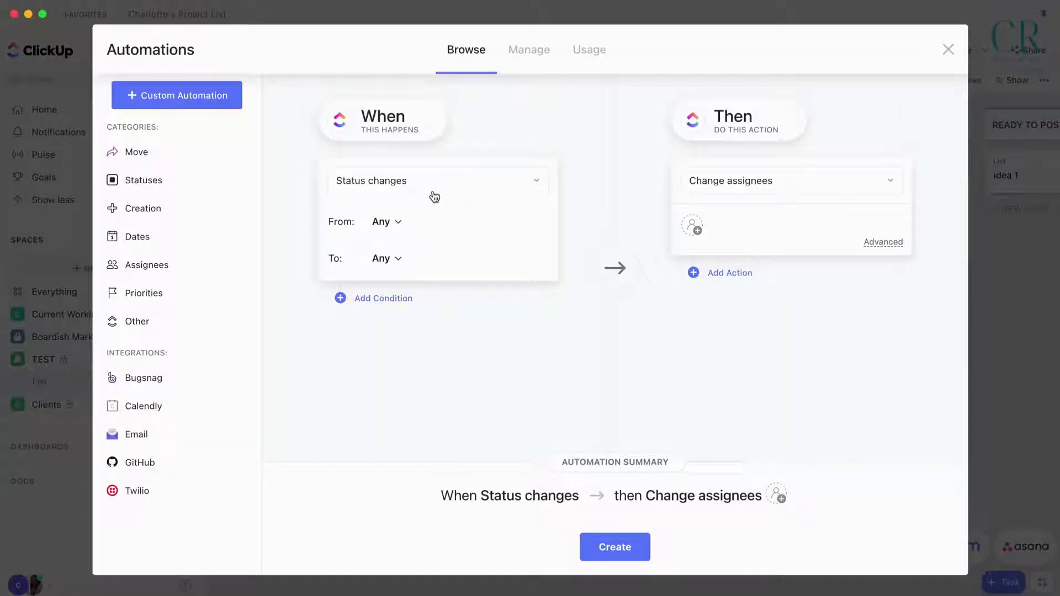
{"action": "mouse_move", "coordinate": [385, 263]}
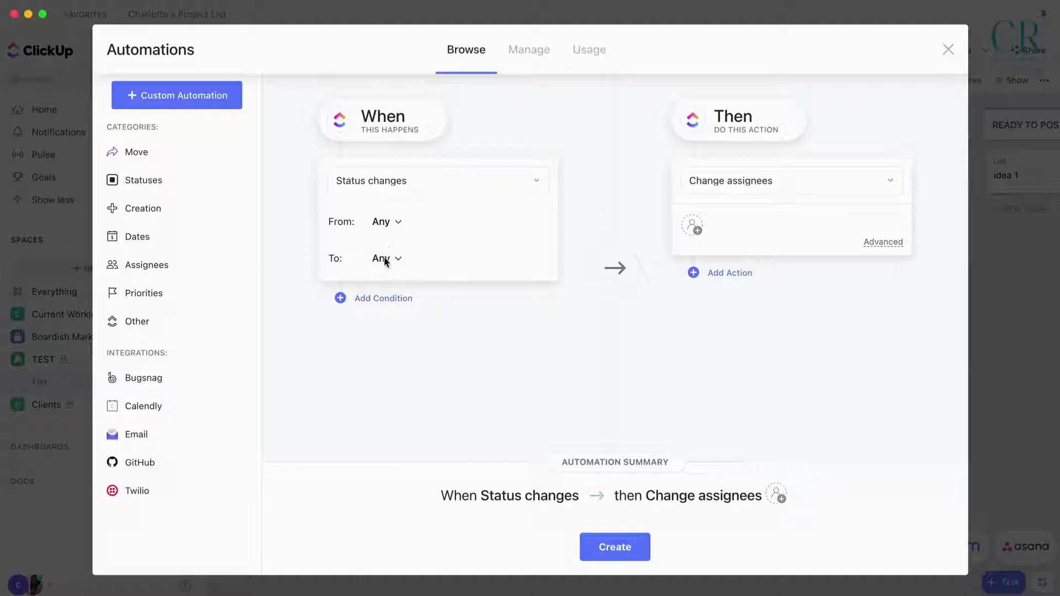
{"action": "left_click", "coordinate": [383, 259]}
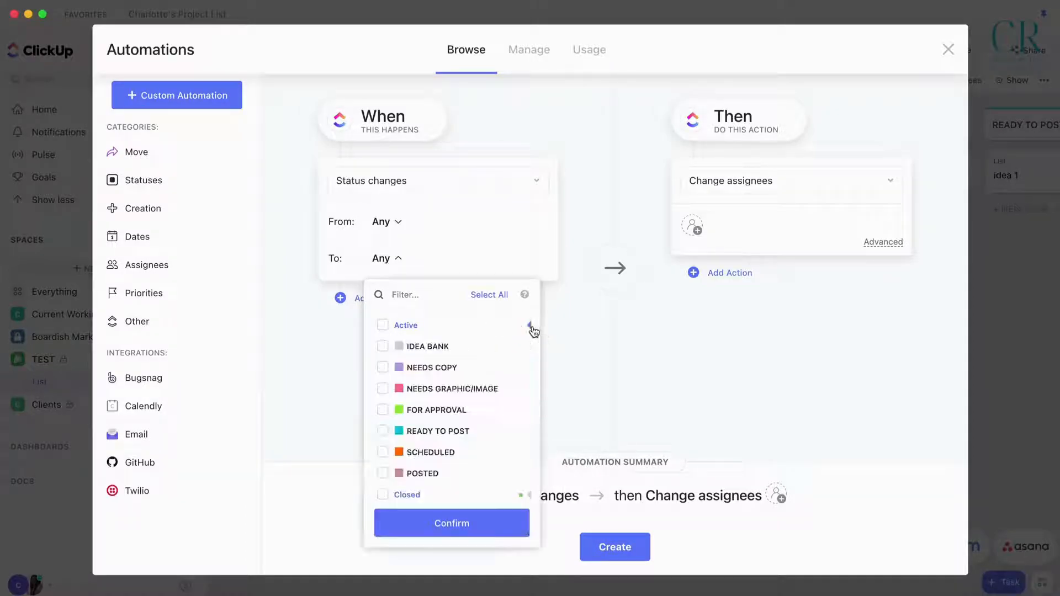
{"action": "left_click", "coordinate": [383, 367]}
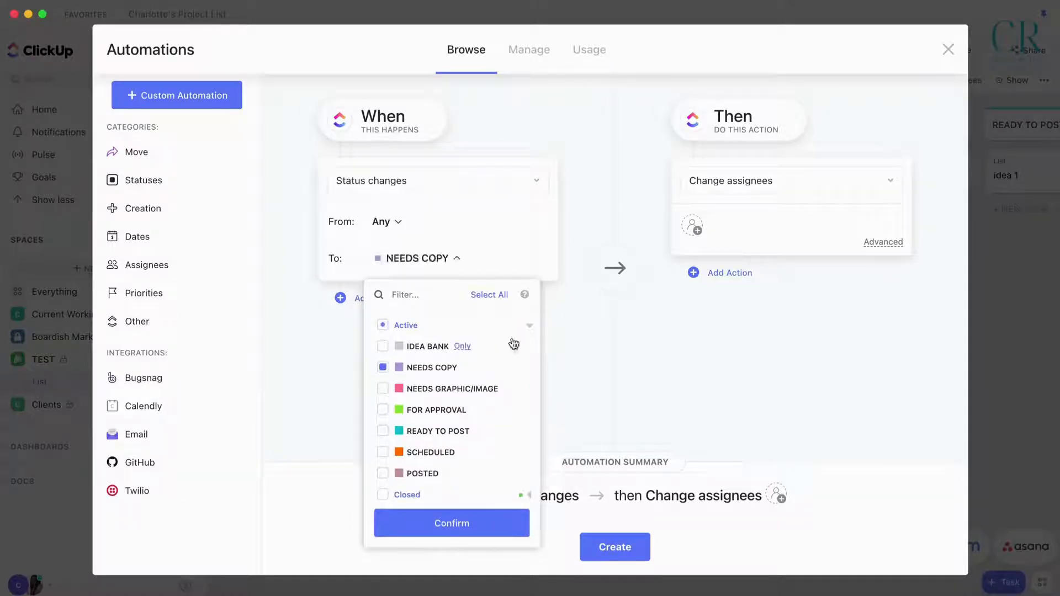
{"action": "left_click", "coordinate": [451, 523]}
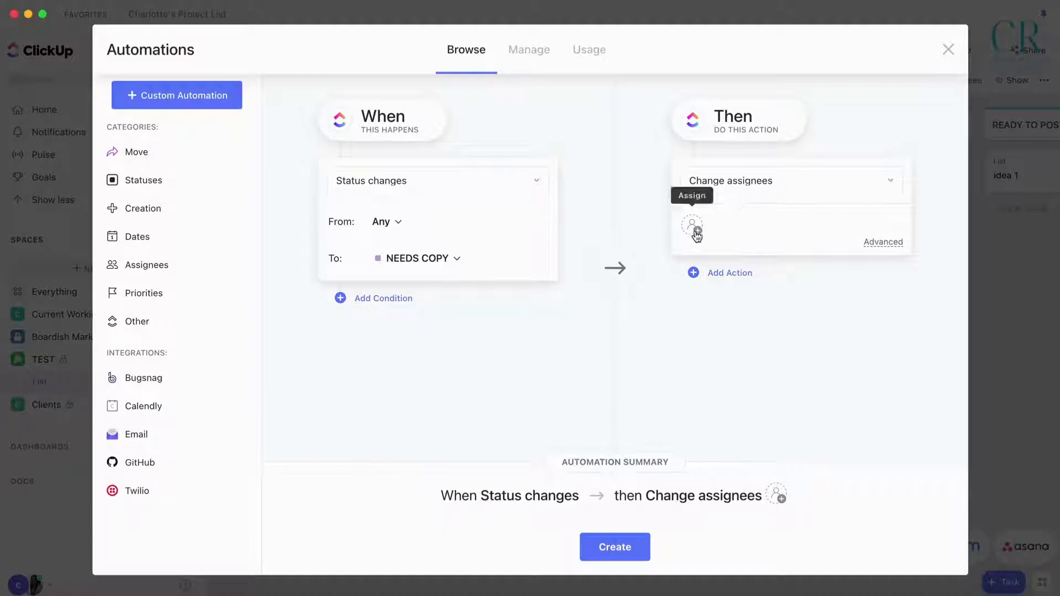
{"action": "left_click", "coordinate": [692, 228]}
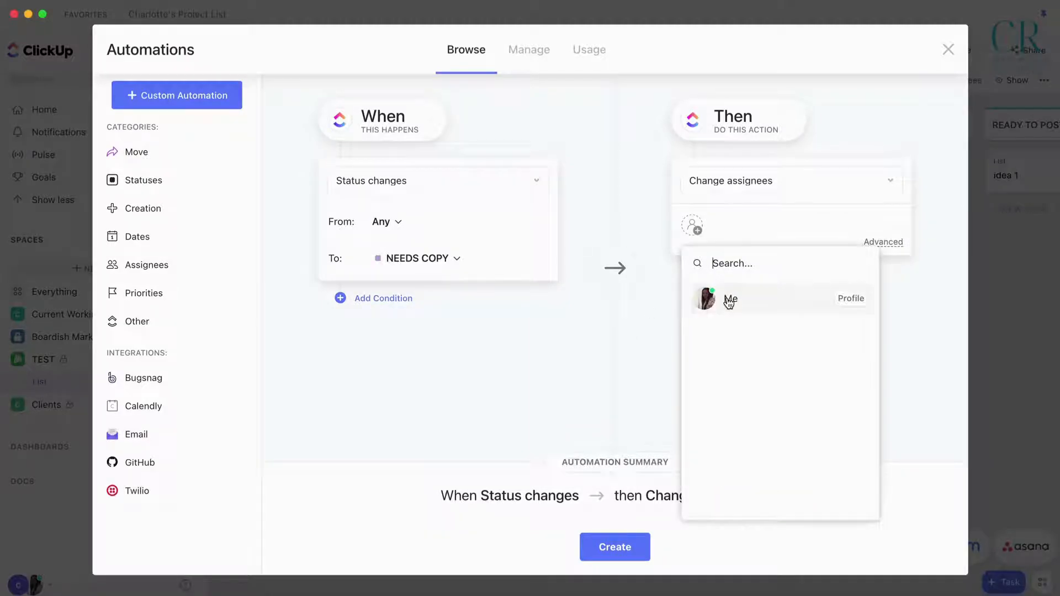
{"action": "left_click", "coordinate": [731, 298]}
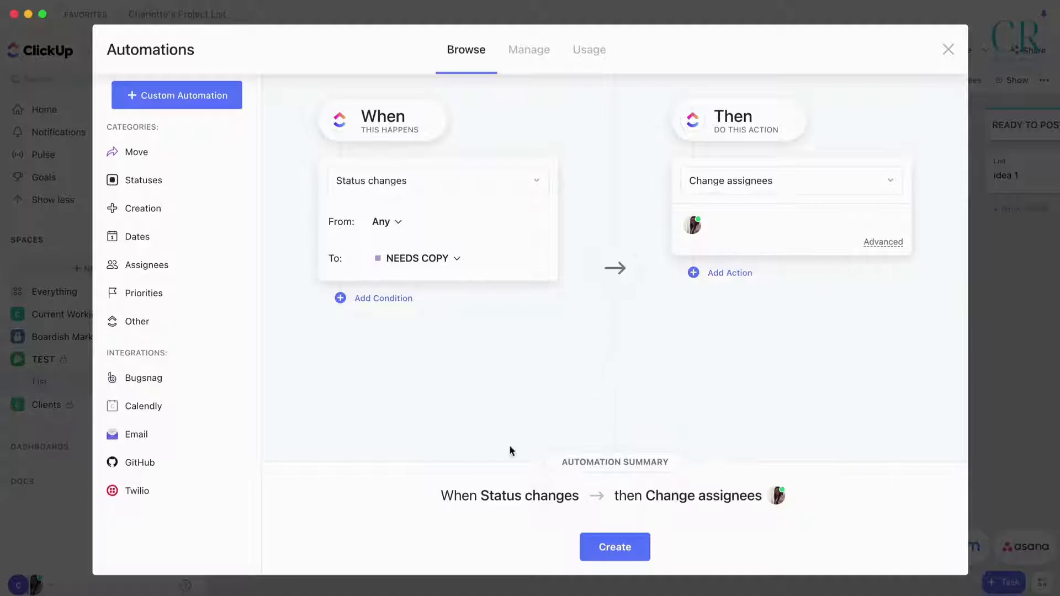
{"action": "mouse_move", "coordinate": [729, 181]}
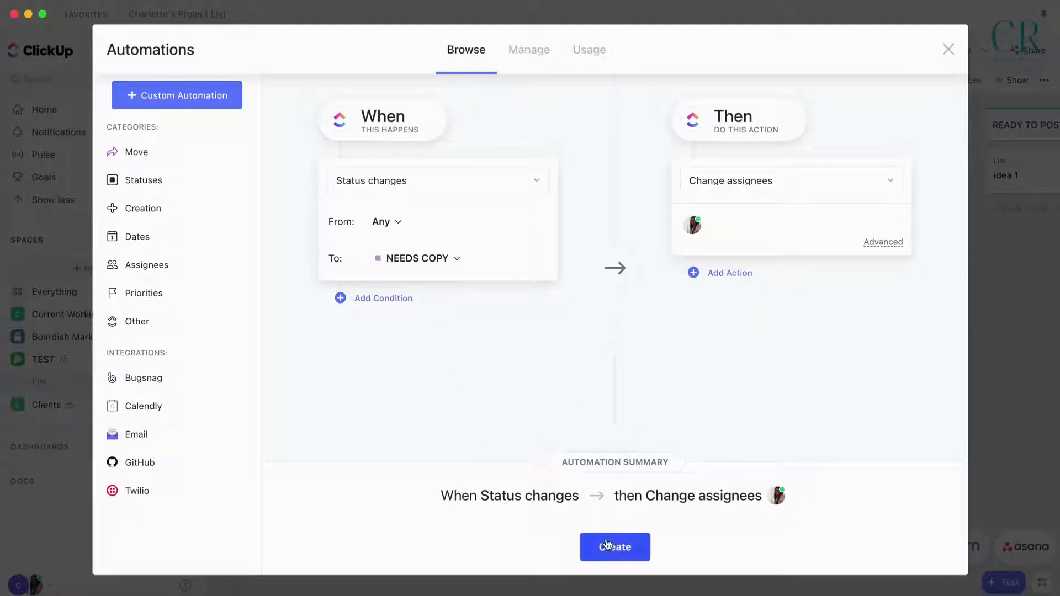
{"action": "mouse_move", "coordinate": [404, 235]}
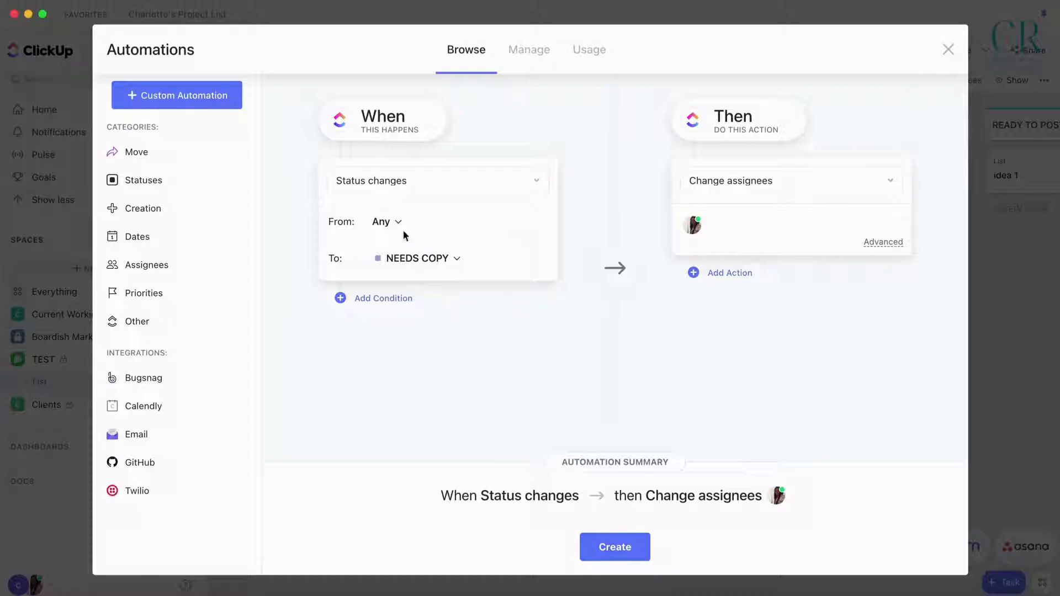
Step: Switch the automation trigger to status NEEDS GRAPHIC/IMAGE, then close the automations window
{"action": "left_click", "coordinate": [418, 257]}
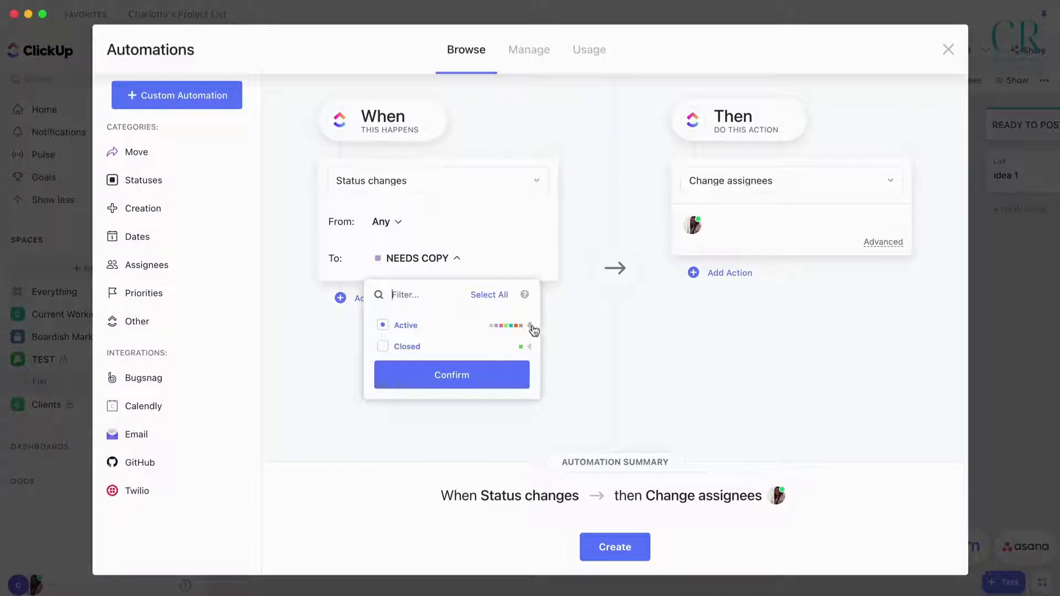
{"action": "left_click", "coordinate": [529, 325]}
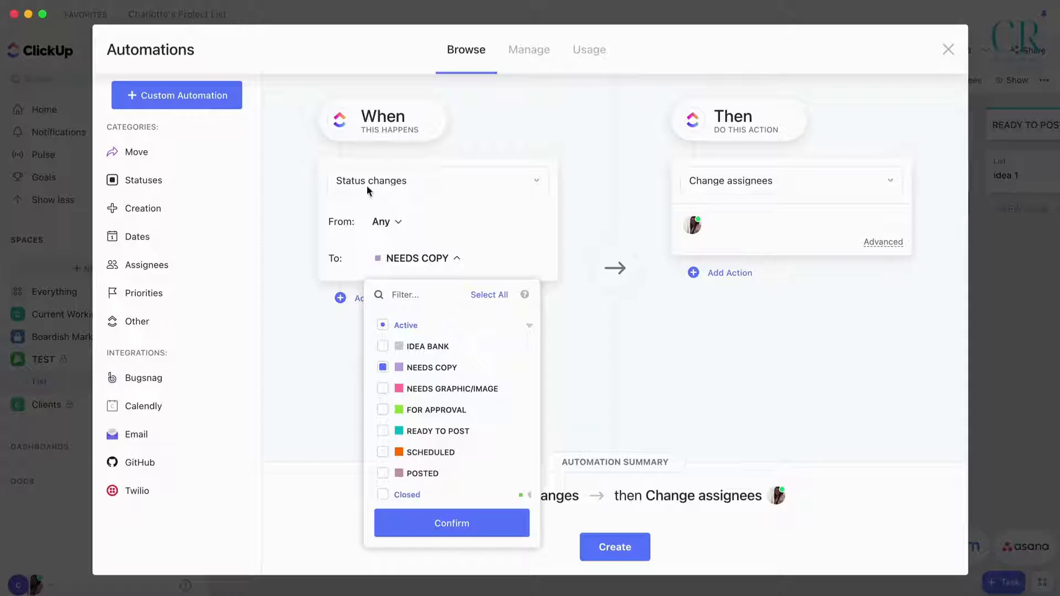
{"action": "mouse_move", "coordinate": [409, 250]}
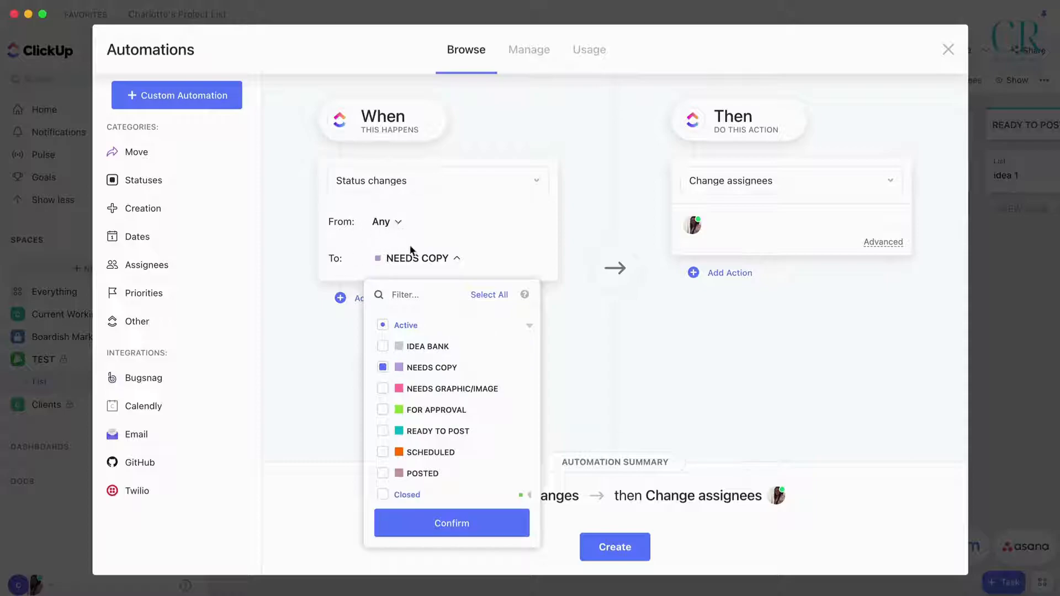
{"action": "left_click", "coordinate": [383, 389]}
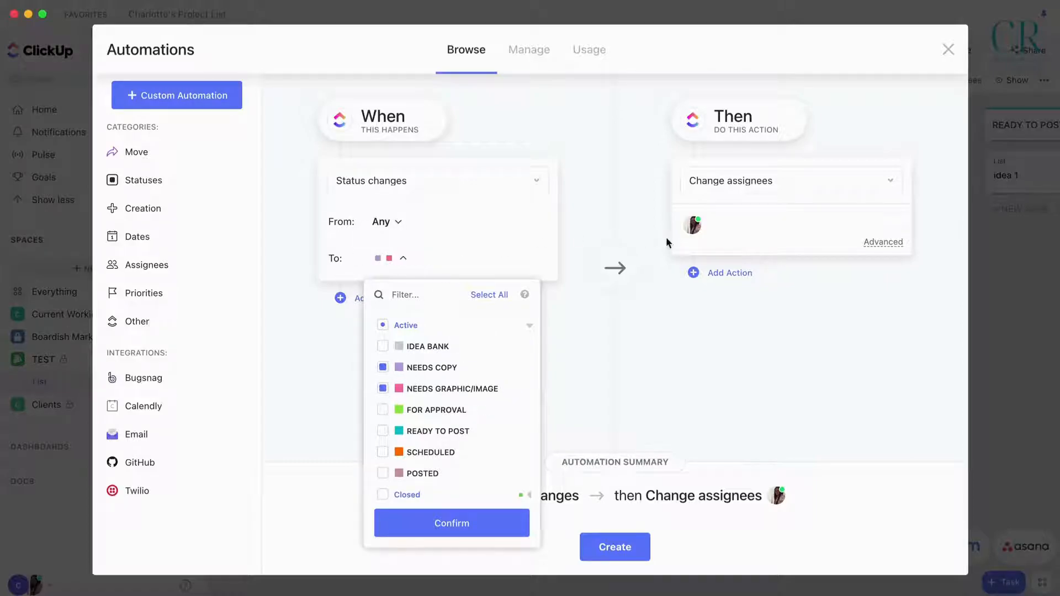
{"action": "mouse_move", "coordinate": [696, 228]}
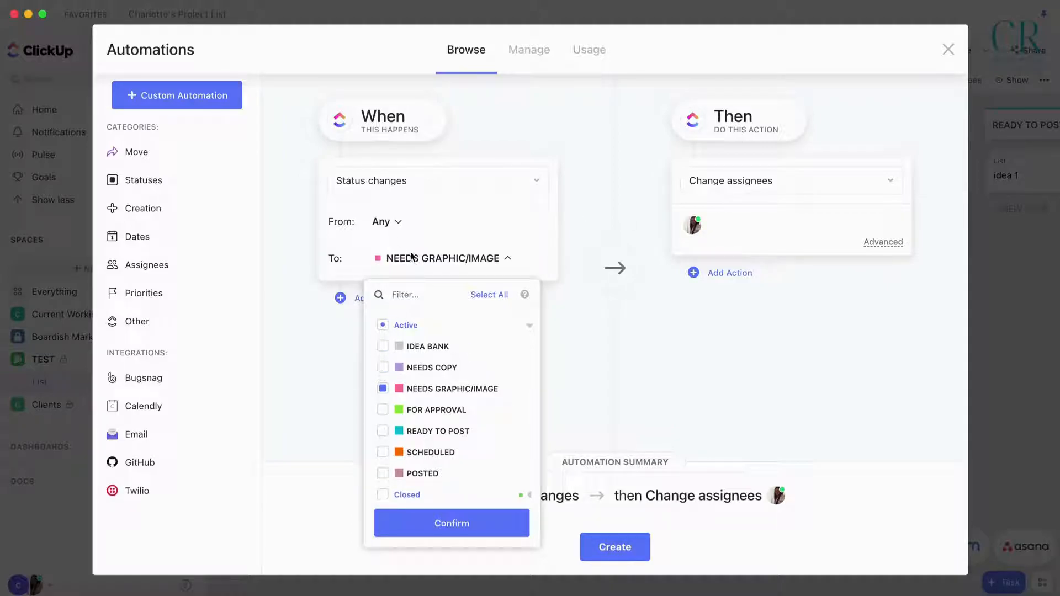
{"action": "mouse_move", "coordinate": [726, 226]}
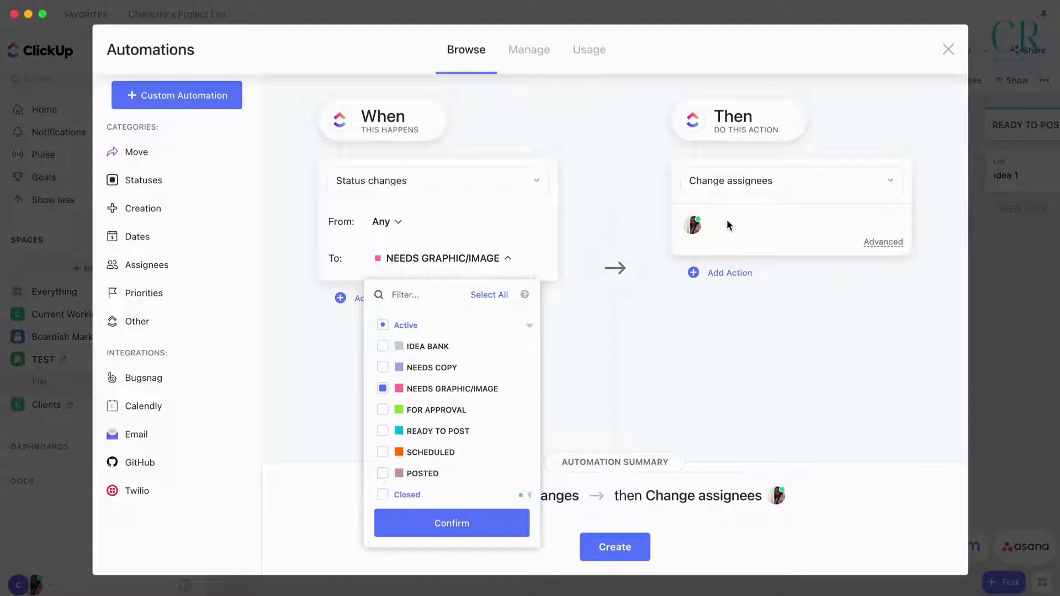
{"action": "mouse_move", "coordinate": [422, 413]}
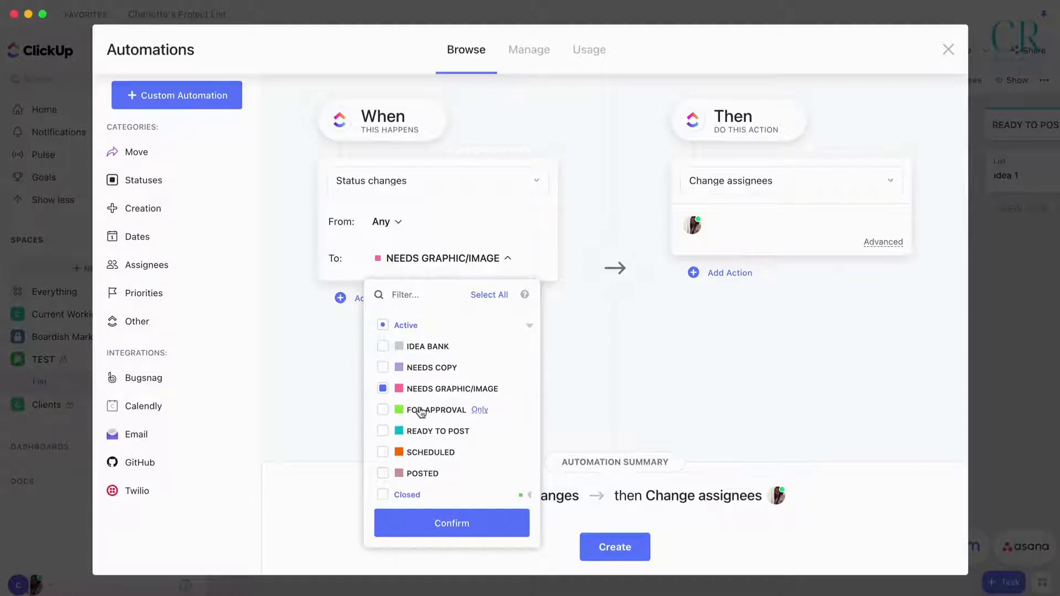
{"action": "mouse_move", "coordinate": [425, 388]}
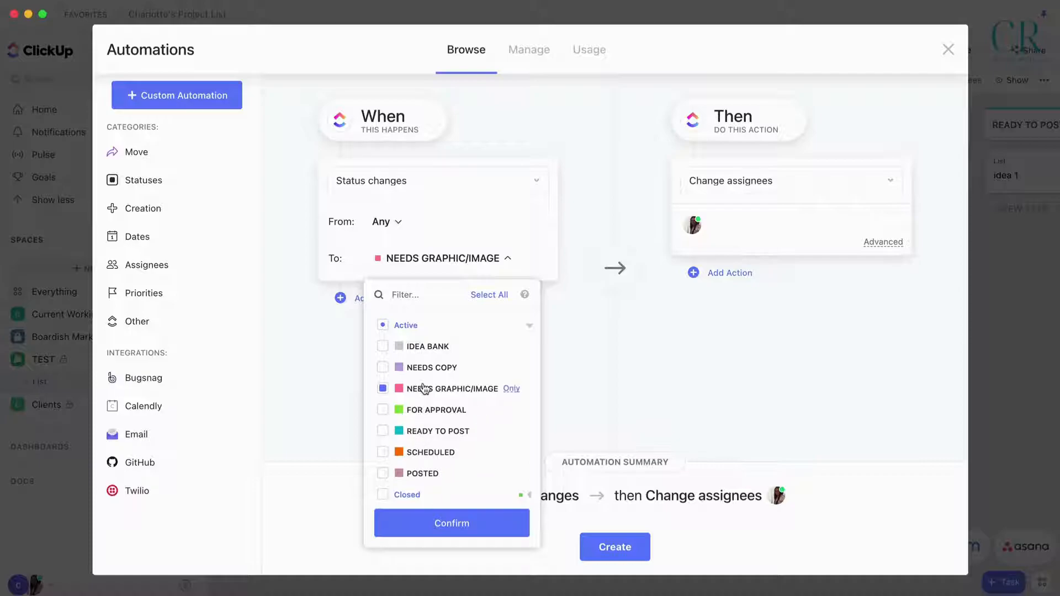
{"action": "mouse_move", "coordinate": [372, 244]}
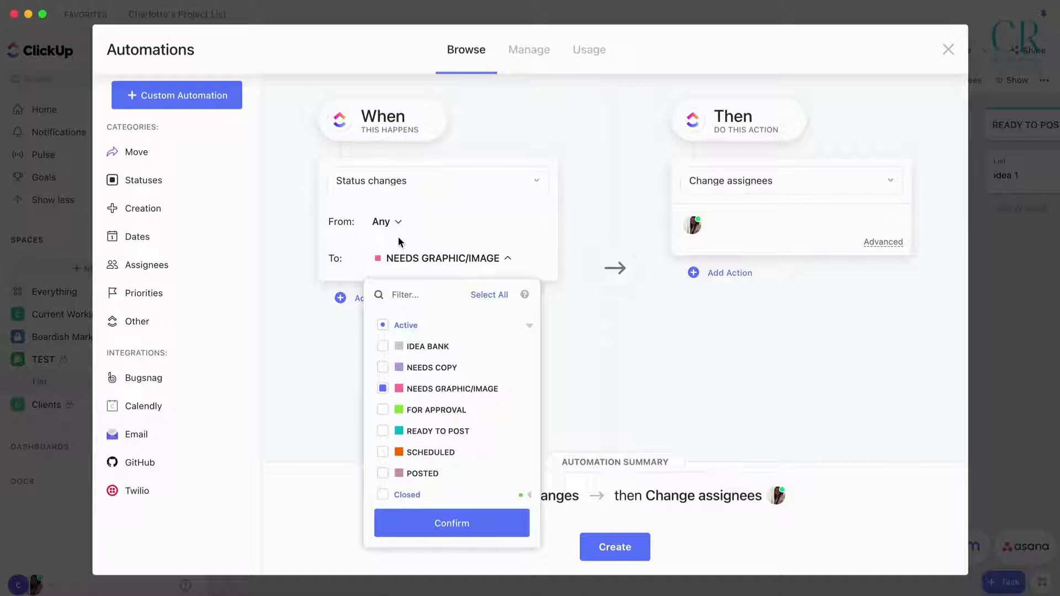
{"action": "mouse_move", "coordinate": [436, 377]}
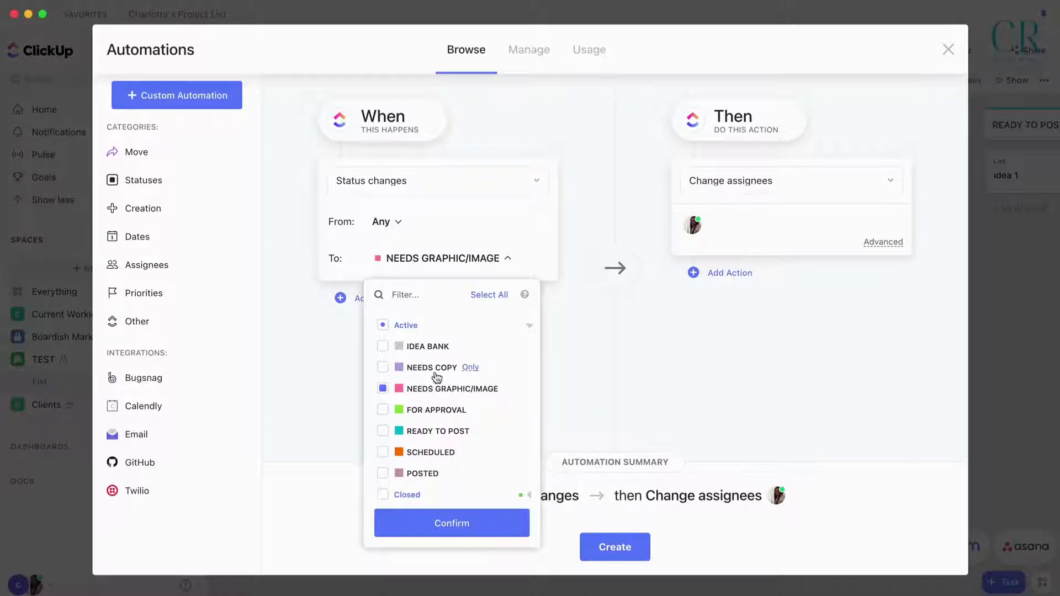
{"action": "mouse_move", "coordinate": [427, 461]}
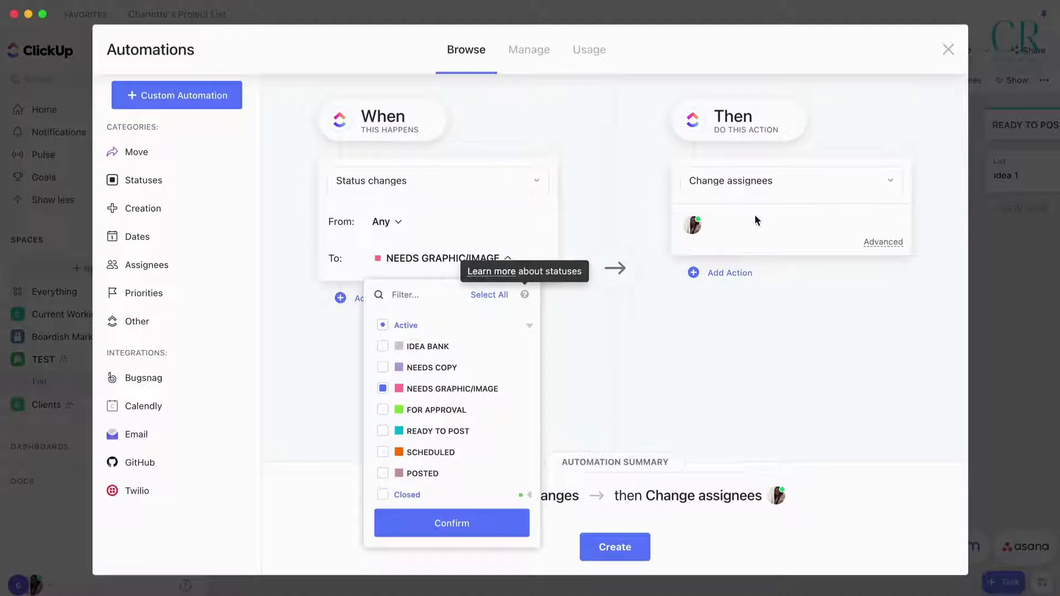
{"action": "mouse_move", "coordinate": [607, 274]}
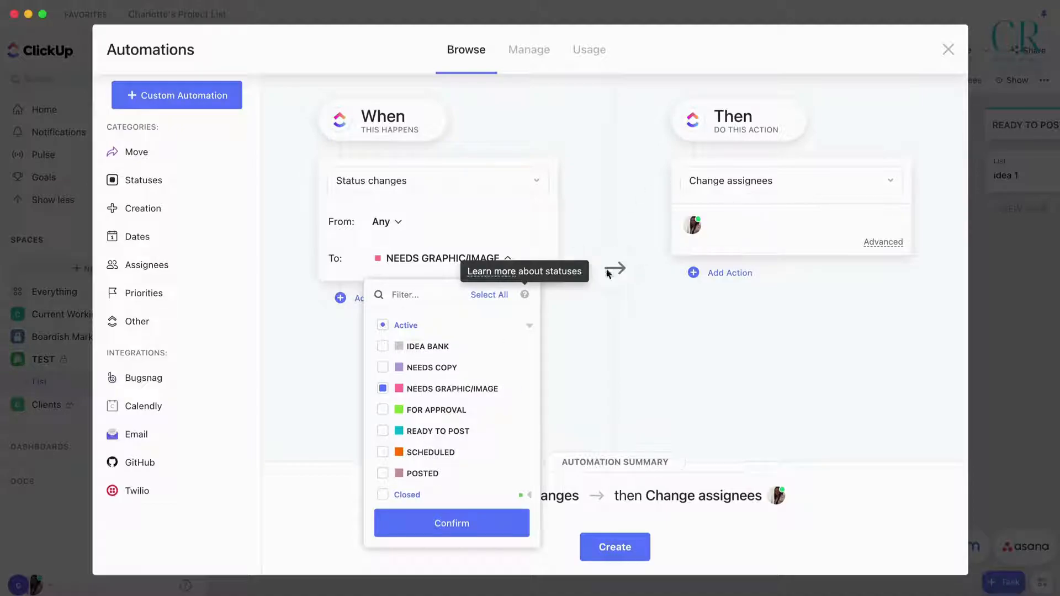
{"action": "mouse_move", "coordinate": [460, 346]}
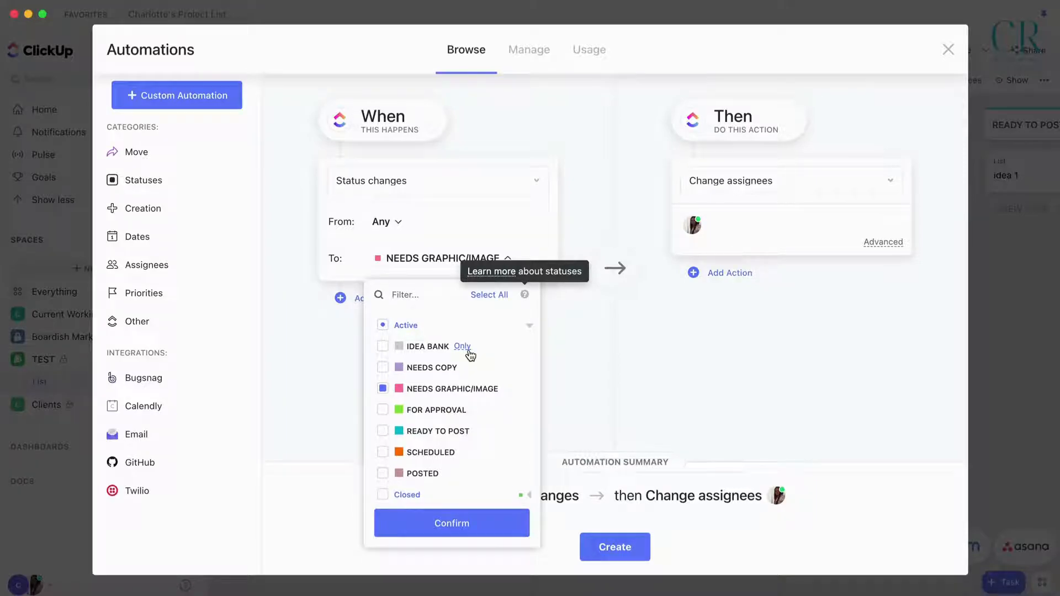
{"action": "mouse_move", "coordinate": [395, 395]}
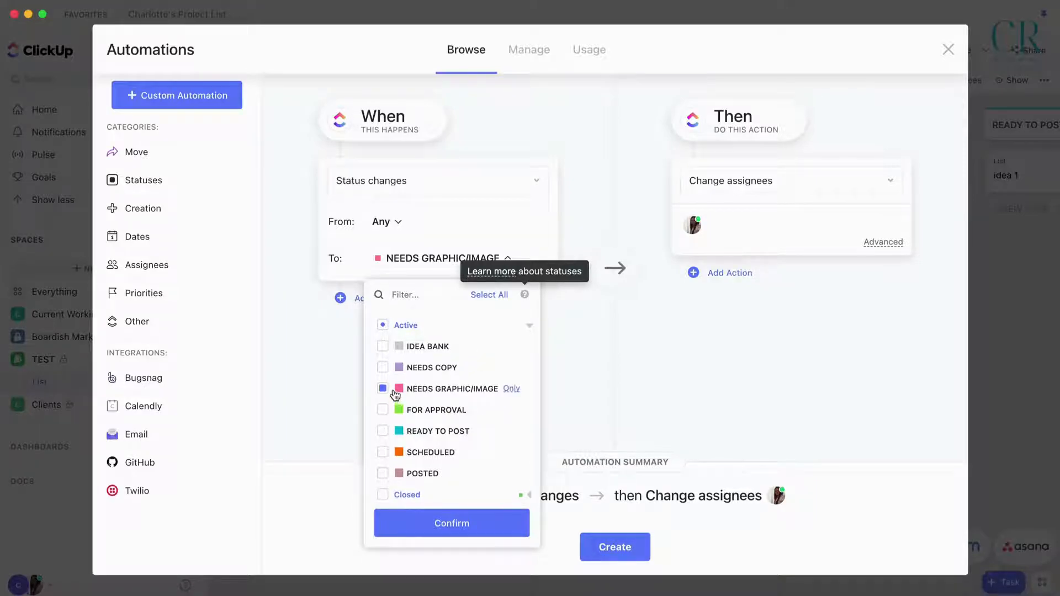
{"action": "mouse_move", "coordinate": [407, 436]}
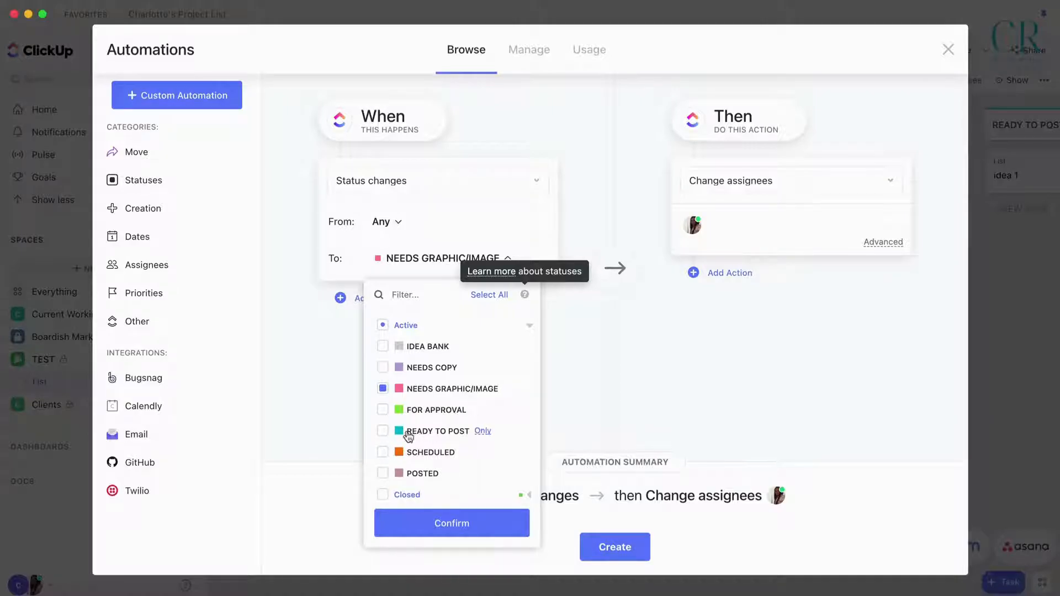
{"action": "left_click", "coordinate": [451, 522]}
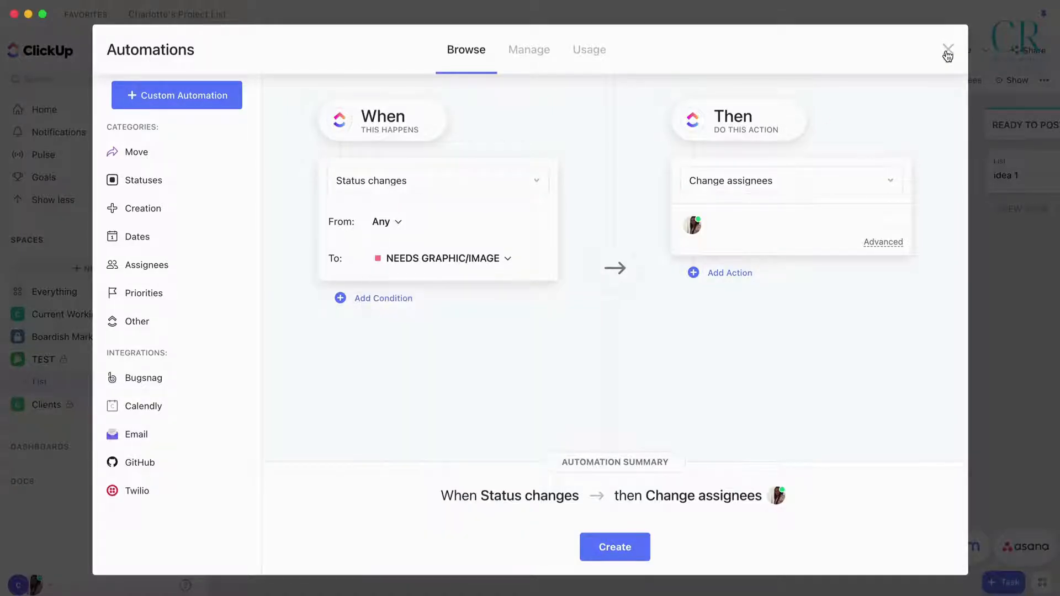
{"action": "left_click", "coordinate": [947, 55]}
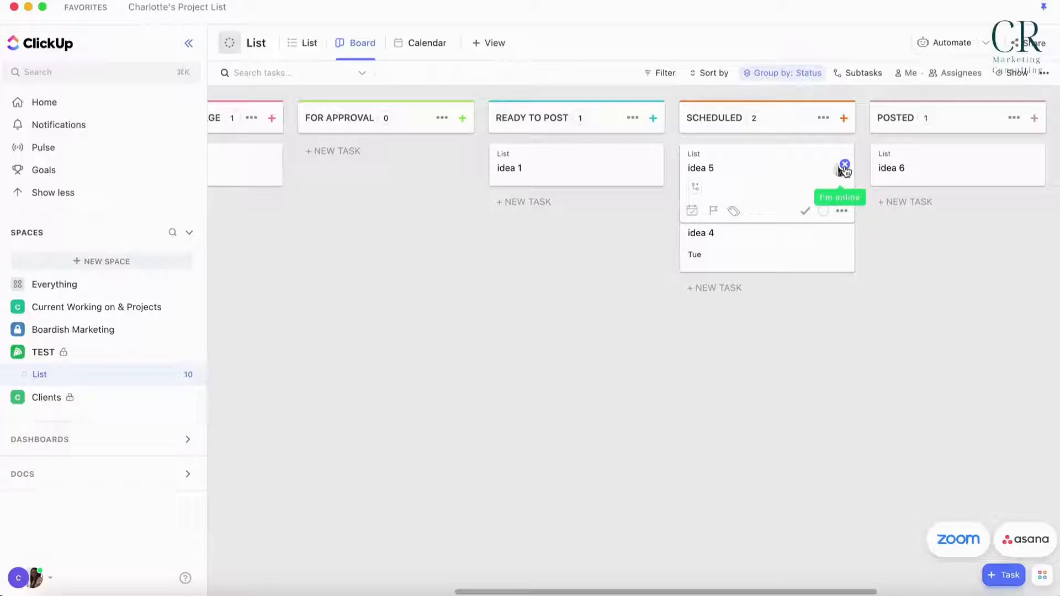
{"action": "mouse_move", "coordinate": [698, 219]}
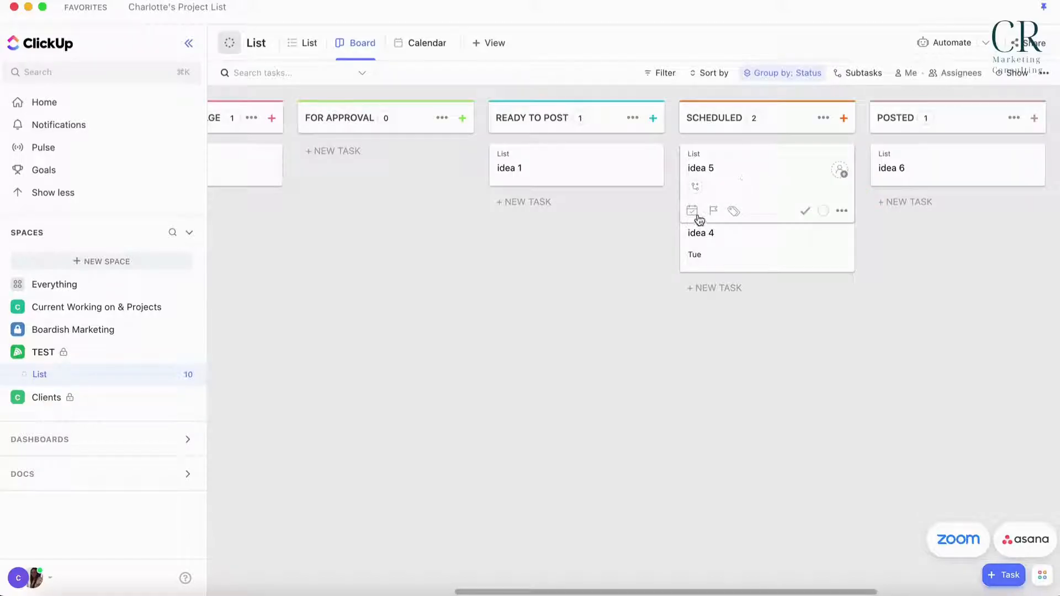
{"action": "left_click", "coordinate": [841, 168]}
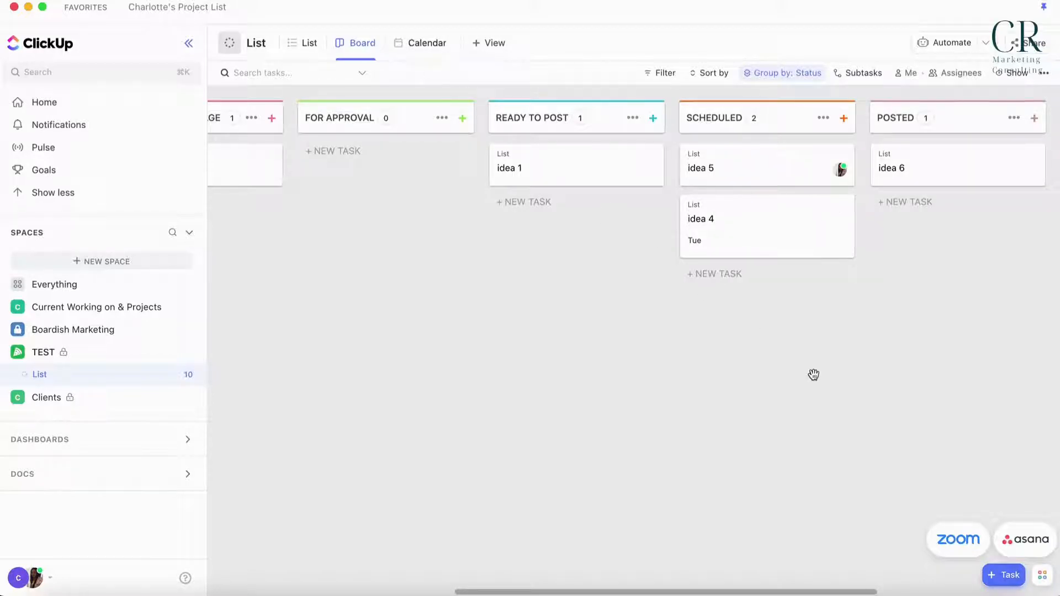
{"action": "mouse_move", "coordinate": [717, 242]}
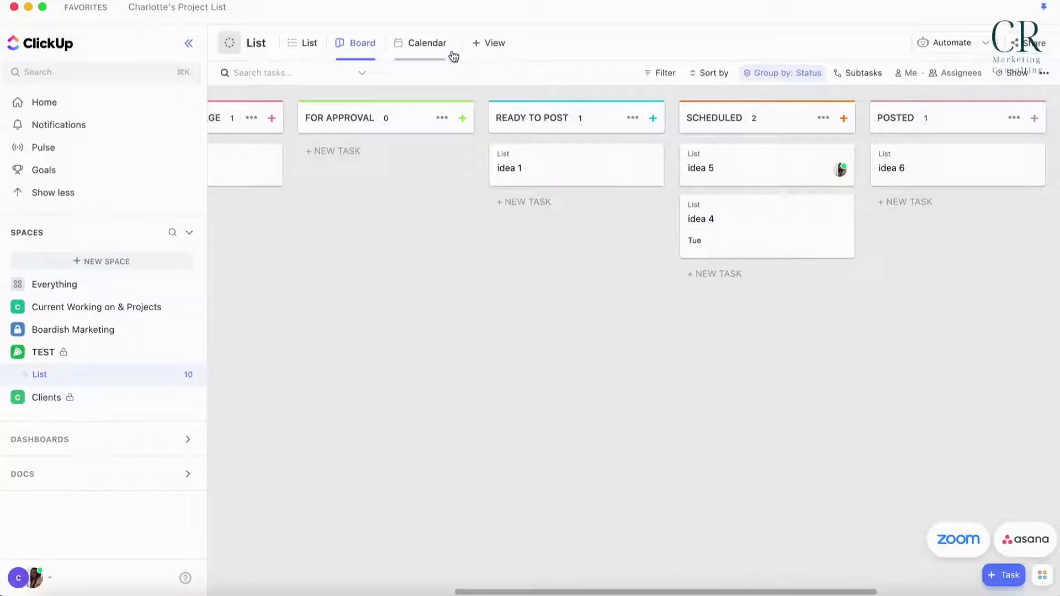
Step: Confirm idea 4 appears on the July 2022 calendar, then bring up Automations
{"action": "left_click", "coordinate": [427, 43]}
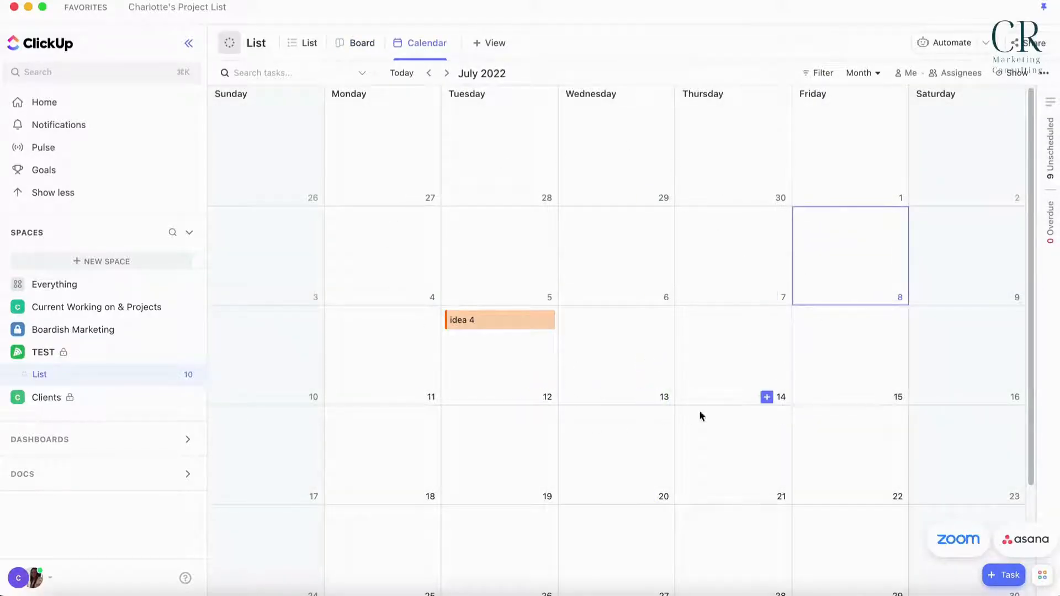
{"action": "mouse_move", "coordinate": [520, 322]}
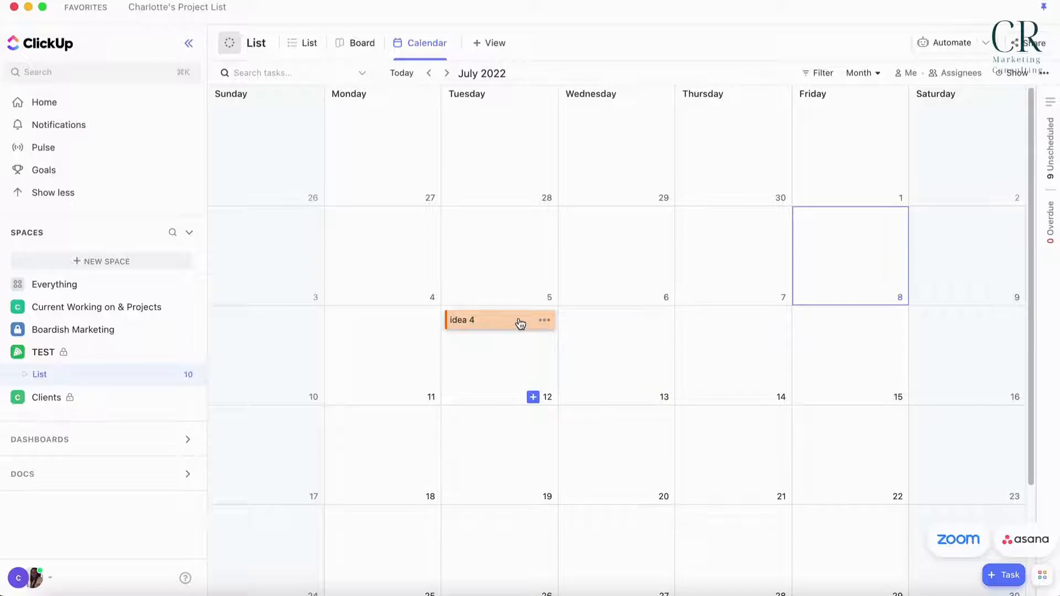
{"action": "mouse_move", "coordinate": [347, 44]}
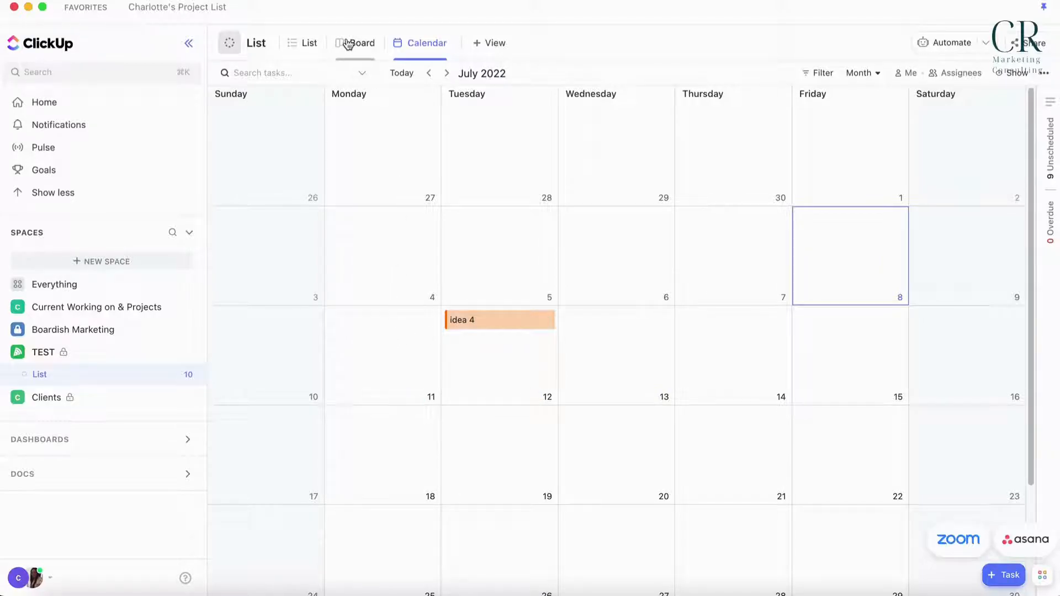
{"action": "left_click", "coordinate": [356, 43]}
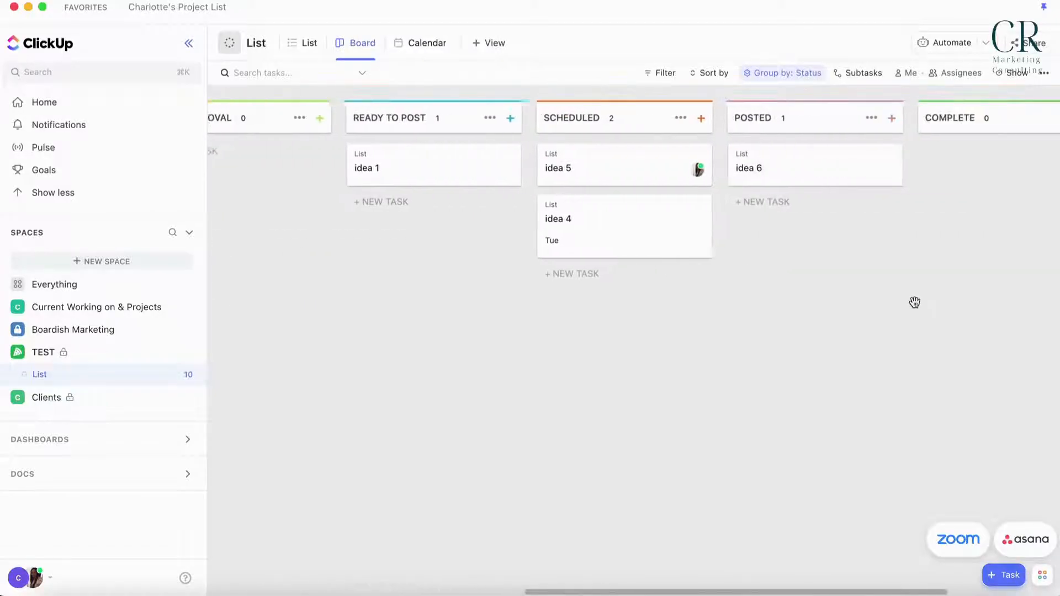
{"action": "left_click", "coordinate": [425, 42]}
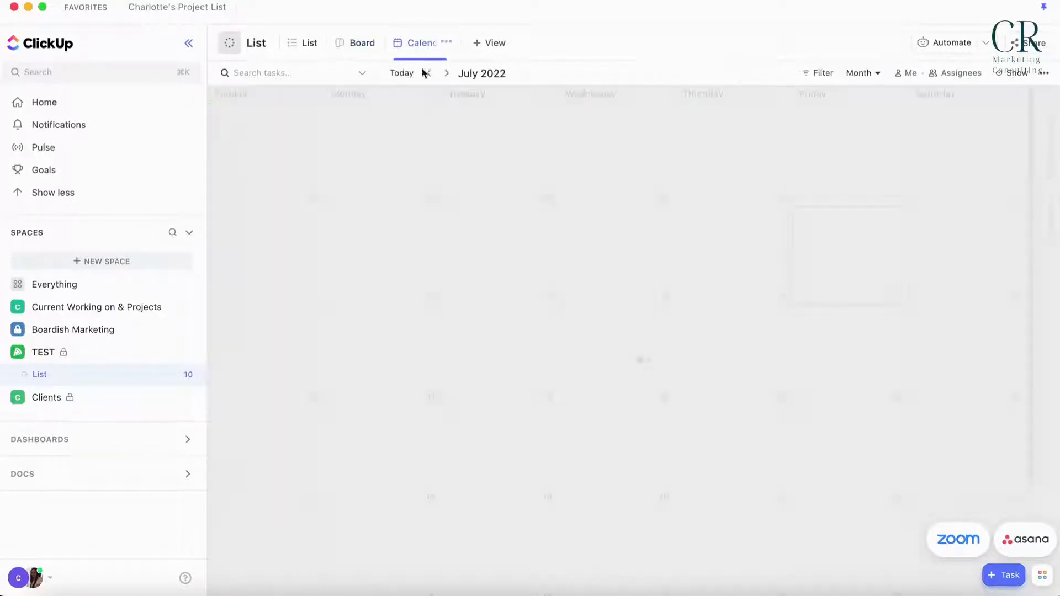
{"action": "left_click", "coordinate": [422, 42]}
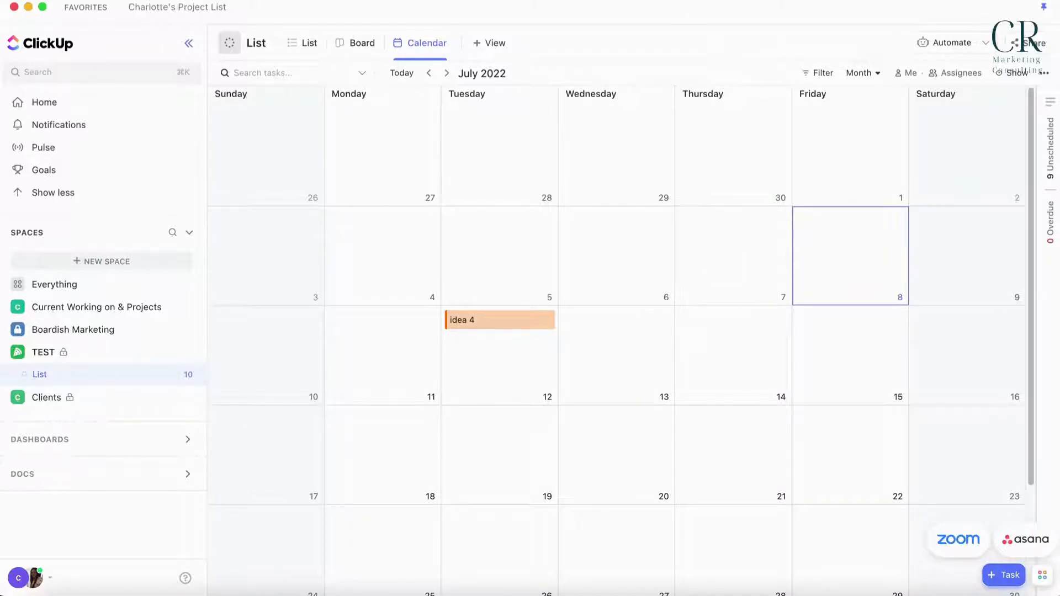
{"action": "left_click", "coordinate": [946, 42]}
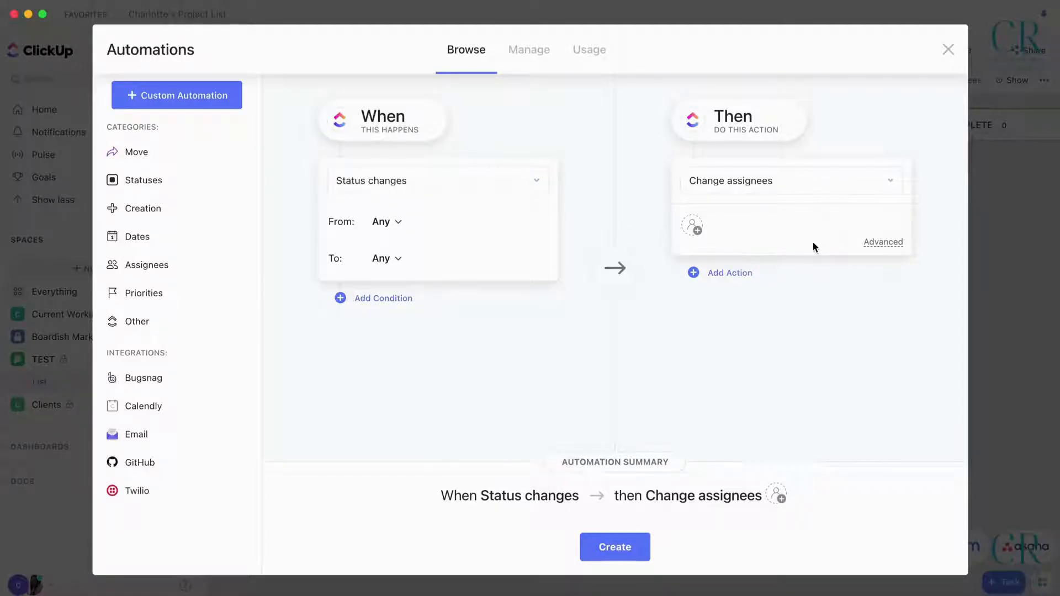
Step: Replace the automation's Change assignees action with Change due date
{"action": "left_click", "coordinate": [791, 180]}
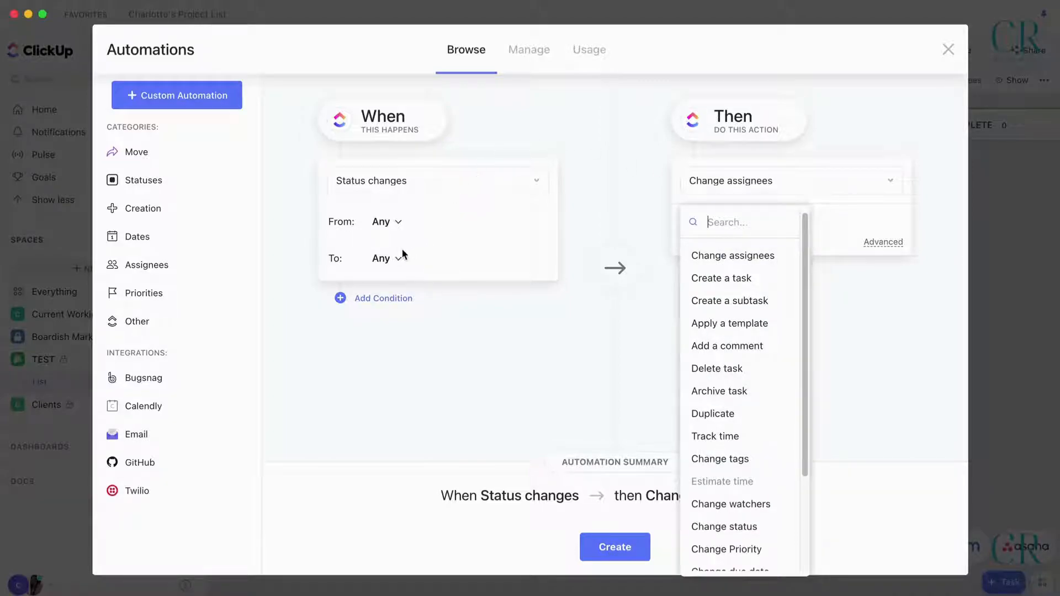
{"action": "mouse_move", "coordinate": [733, 256]}
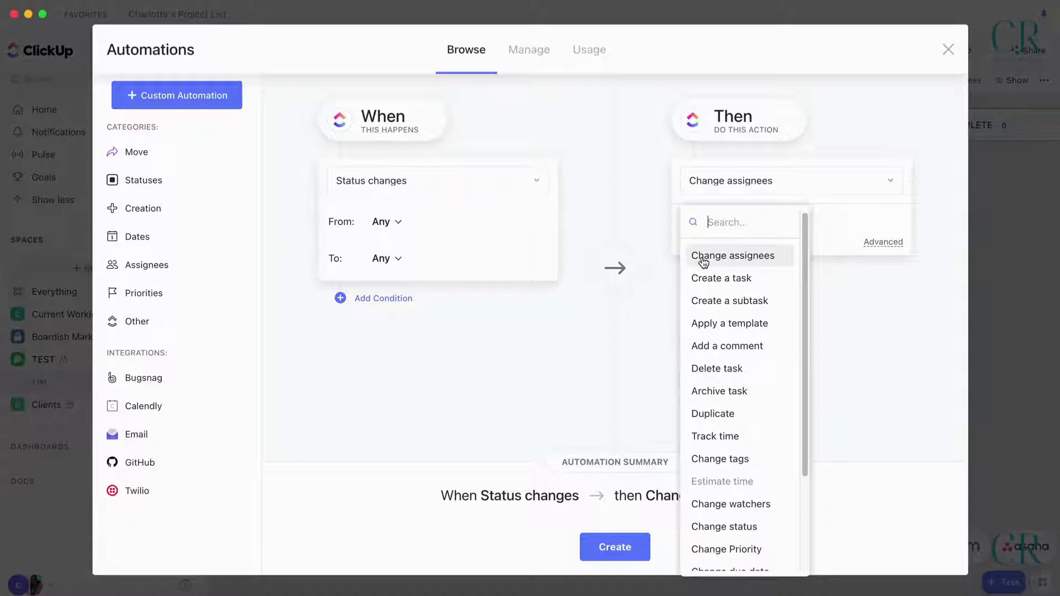
{"action": "mouse_move", "coordinate": [701, 250]}
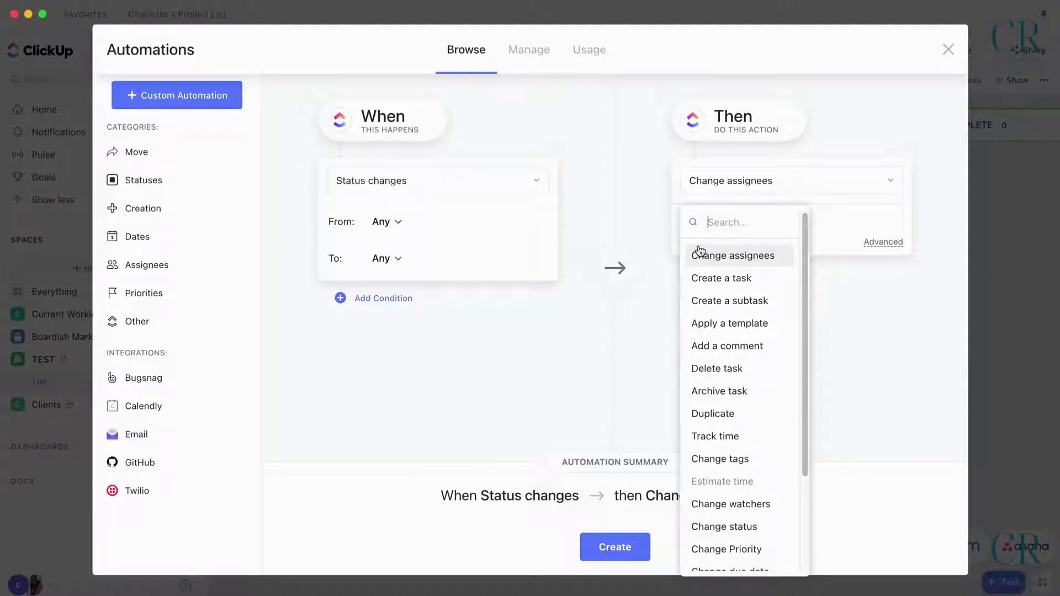
{"action": "mouse_move", "coordinate": [763, 200]}
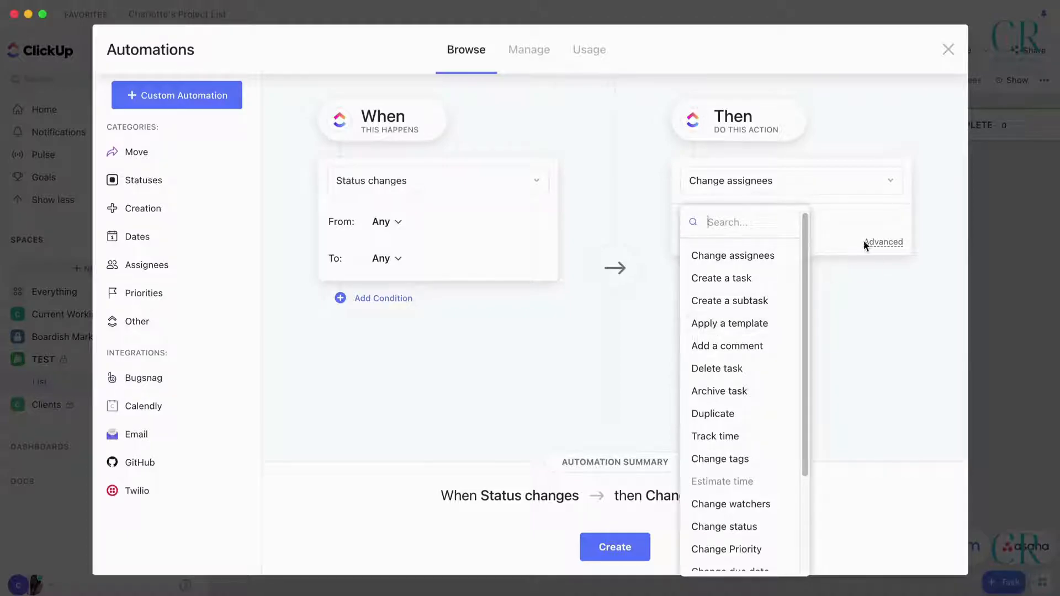
{"action": "scroll", "scroll_direction": "down", "scroll_amount": 3}
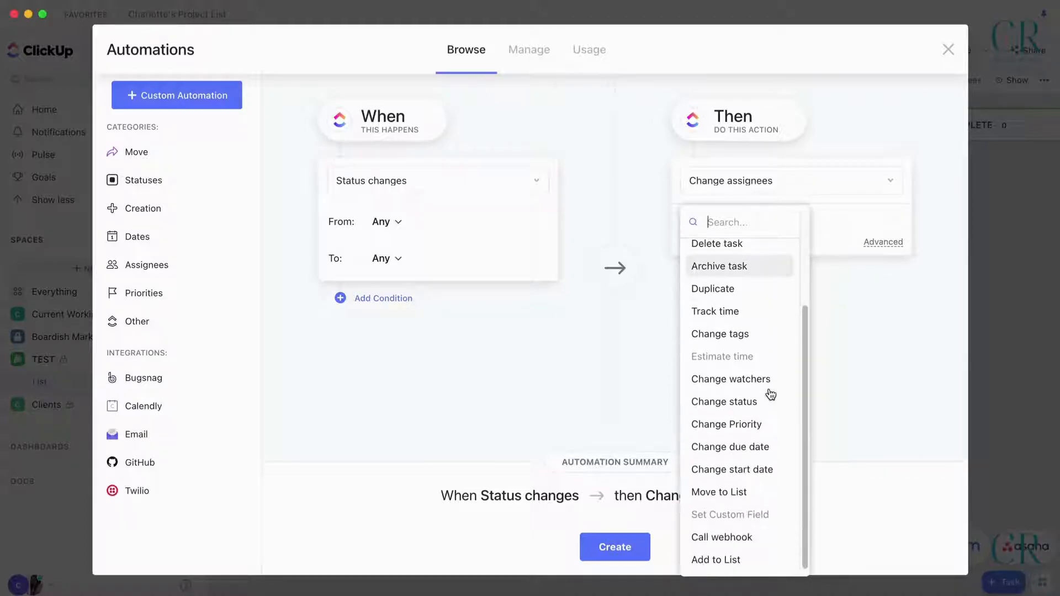
{"action": "left_click", "coordinate": [730, 447]}
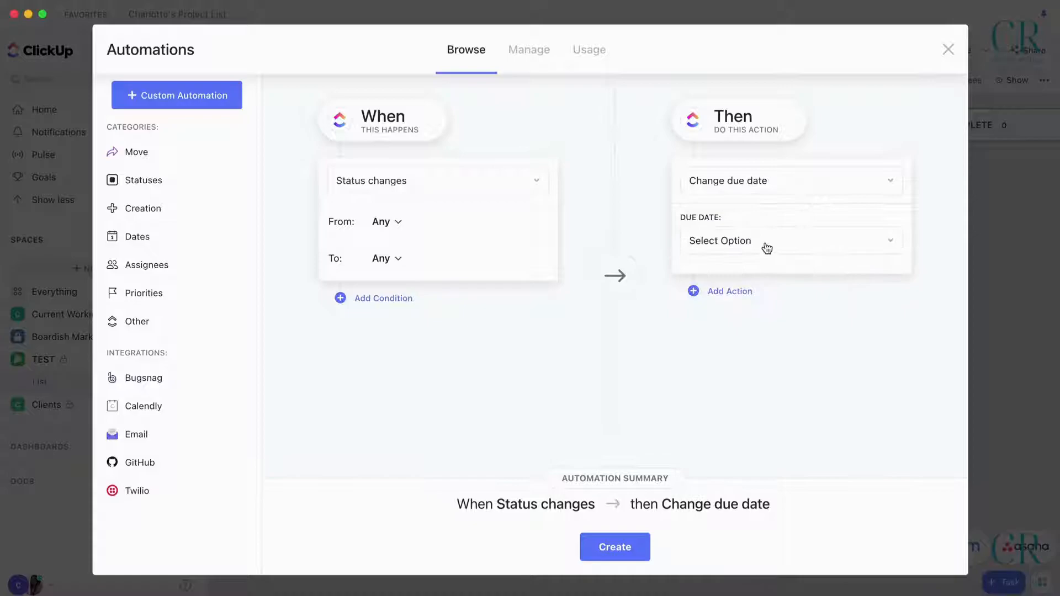
Step: Set the due date to 30 days after the trigger date instead of July 31
{"action": "left_click", "coordinate": [789, 241]}
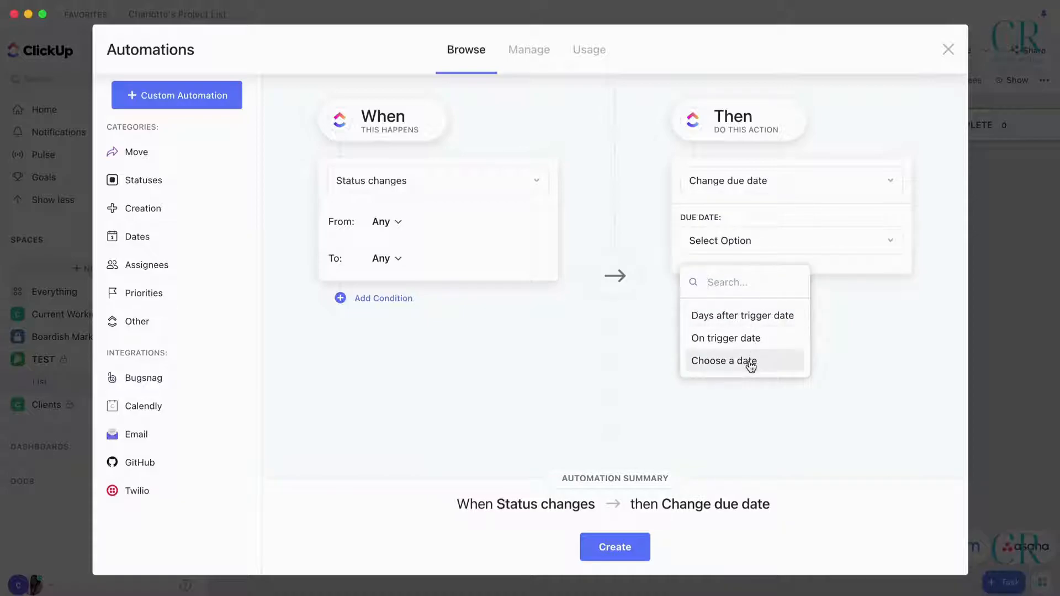
{"action": "left_click", "coordinate": [723, 361]}
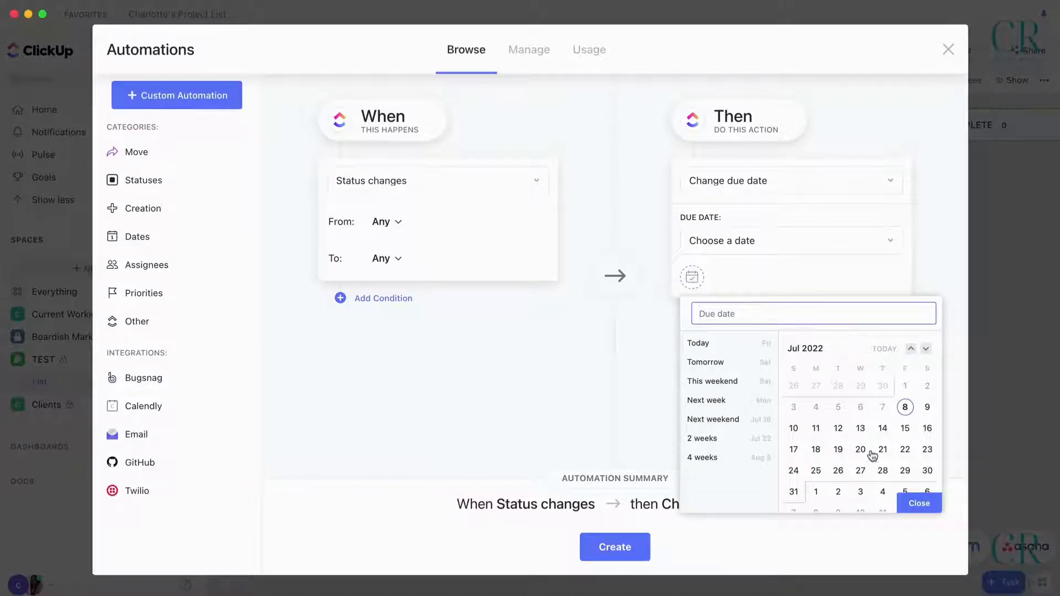
{"action": "left_click", "coordinate": [793, 491]}
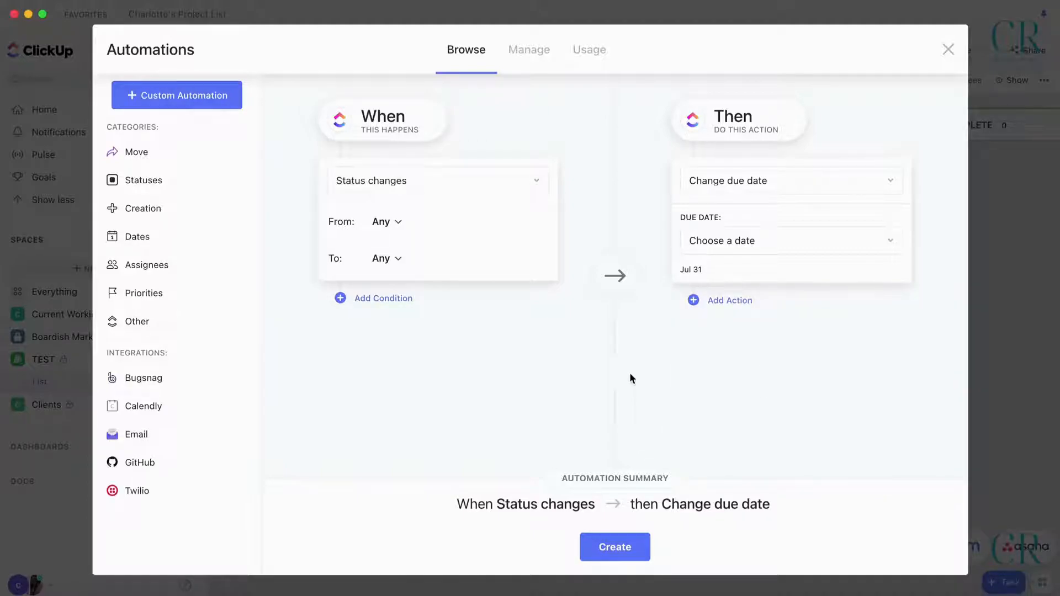
{"action": "mouse_move", "coordinate": [759, 253]}
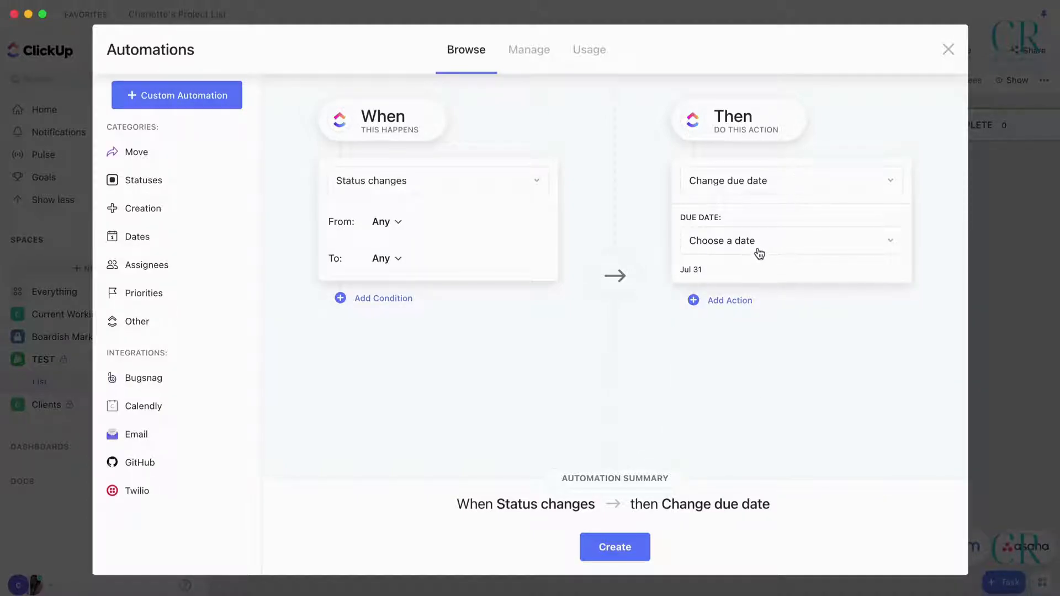
{"action": "left_click", "coordinate": [790, 241]}
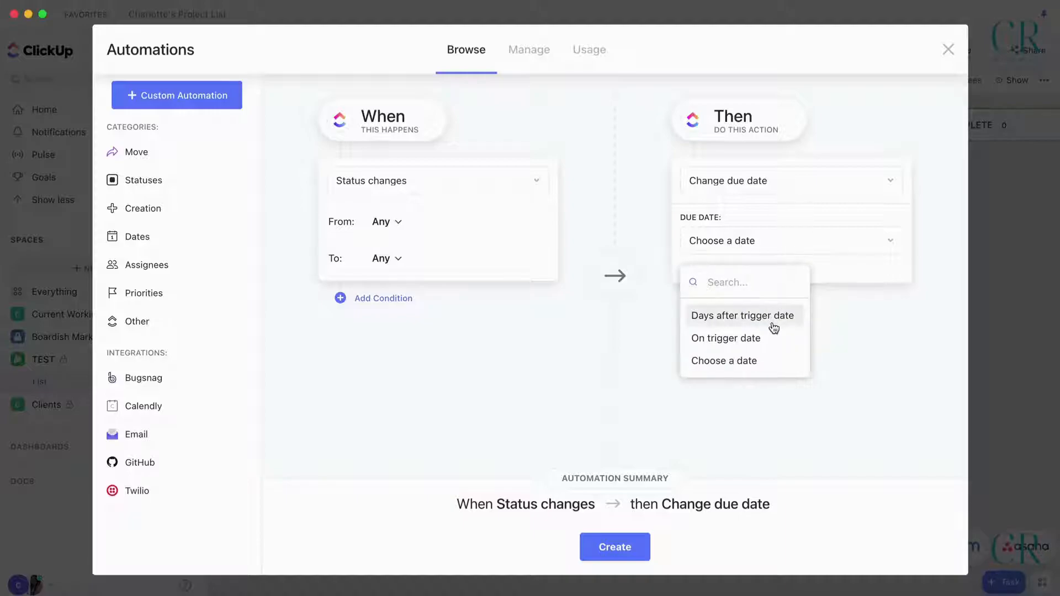
{"action": "left_click", "coordinate": [742, 315]}
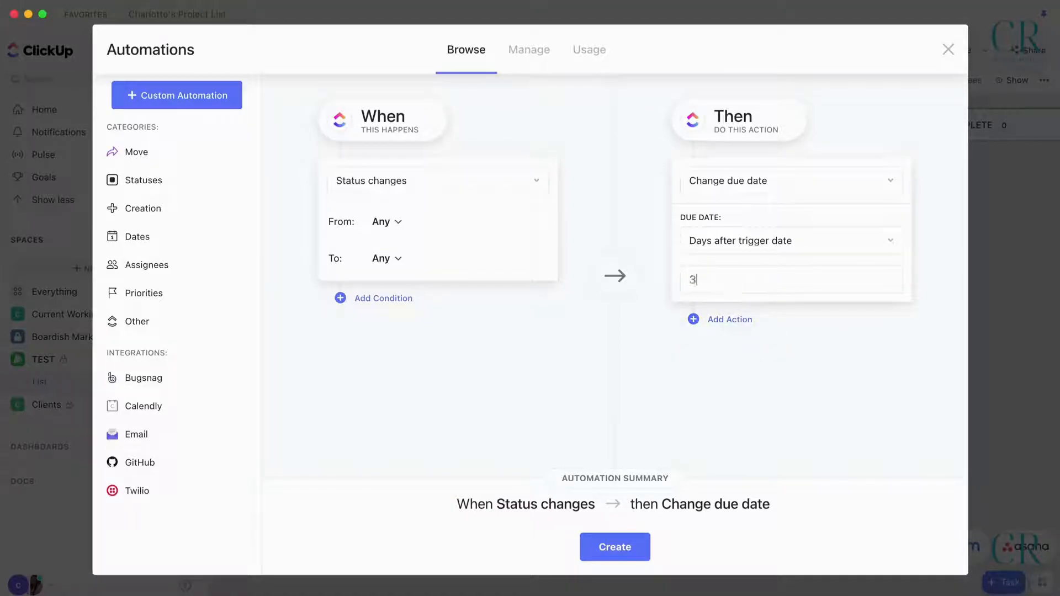
{"action": "type", "text": "0"}
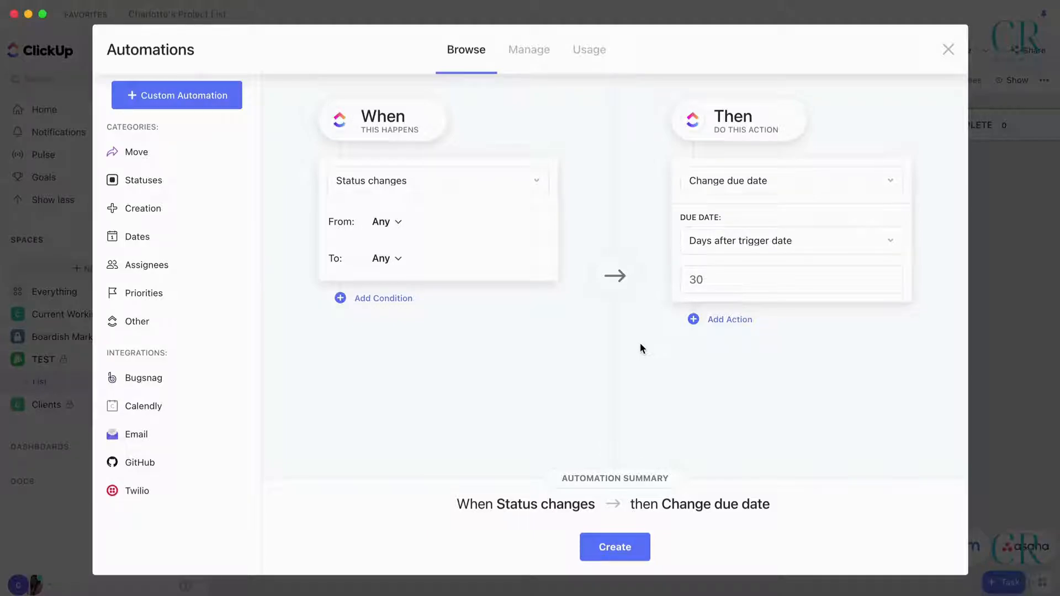
{"action": "left_click", "coordinate": [789, 180]}
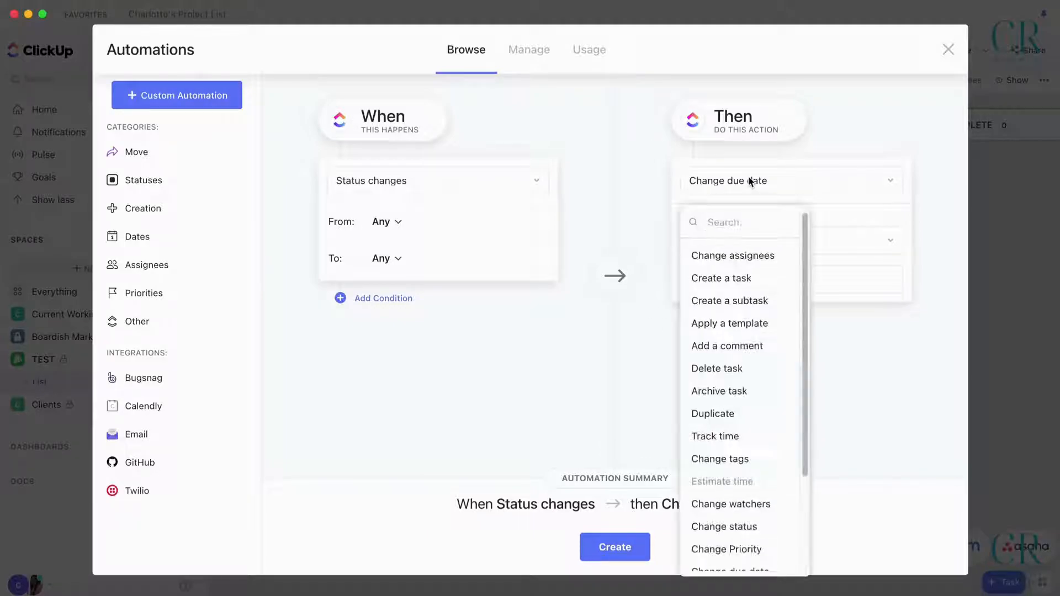
Step: Dismiss the action options and close Automations without creating the automation
{"action": "left_click", "coordinate": [729, 570]}
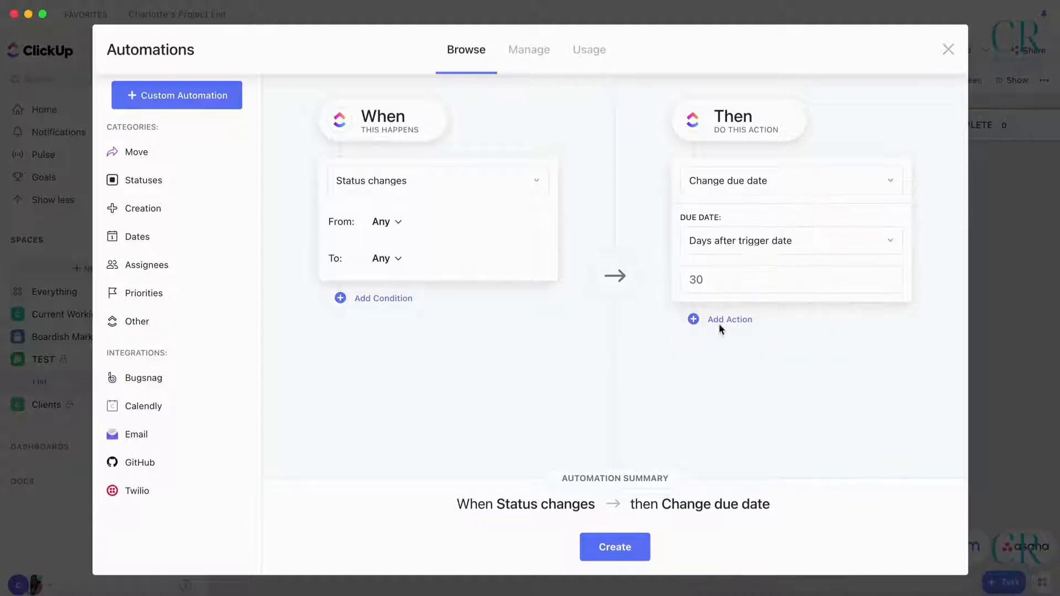
{"action": "left_click", "coordinate": [729, 320]}
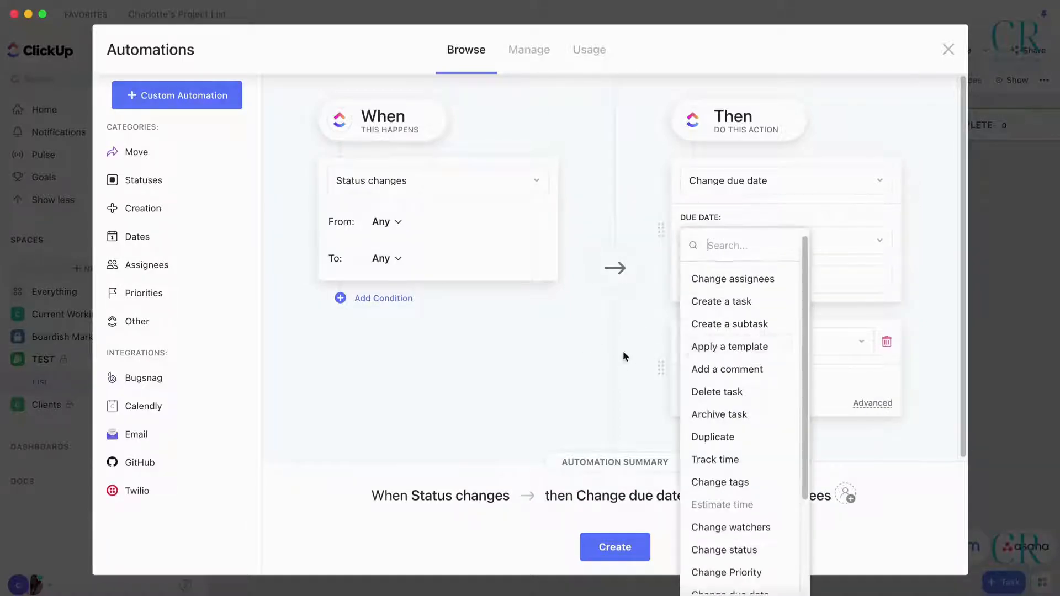
{"action": "left_click", "coordinate": [732, 278]}
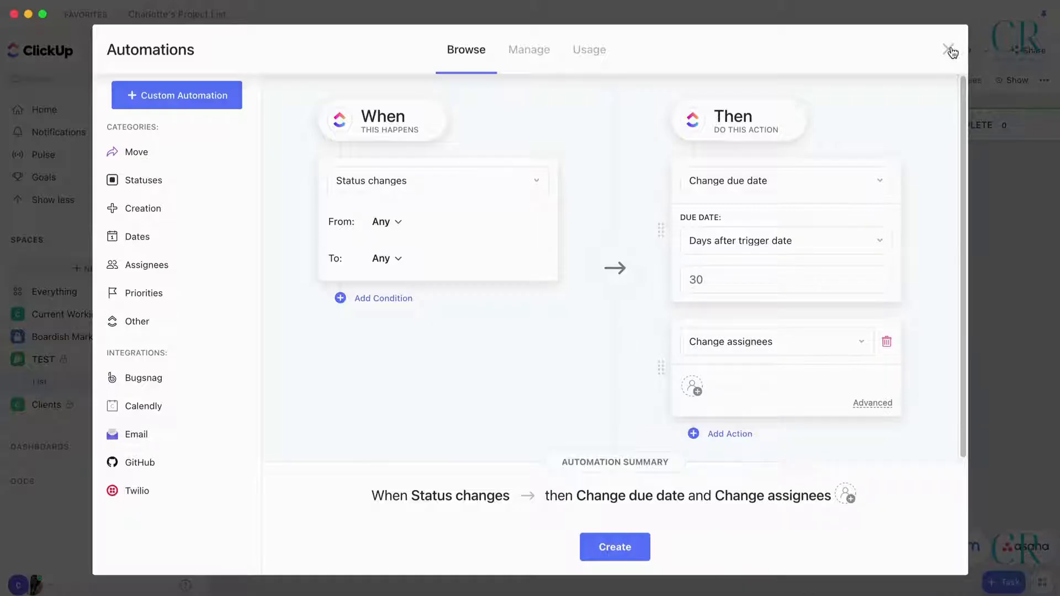
{"action": "left_click", "coordinate": [949, 50]}
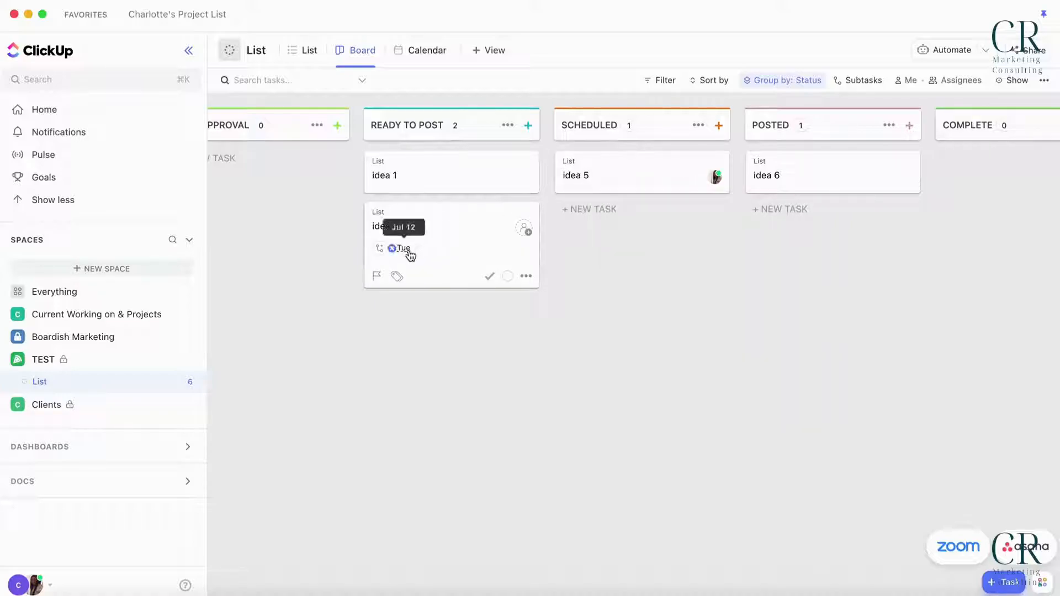
Step: Move idea 4 to Scheduled and view it on July 12, 2022 in Calendar
{"action": "scroll", "scroll_direction": "left", "scroll_amount": 3}
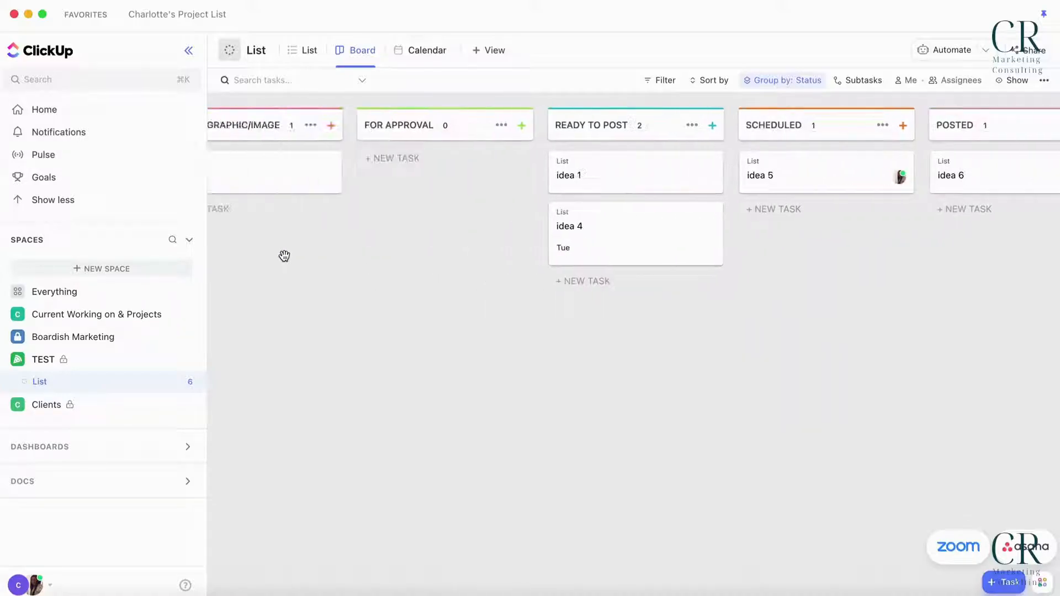
{"action": "scroll", "scroll_direction": "left", "scroll_amount": 3}
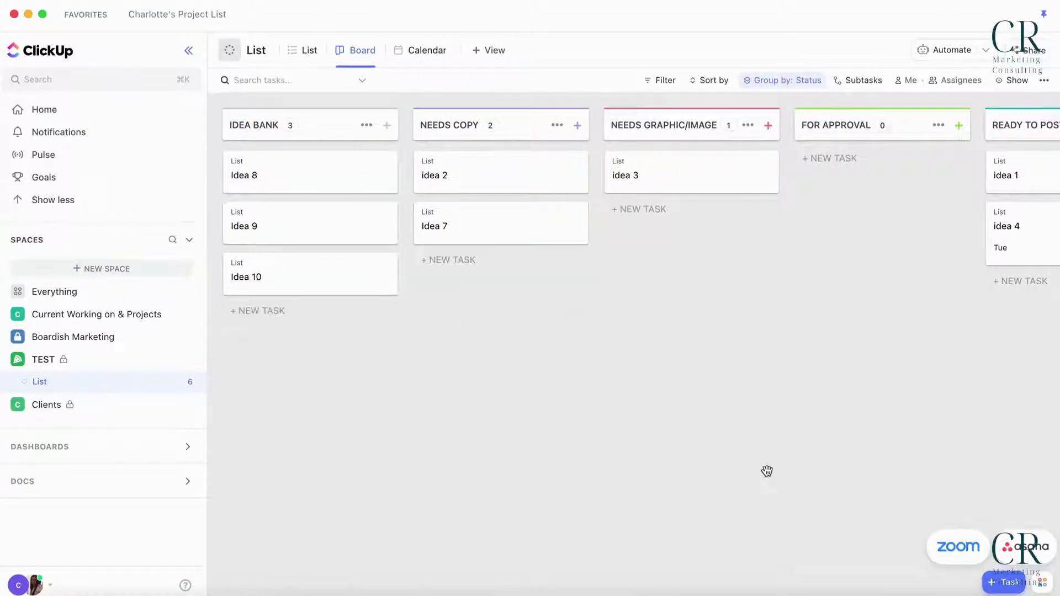
{"action": "scroll", "scroll_direction": "right", "scroll_amount": 3}
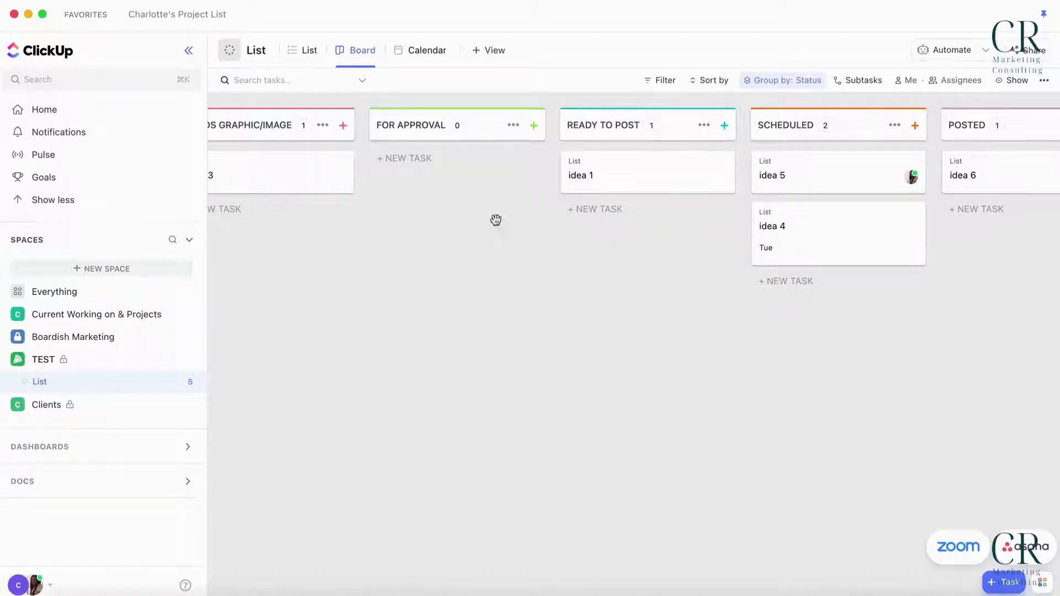
{"action": "left_click", "coordinate": [419, 51]}
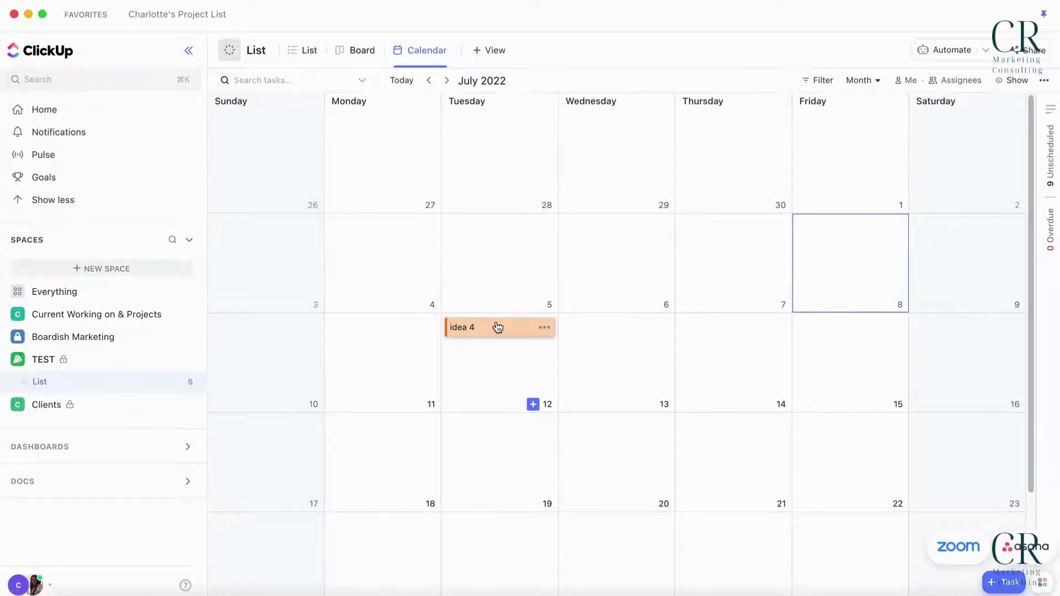
{"action": "mouse_move", "coordinate": [456, 142]}
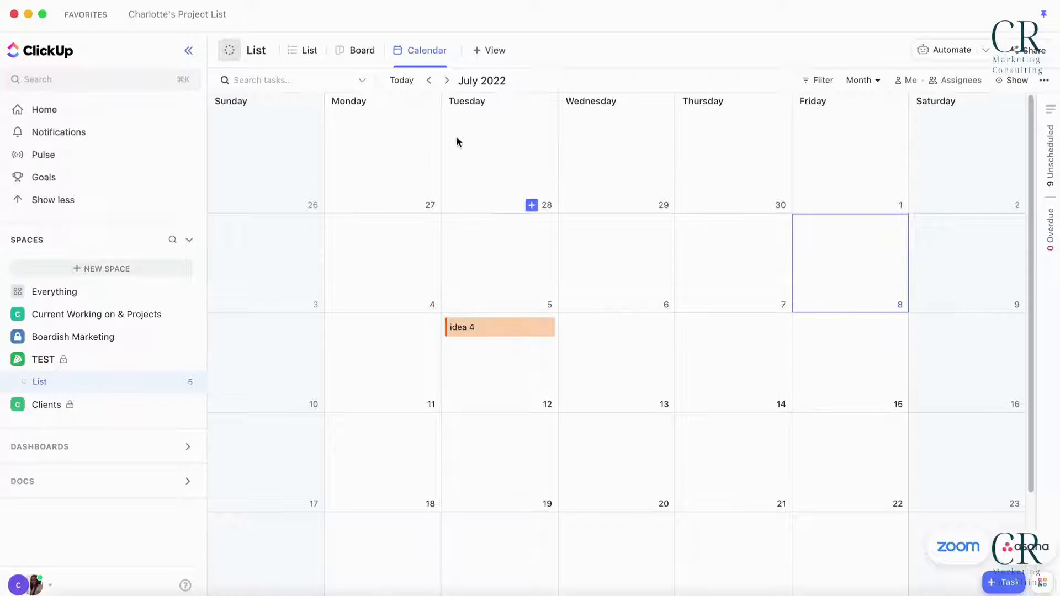
{"action": "mouse_move", "coordinate": [660, 180]}
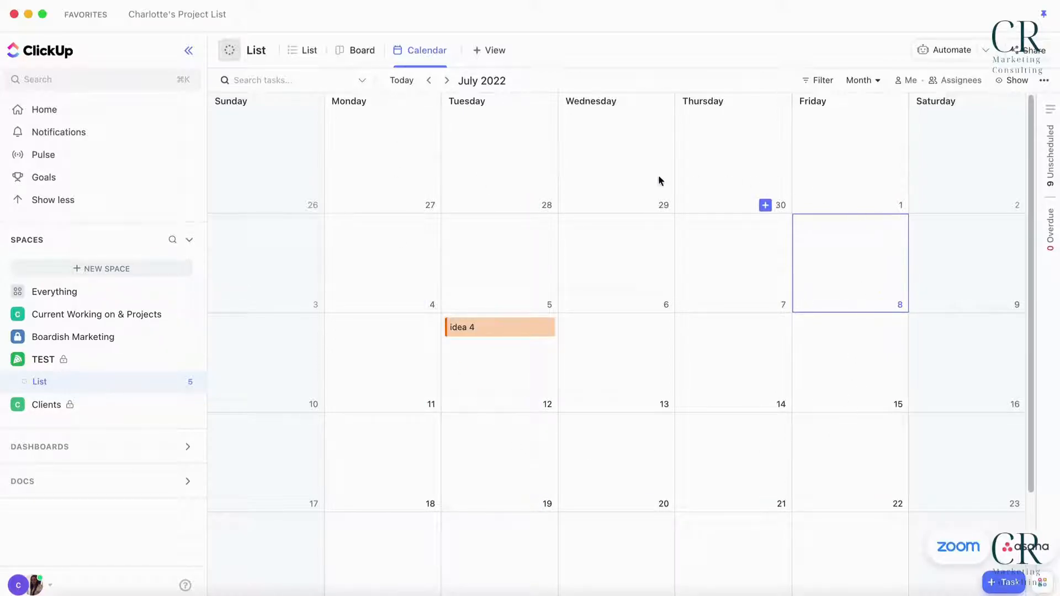
{"action": "mouse_move", "coordinate": [484, 218]}
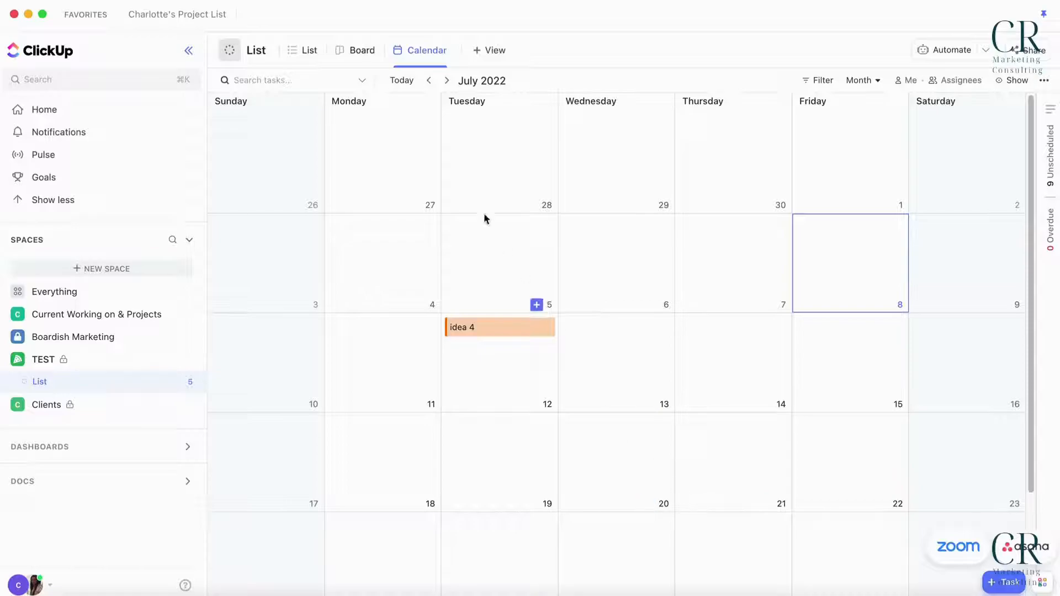
Step: Return to the Board and scroll right to the POSTED and COMPLETE columns
{"action": "left_click", "coordinate": [362, 51]}
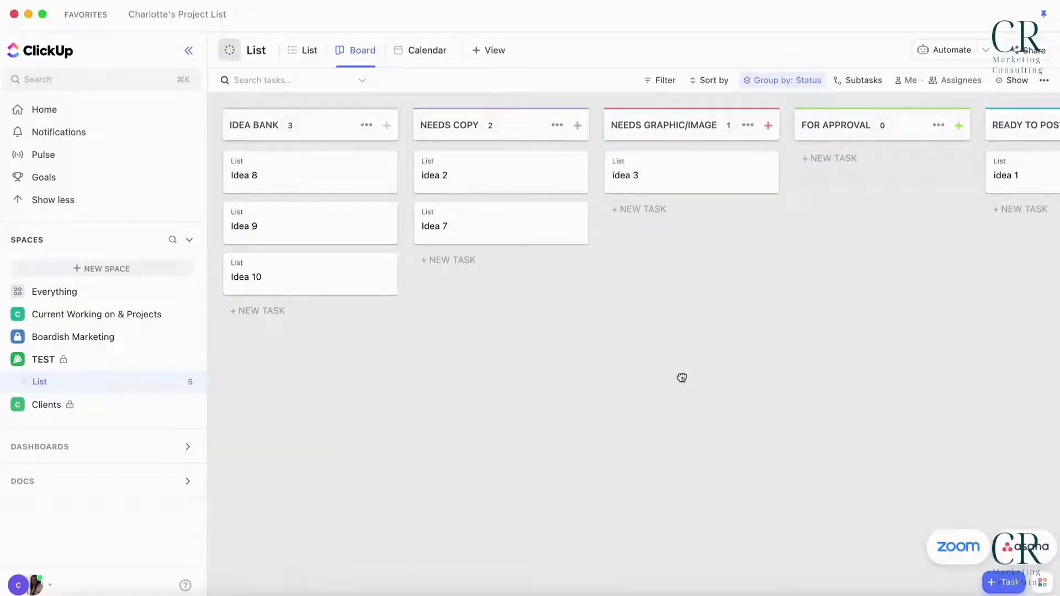
{"action": "scroll", "scroll_direction": "right", "scroll_amount": 3}
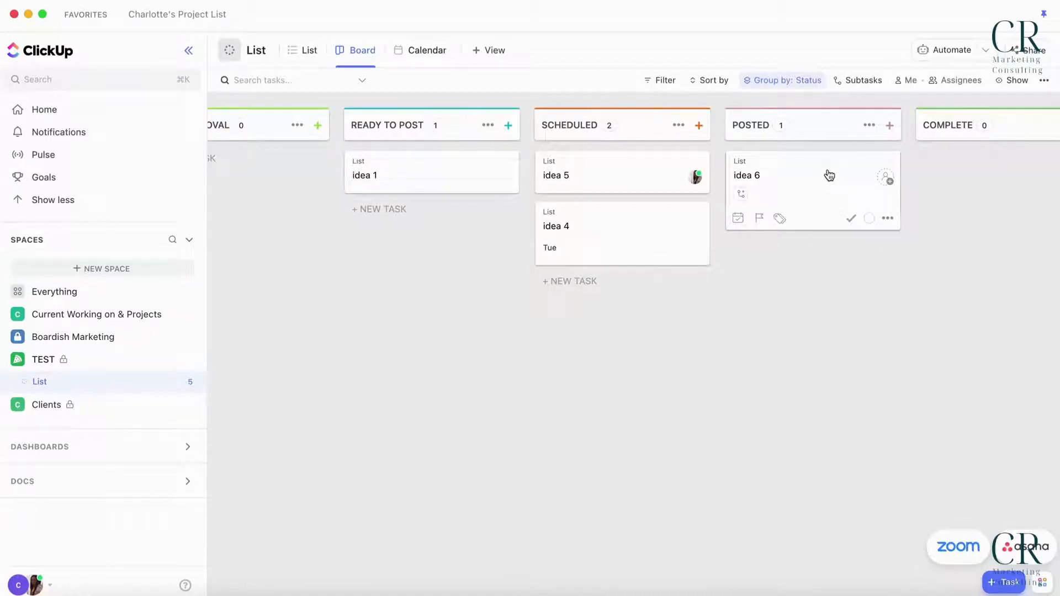
{"action": "mouse_move", "coordinate": [841, 216]}
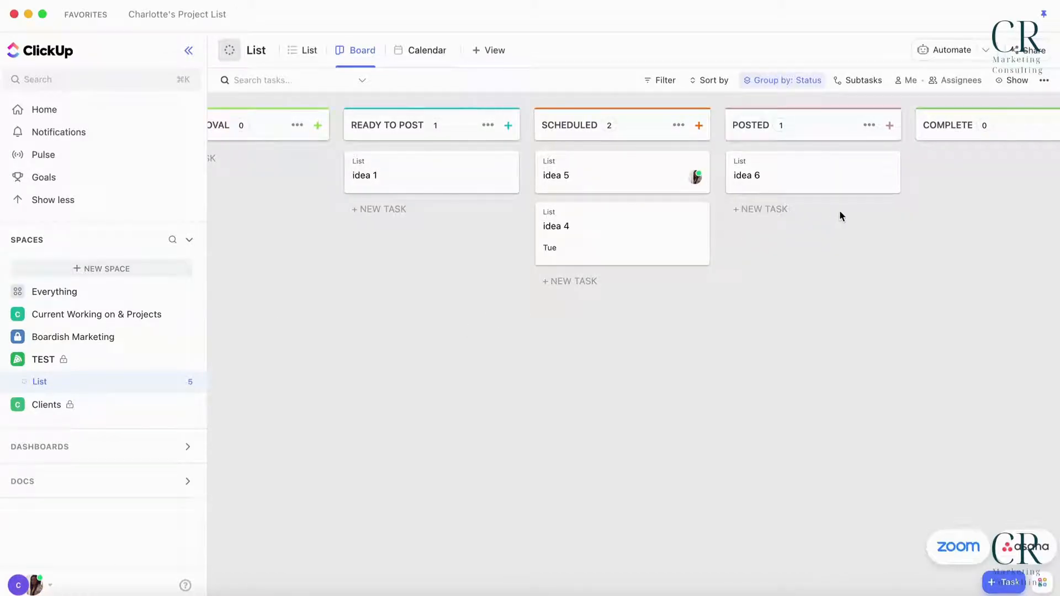
{"action": "mouse_move", "coordinate": [633, 461]}
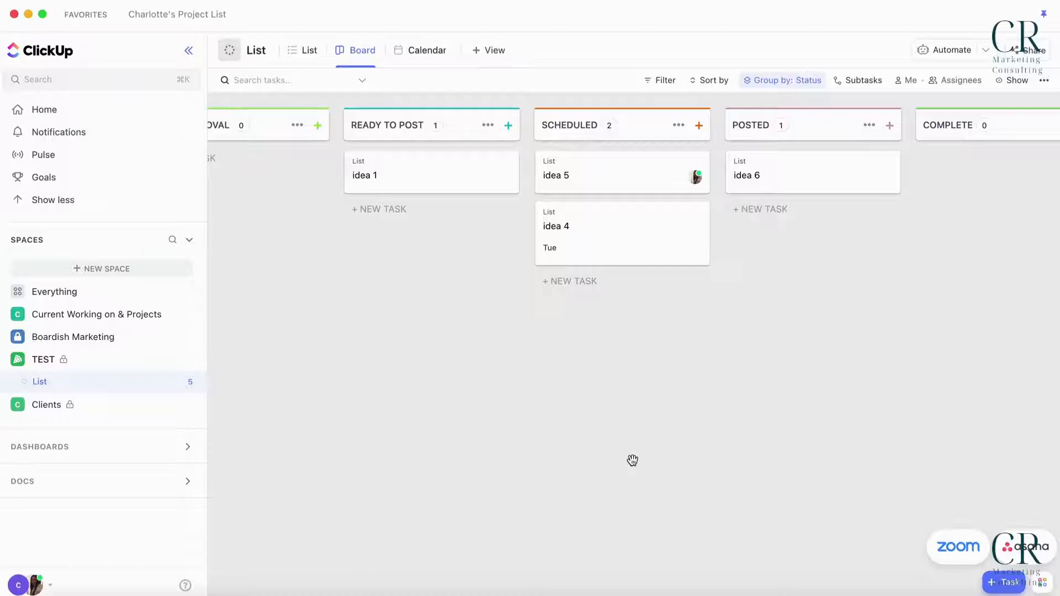
{"action": "mouse_move", "coordinate": [813, 172]}
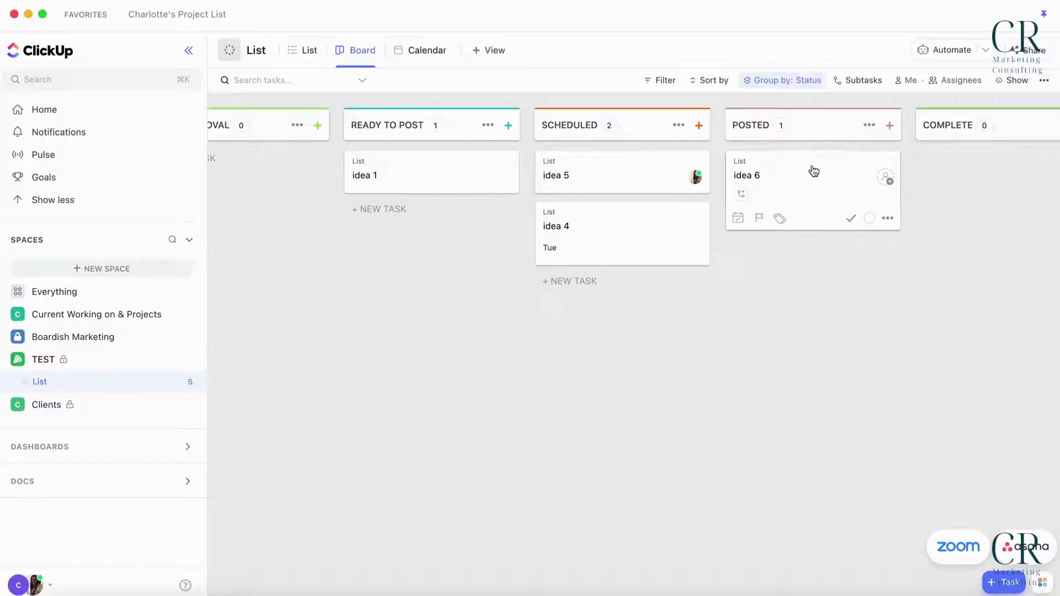
{"action": "mouse_move", "coordinate": [816, 336]}
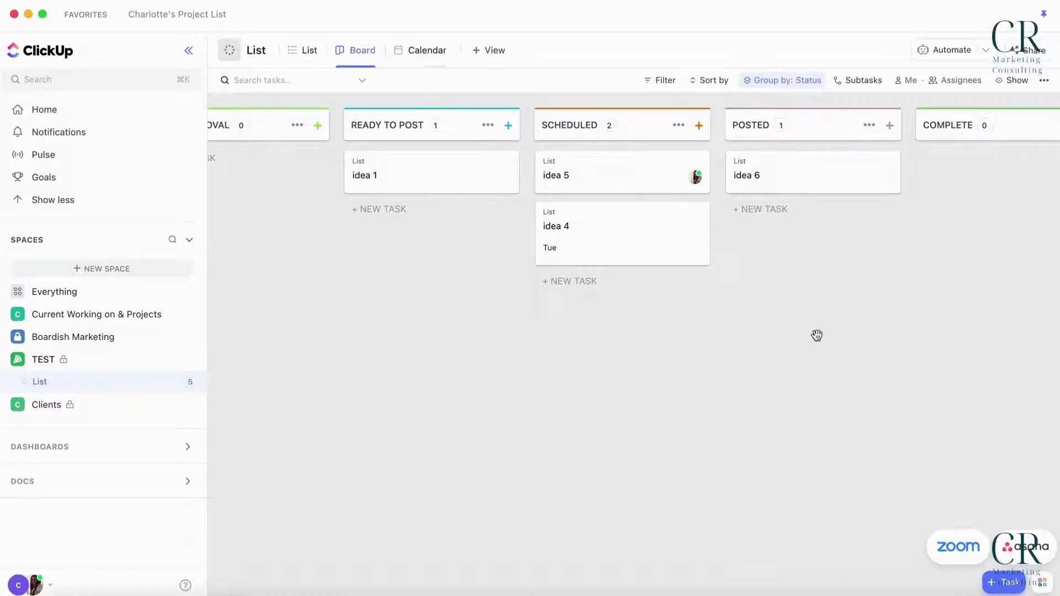
{"action": "mouse_move", "coordinate": [850, 304]}
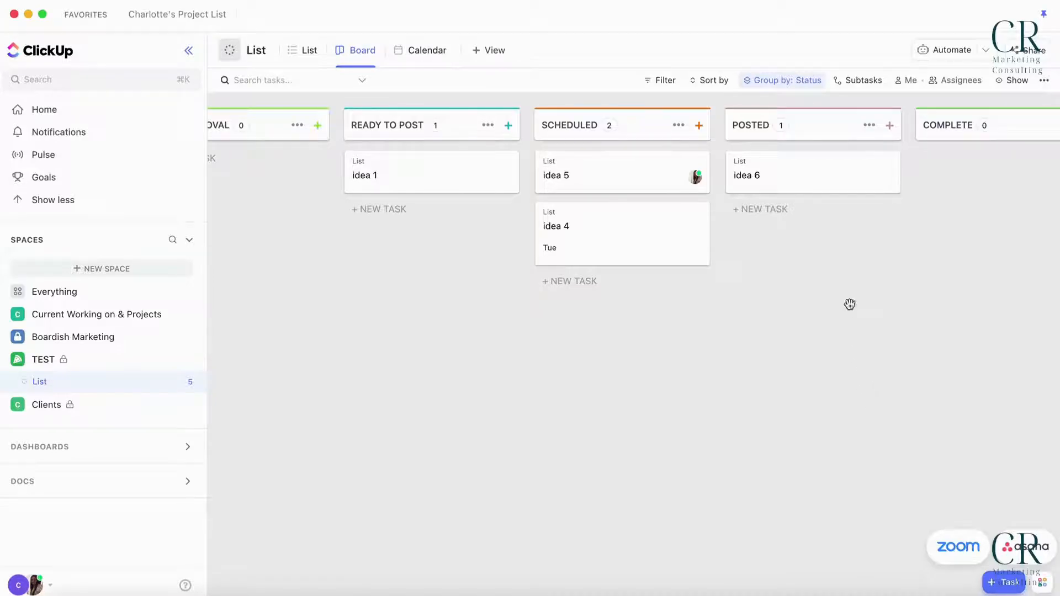
{"action": "mouse_move", "coordinate": [821, 177]}
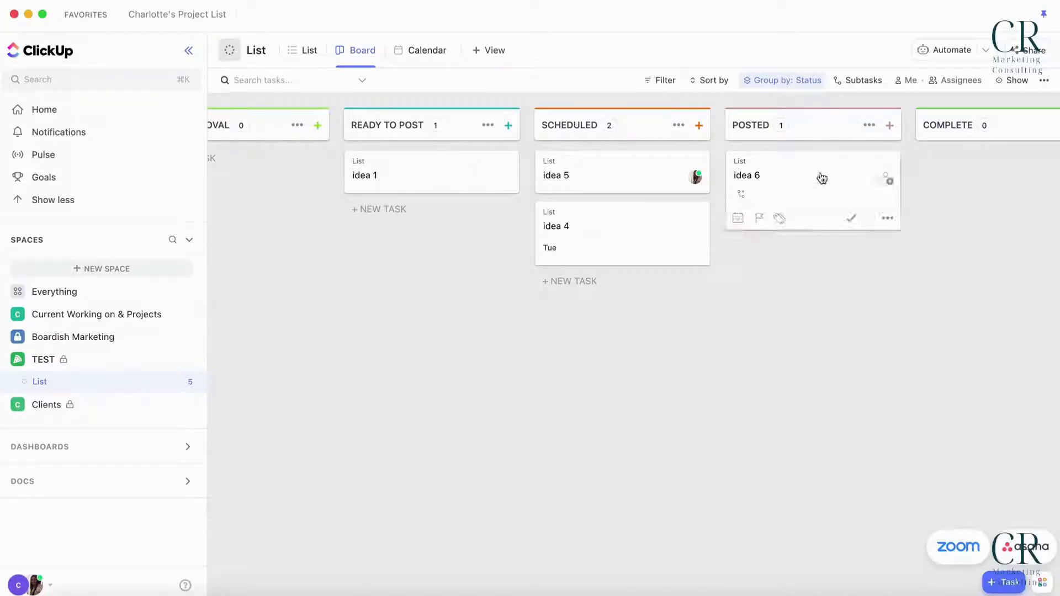
{"action": "mouse_move", "coordinate": [438, 61]}
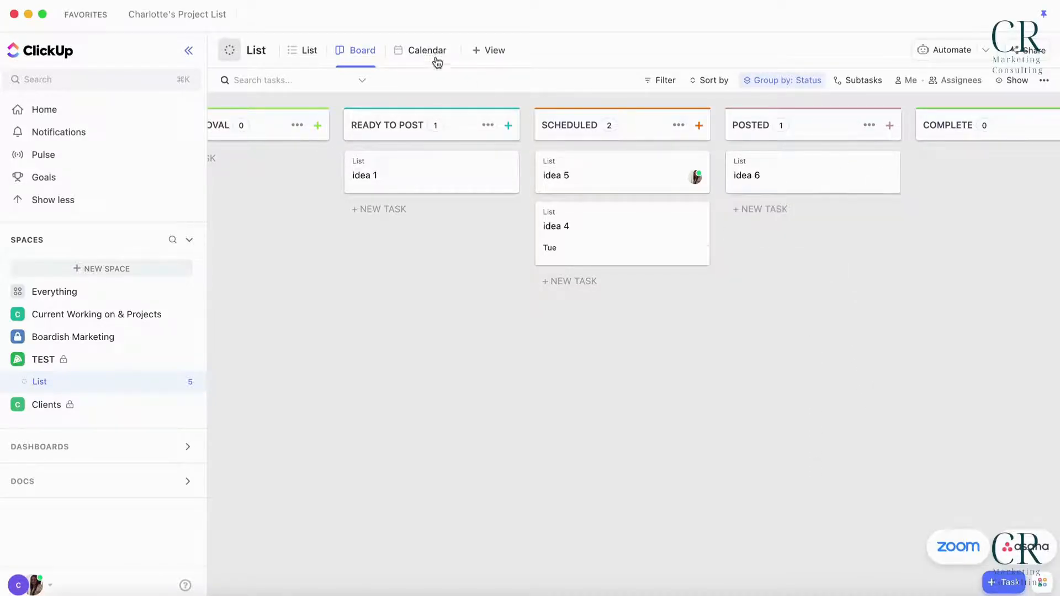
{"action": "left_click", "coordinate": [309, 50]}
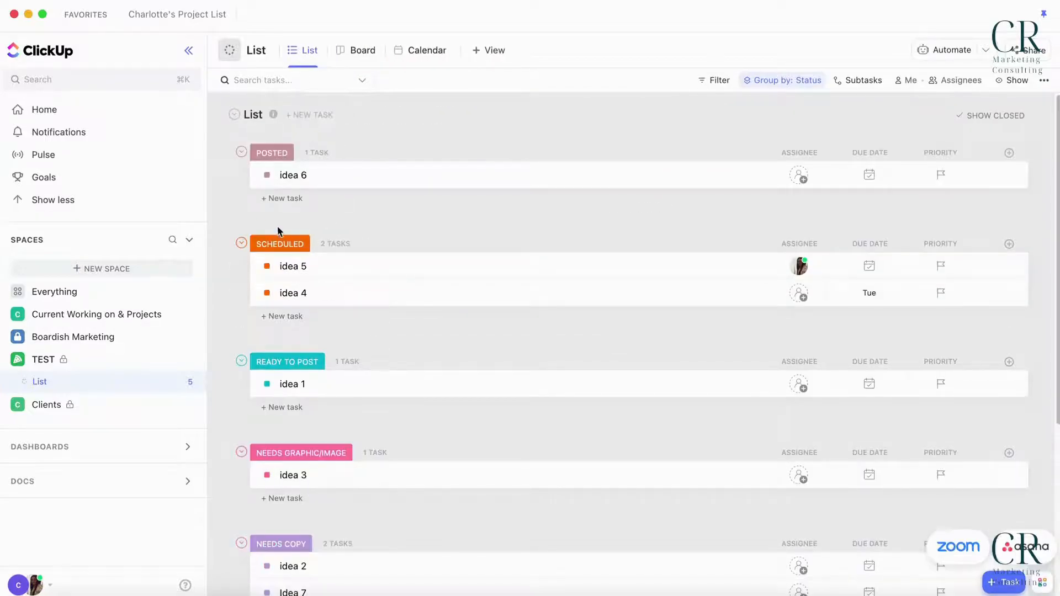
{"action": "mouse_move", "coordinate": [237, 268]}
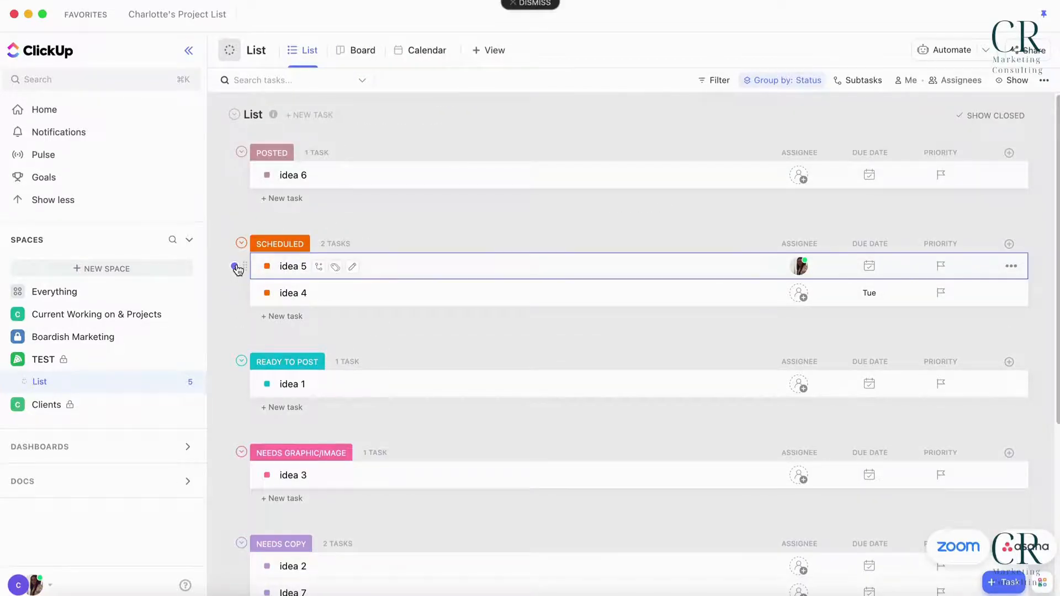
{"action": "left_click", "coordinate": [234, 266]}
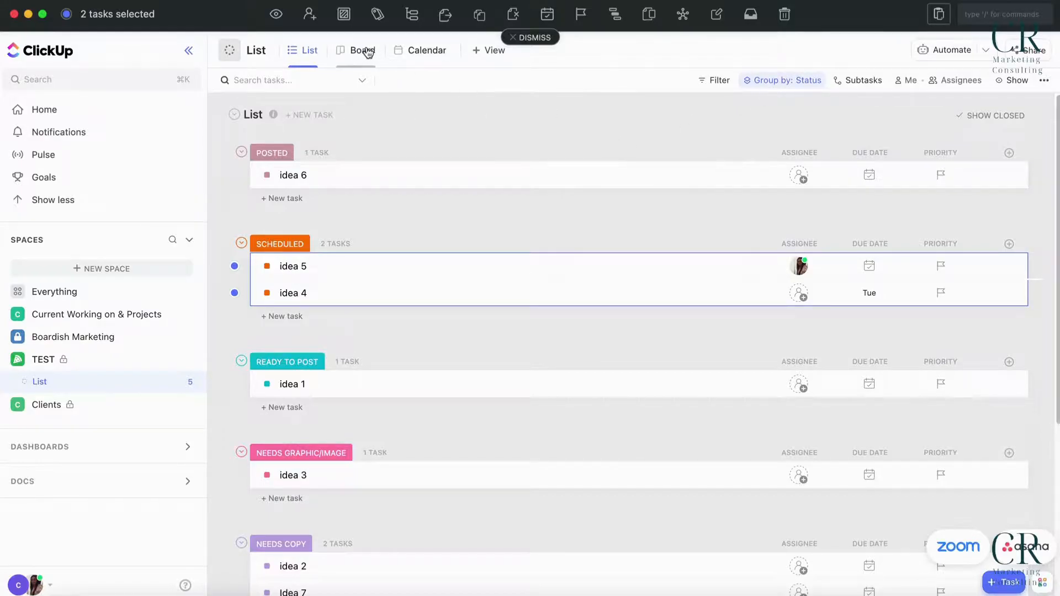
{"action": "left_click", "coordinate": [362, 50]}
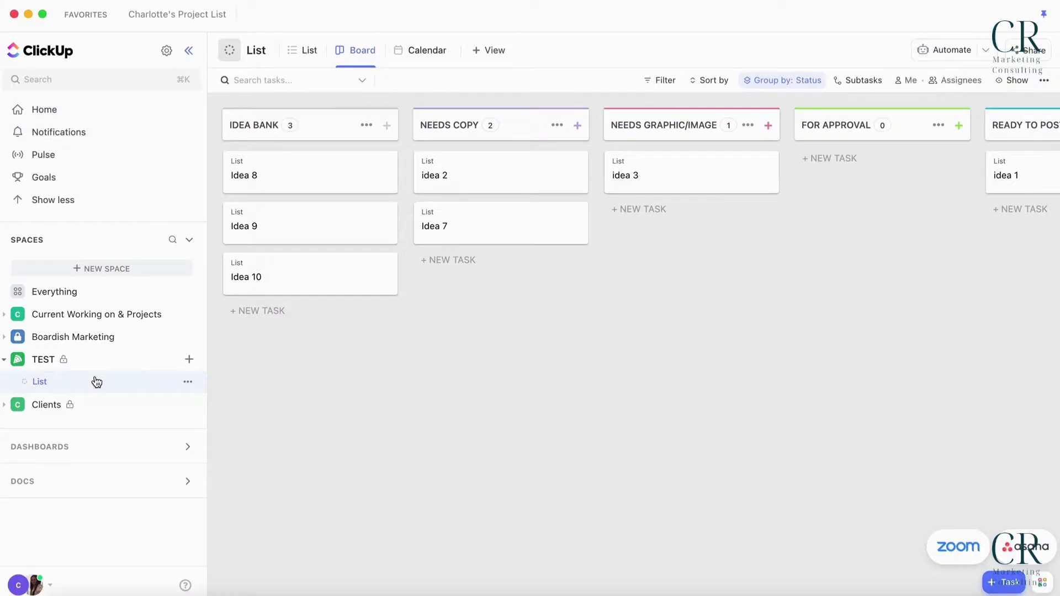
{"action": "mouse_move", "coordinate": [101, 370]}
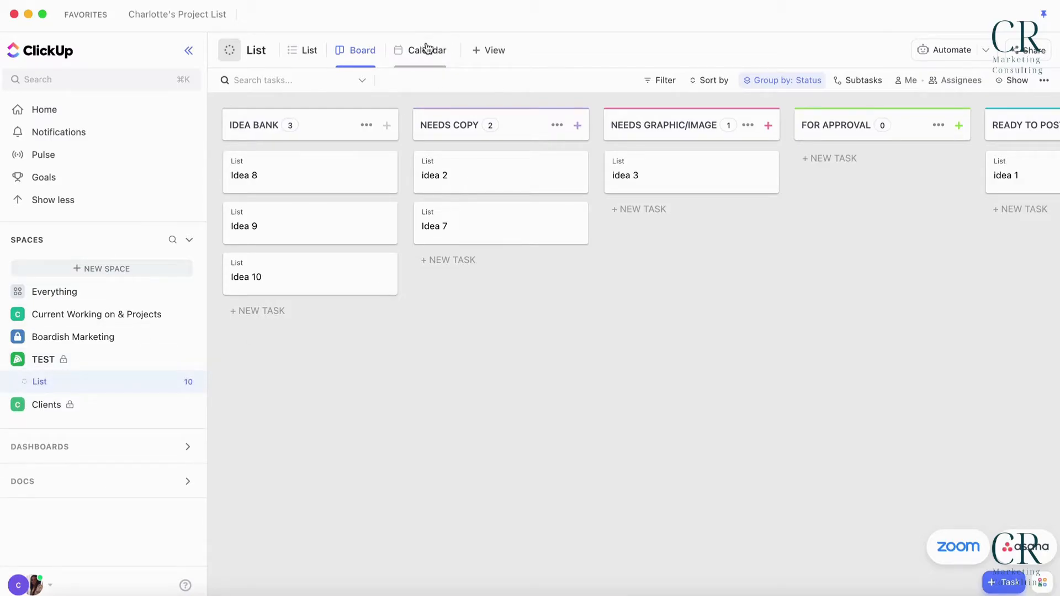
{"action": "mouse_move", "coordinate": [617, 64]}
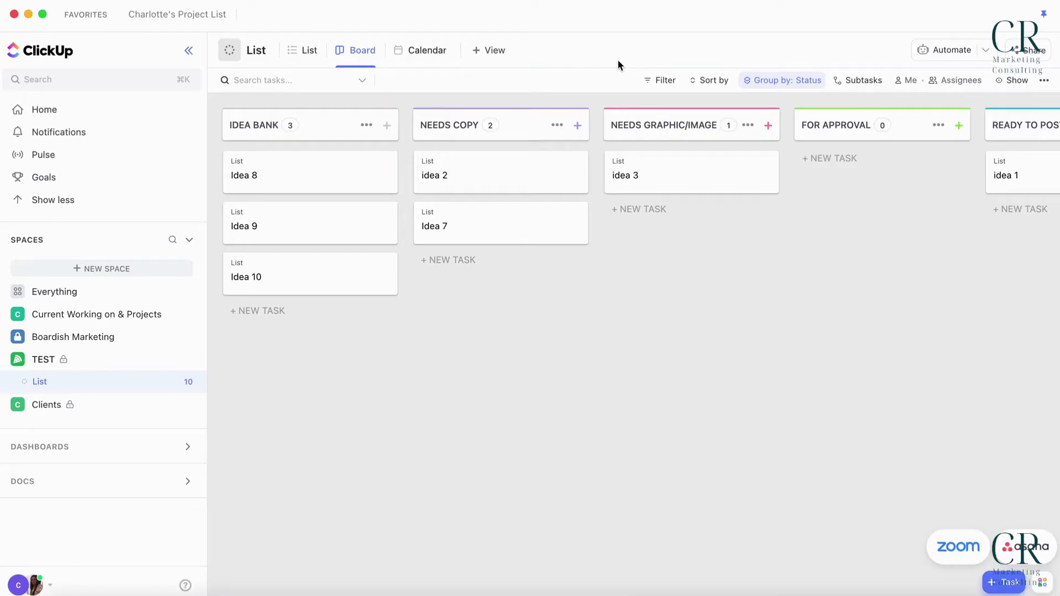